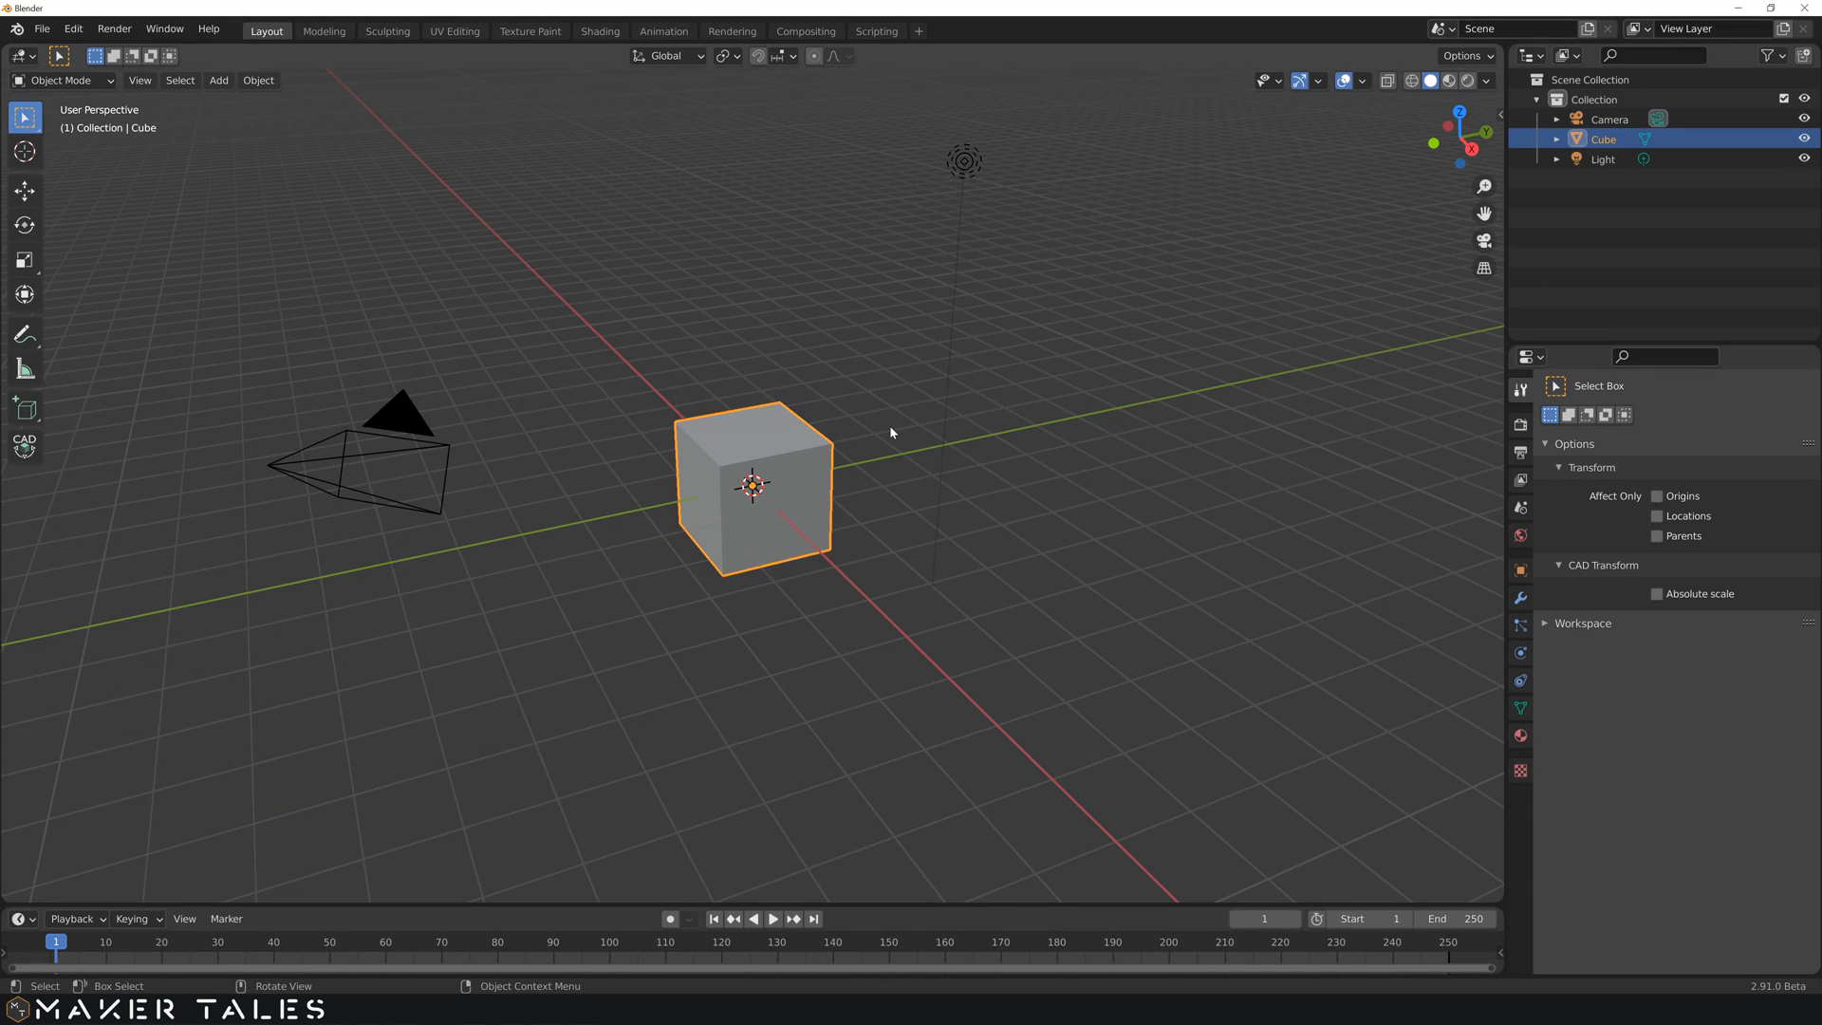
Step: Reveal the sidebar Transform panel showing the cube's 2 m dimensions on every axis
key("n")
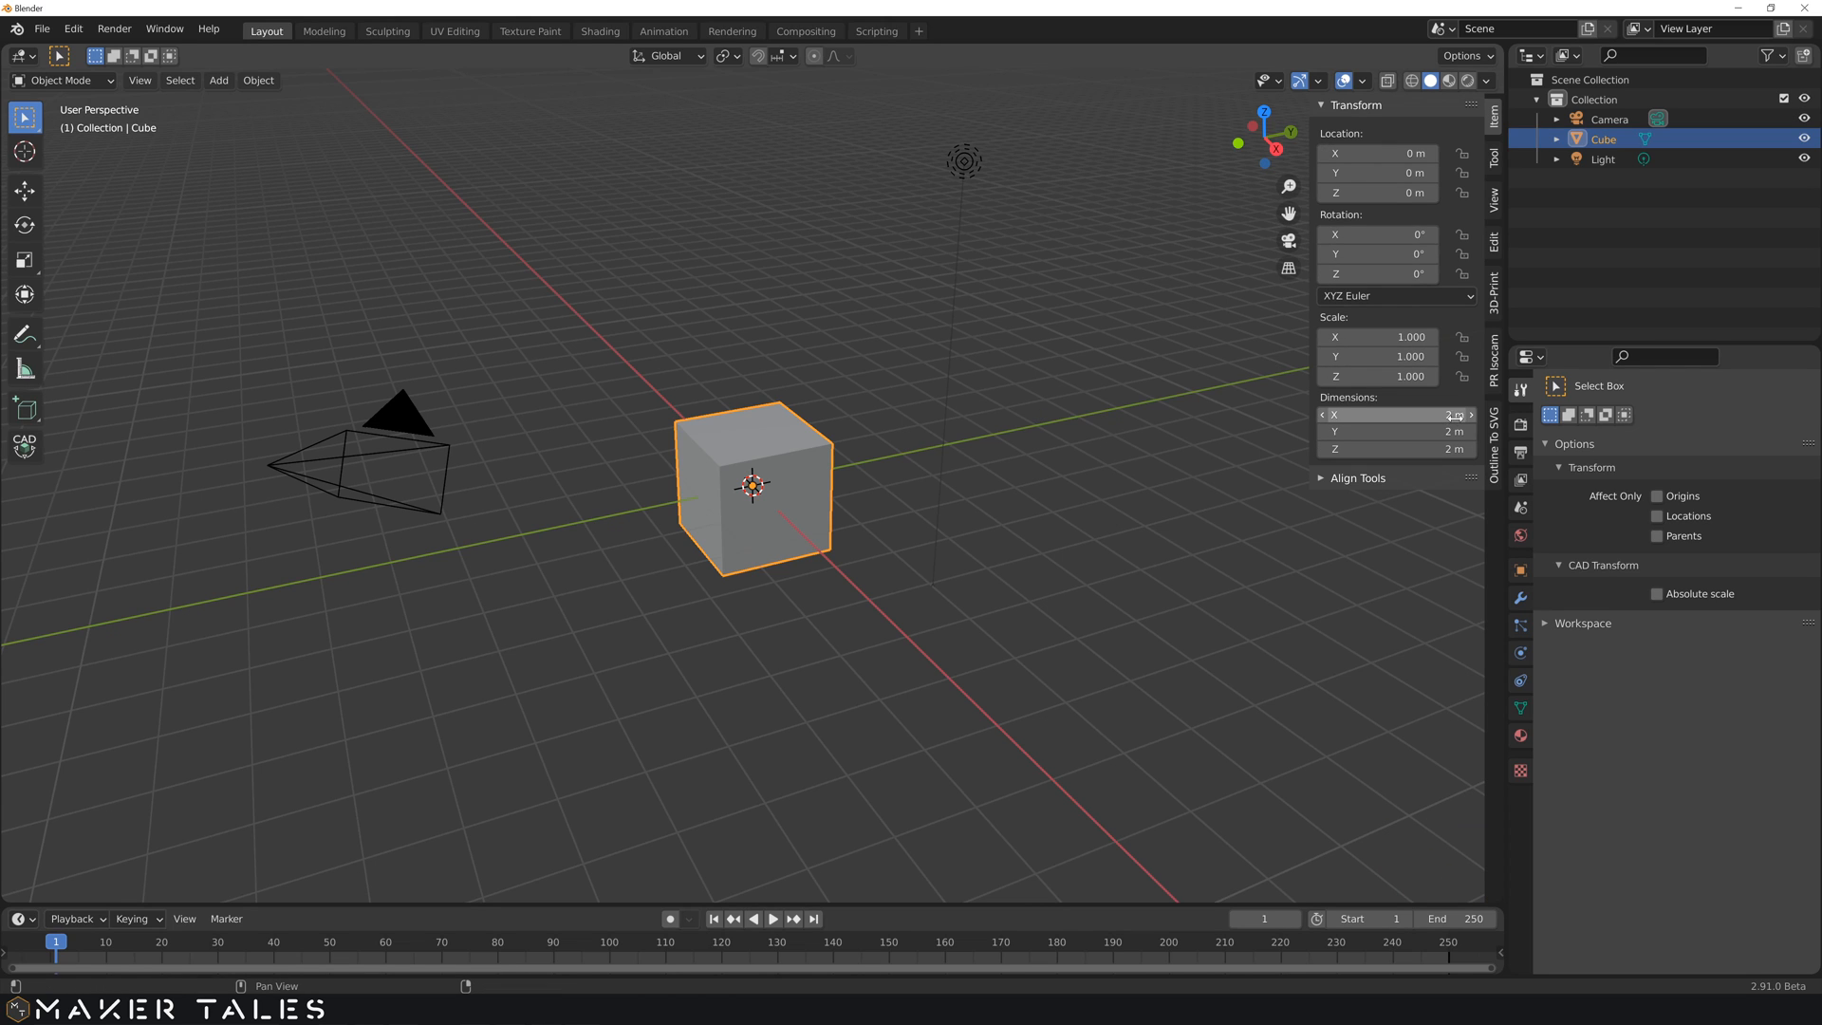
mouse_move(1395, 431)
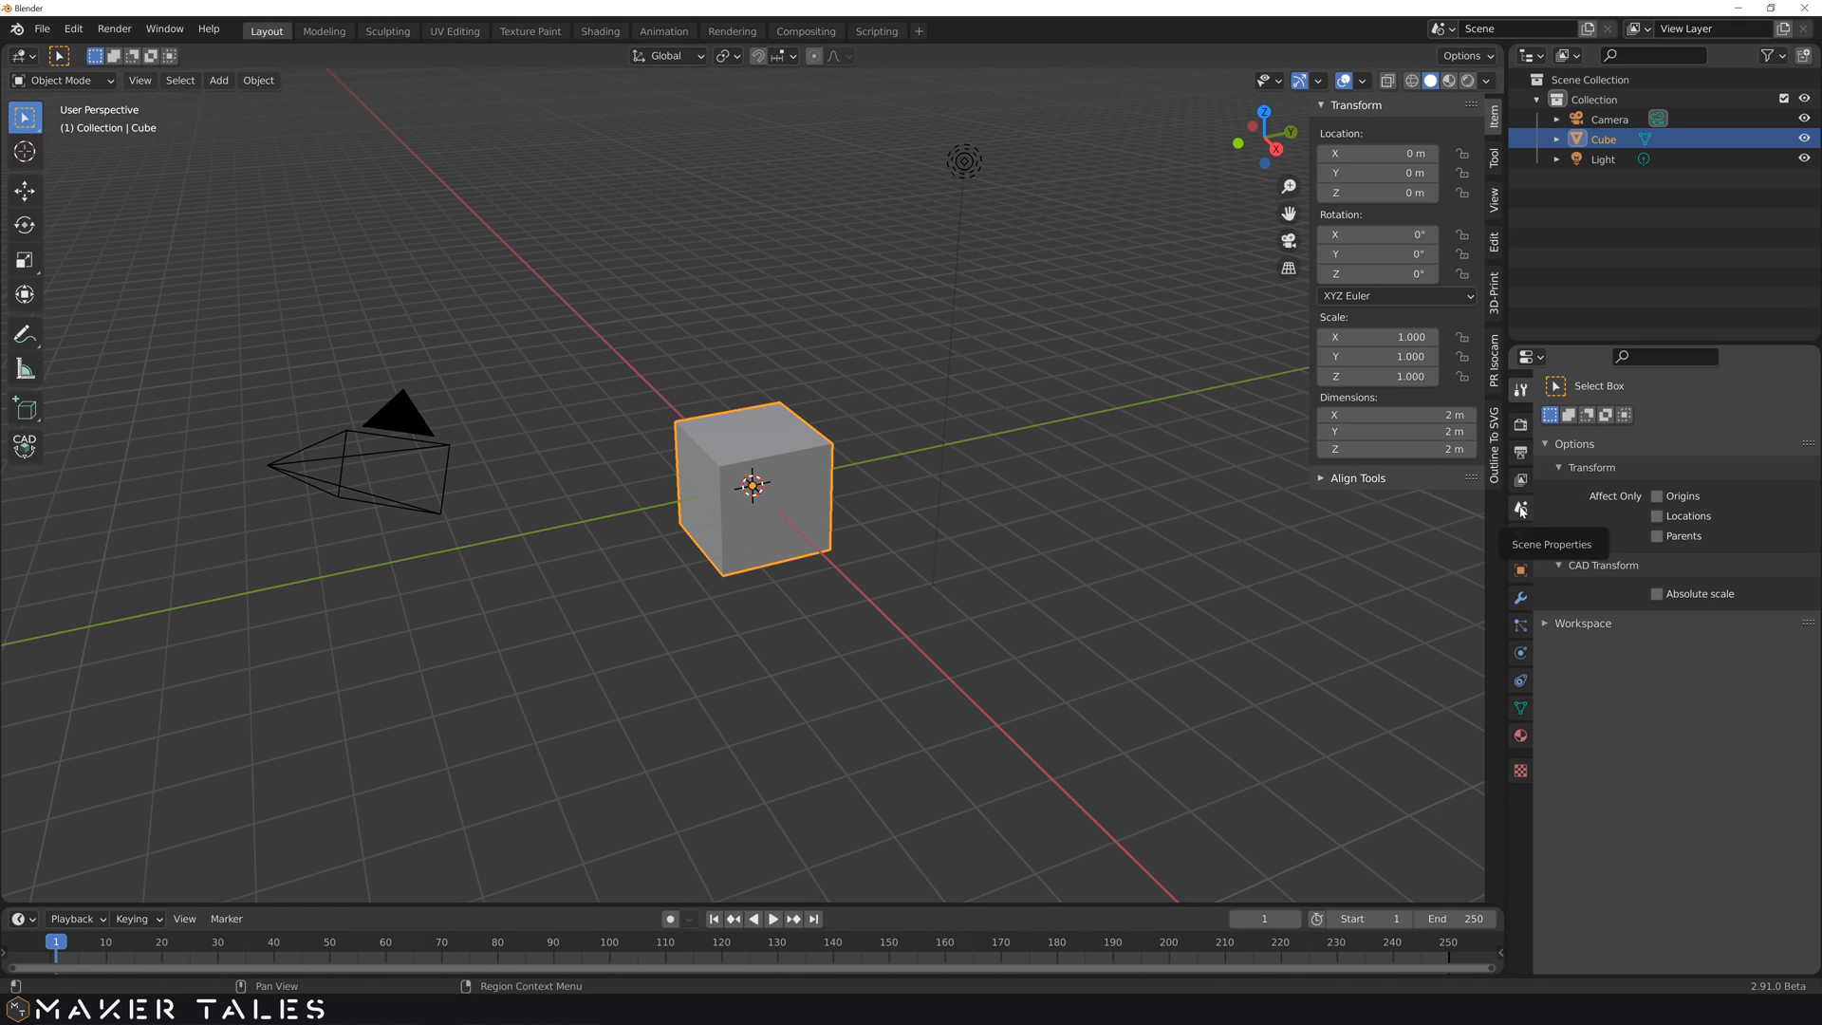
Step: In Scene Units keep Metric and set Length to Millimeters, so the cube reads 2000 mm
left_click(1519, 508)
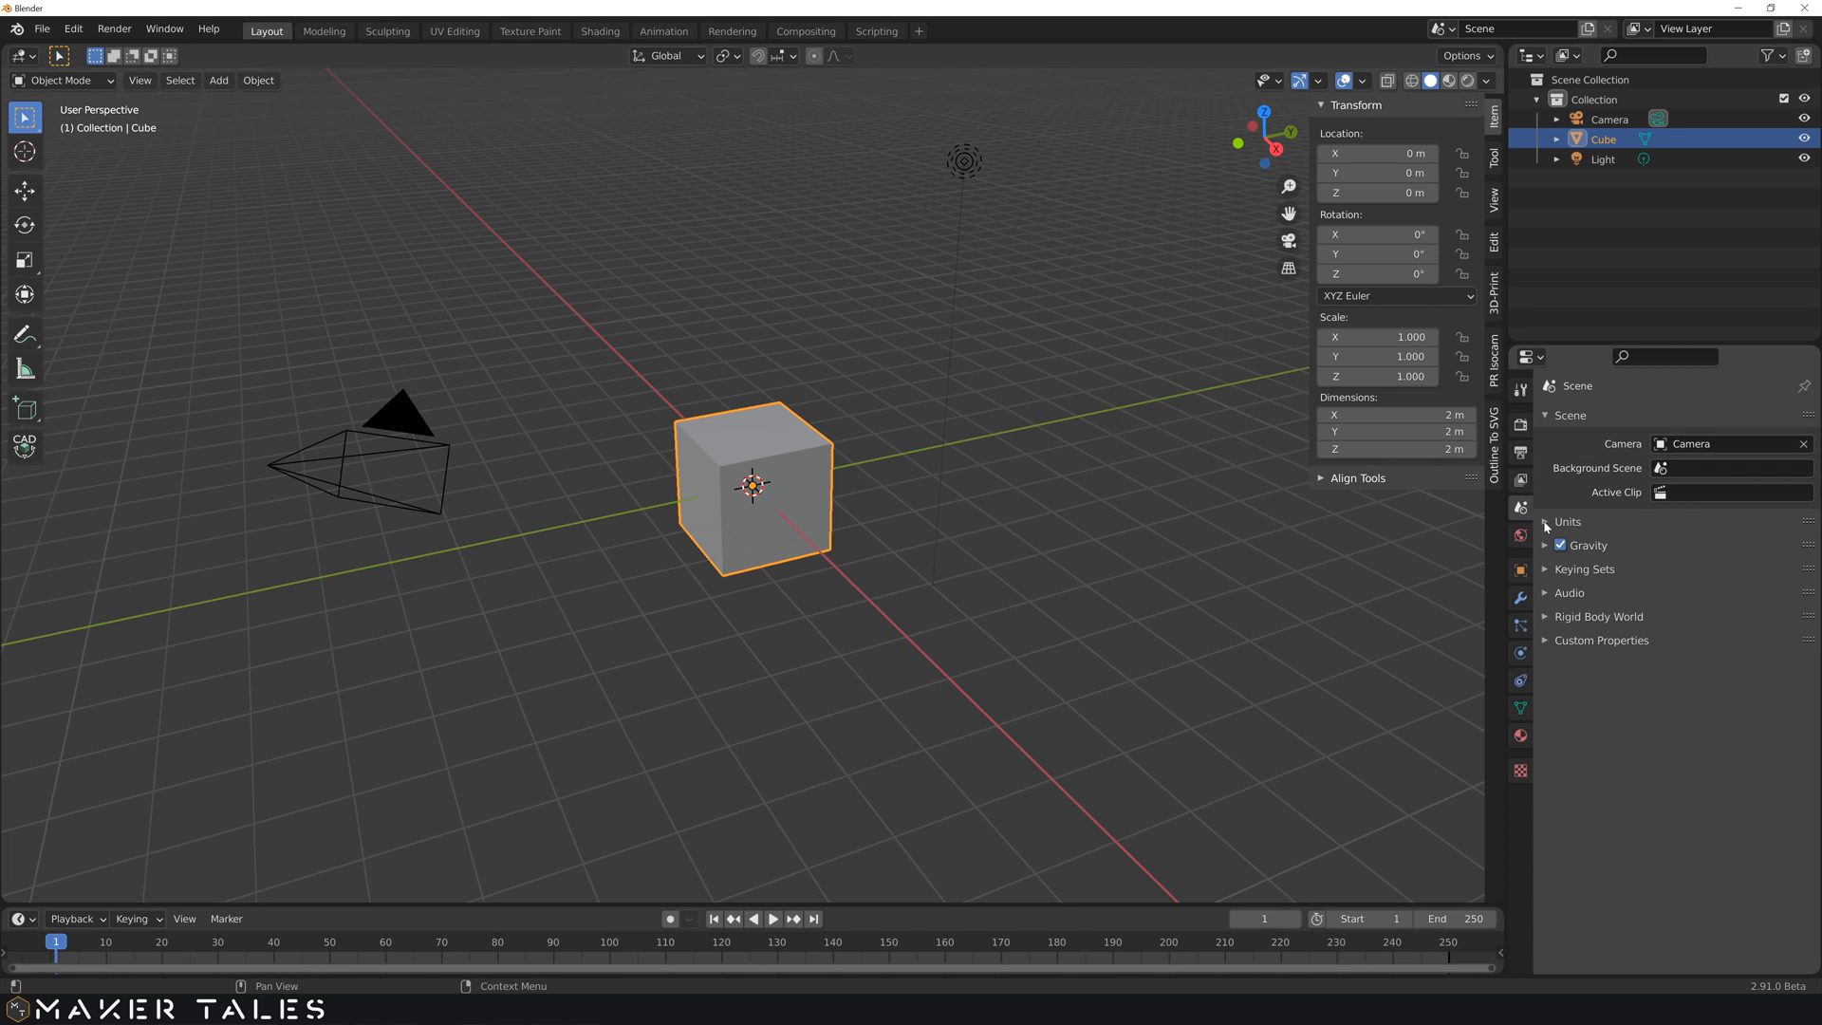
left_click(1545, 522)
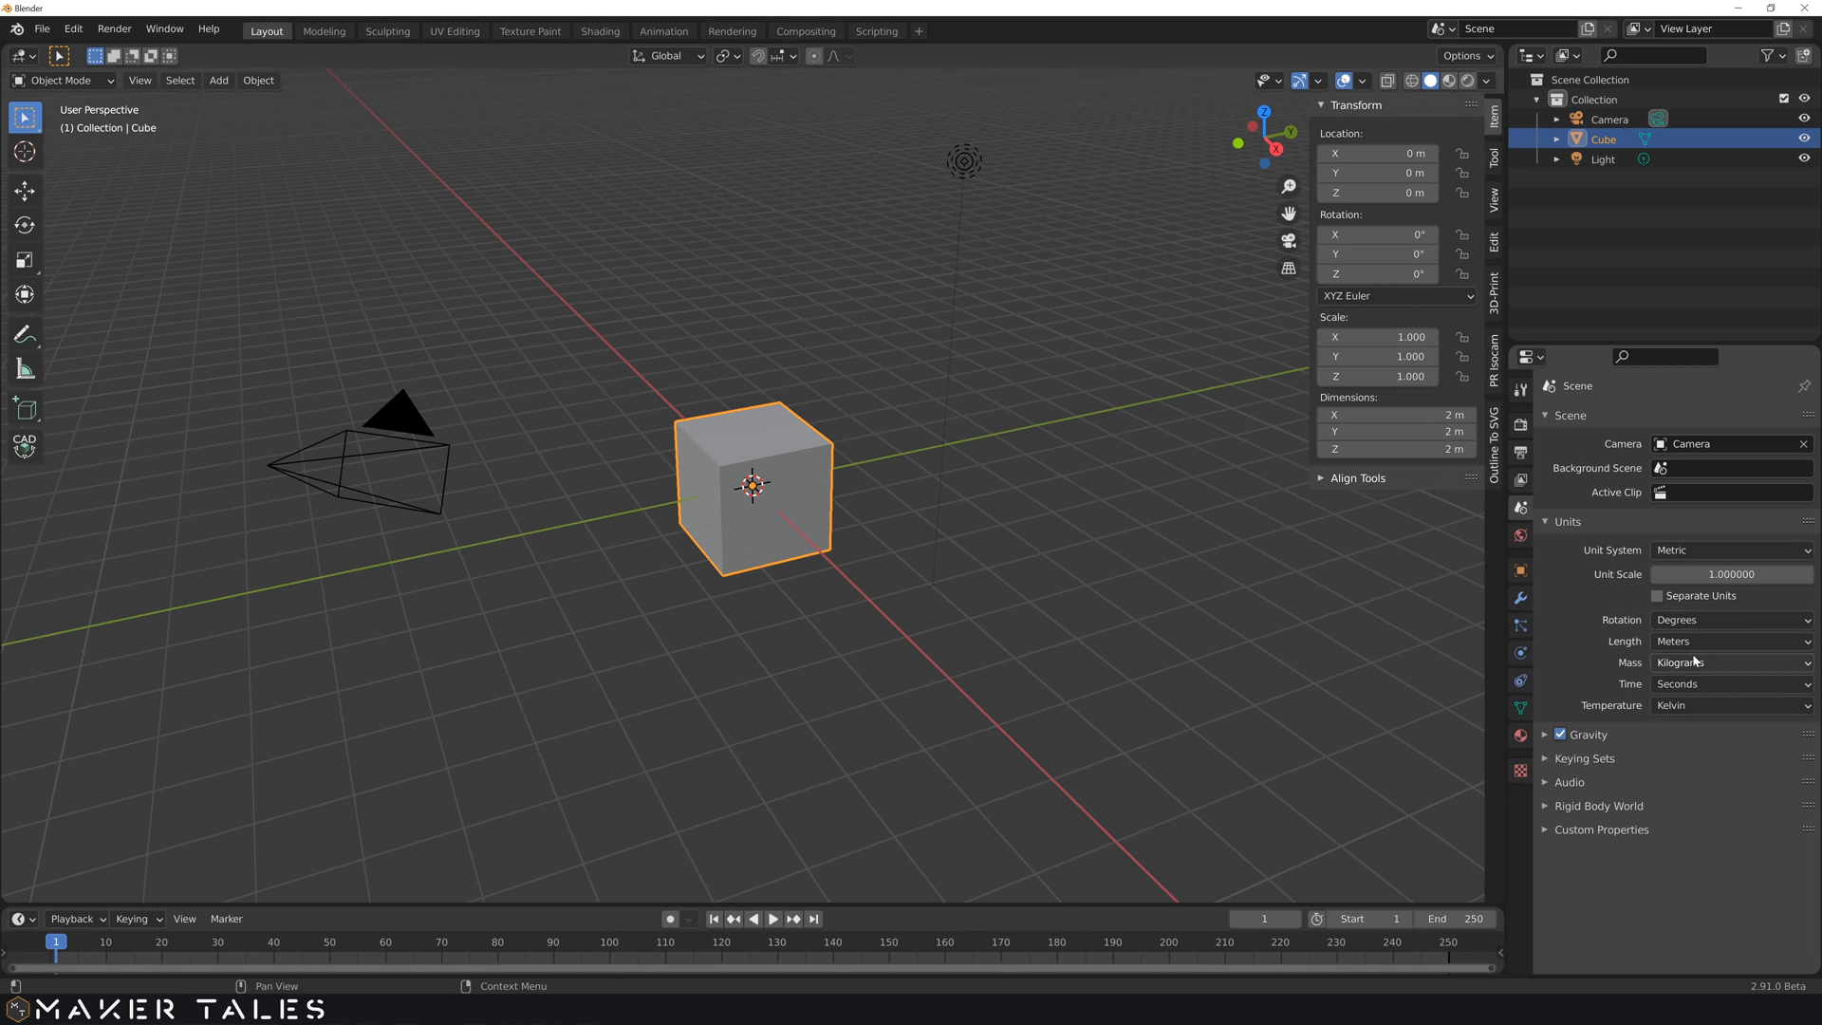
left_click(1729, 550)
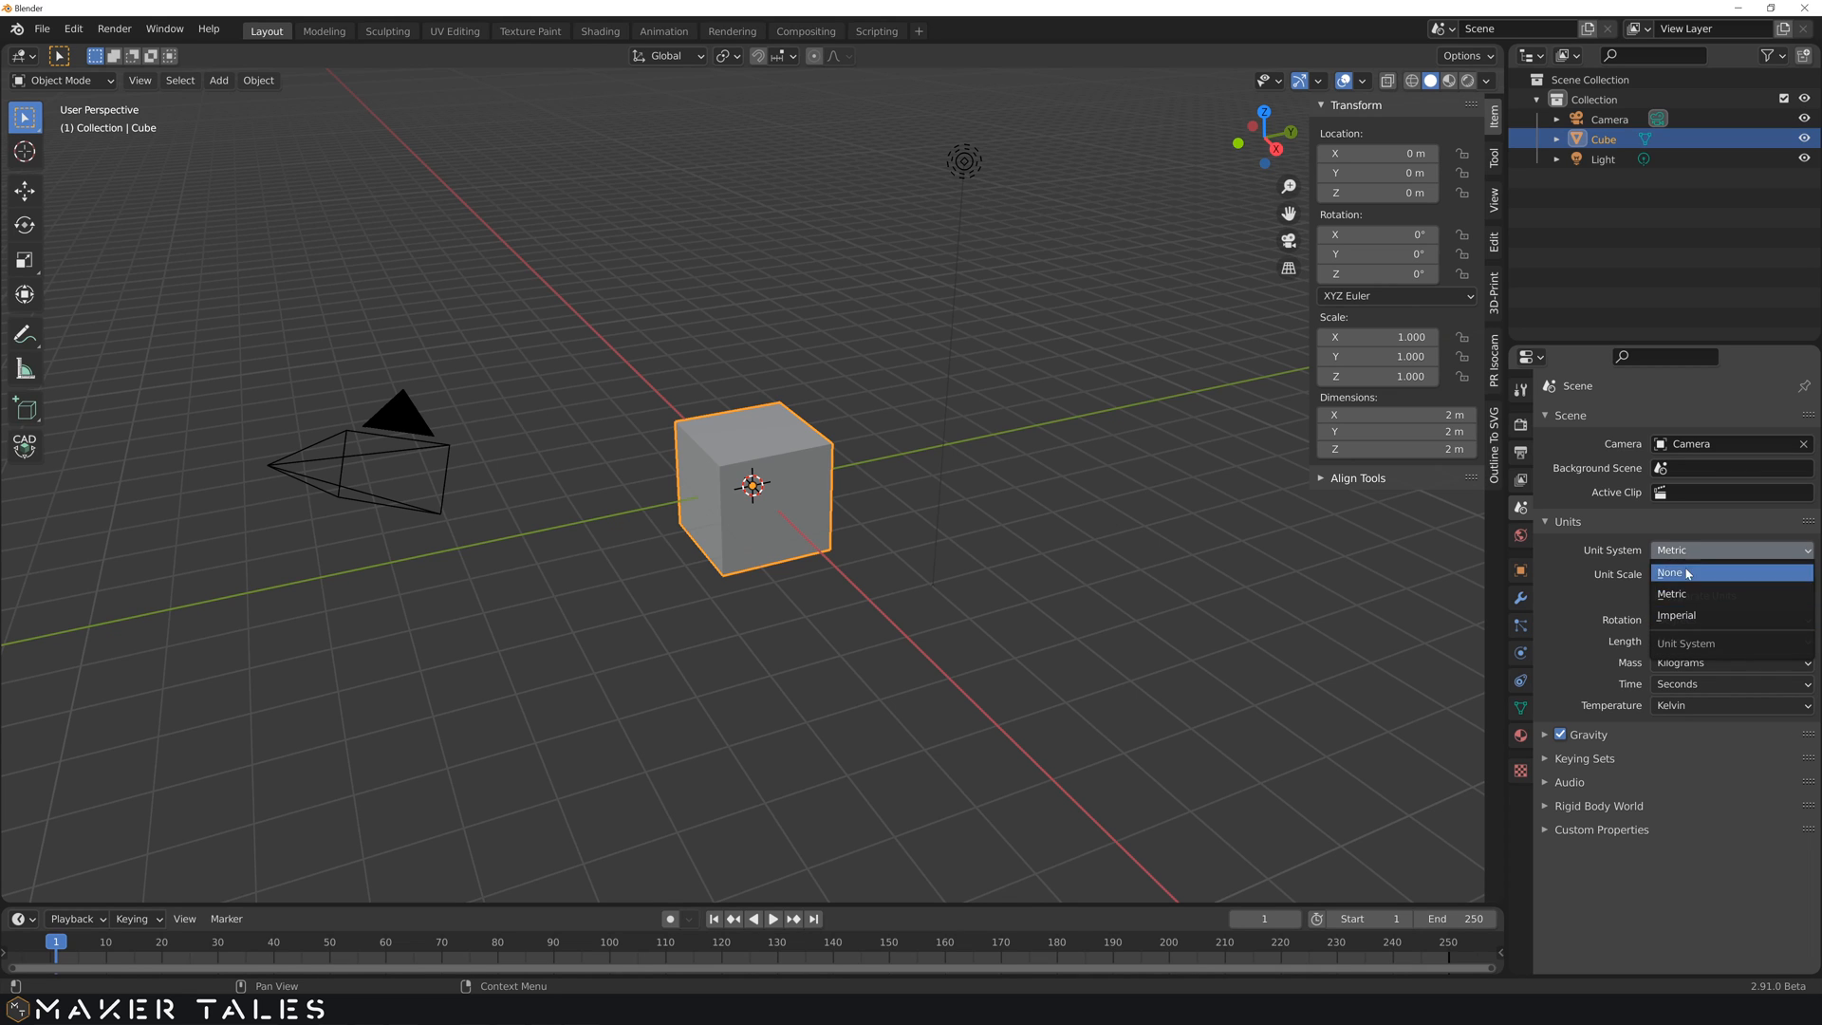
left_click(1670, 592)
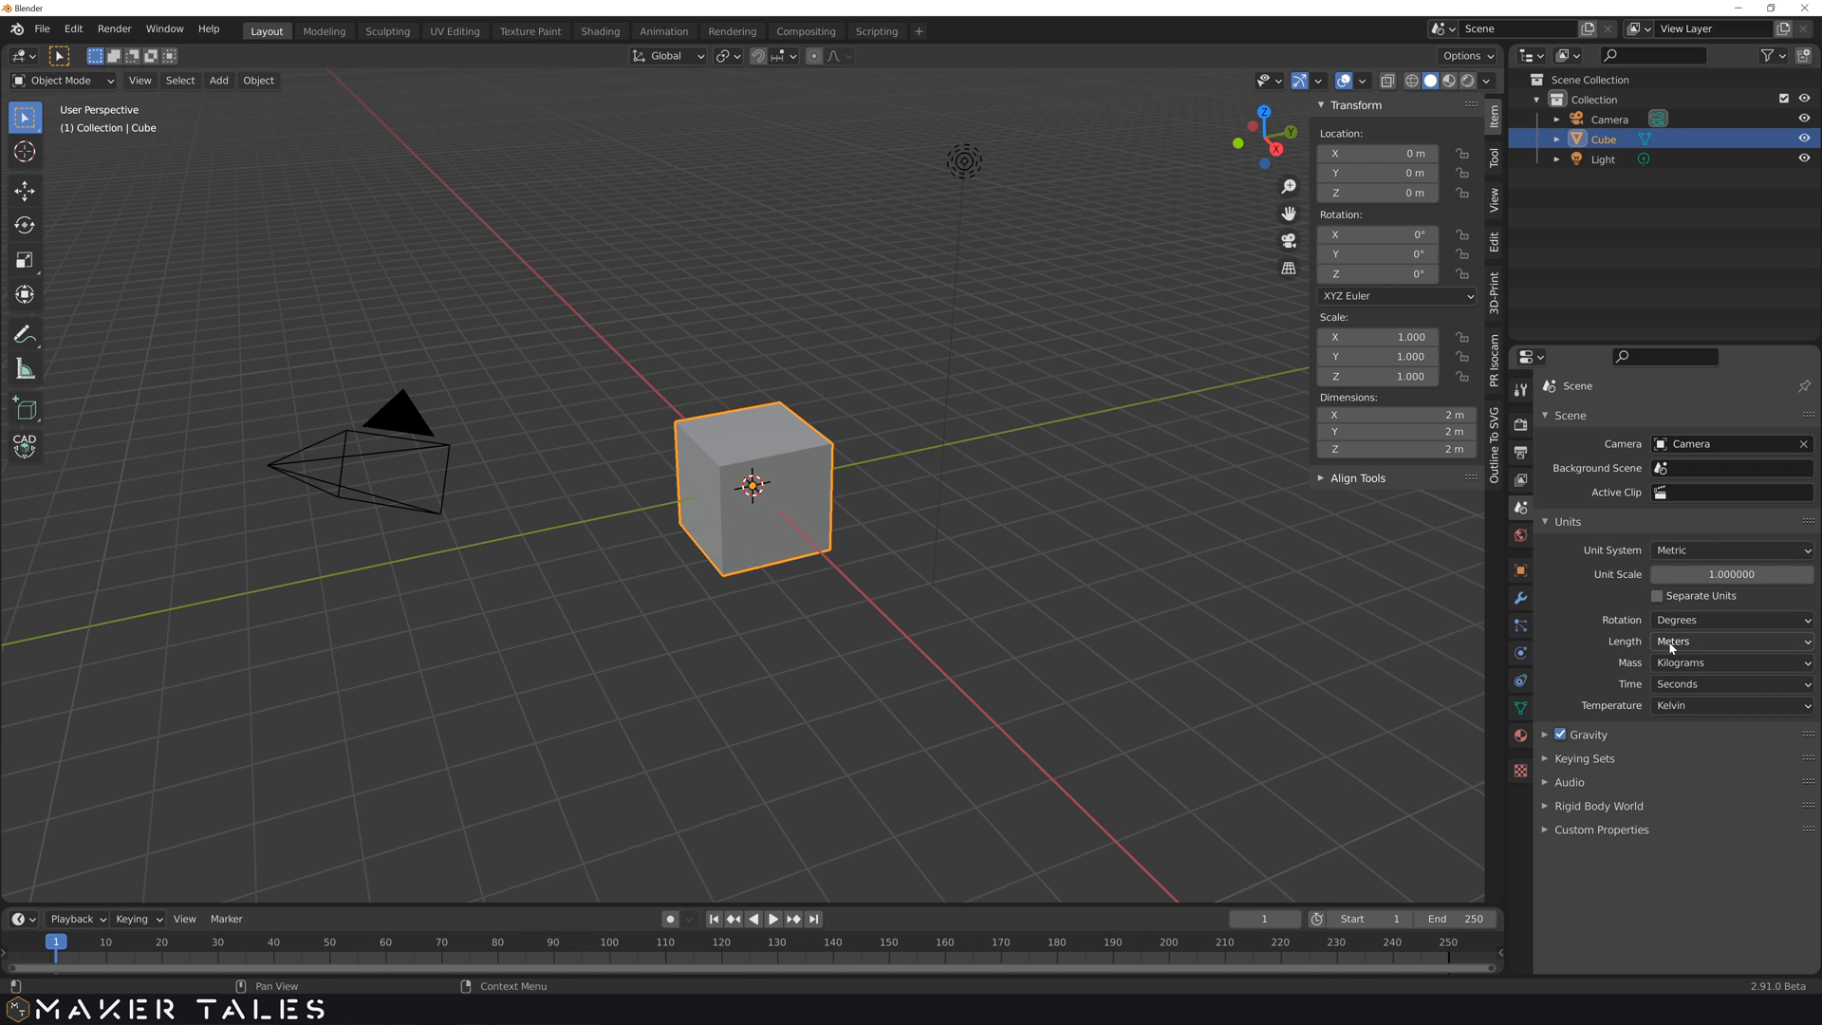
left_click(1730, 640)
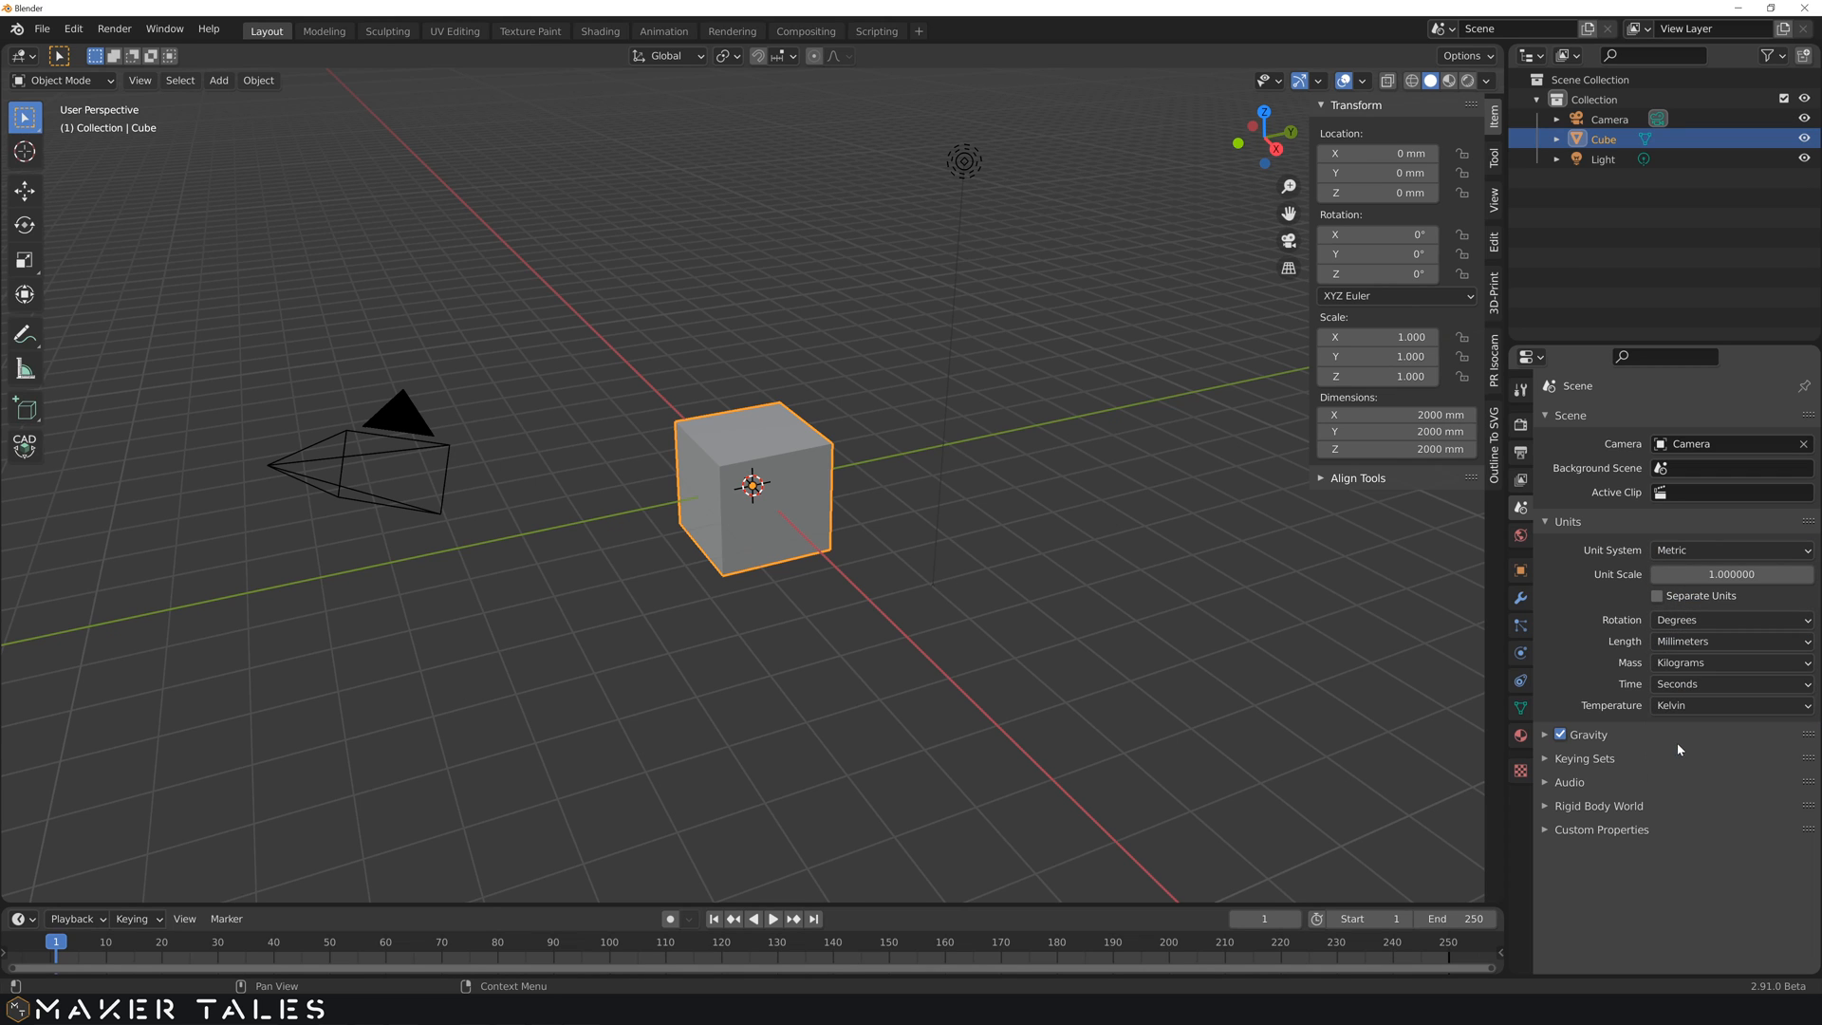
mouse_move(1395, 431)
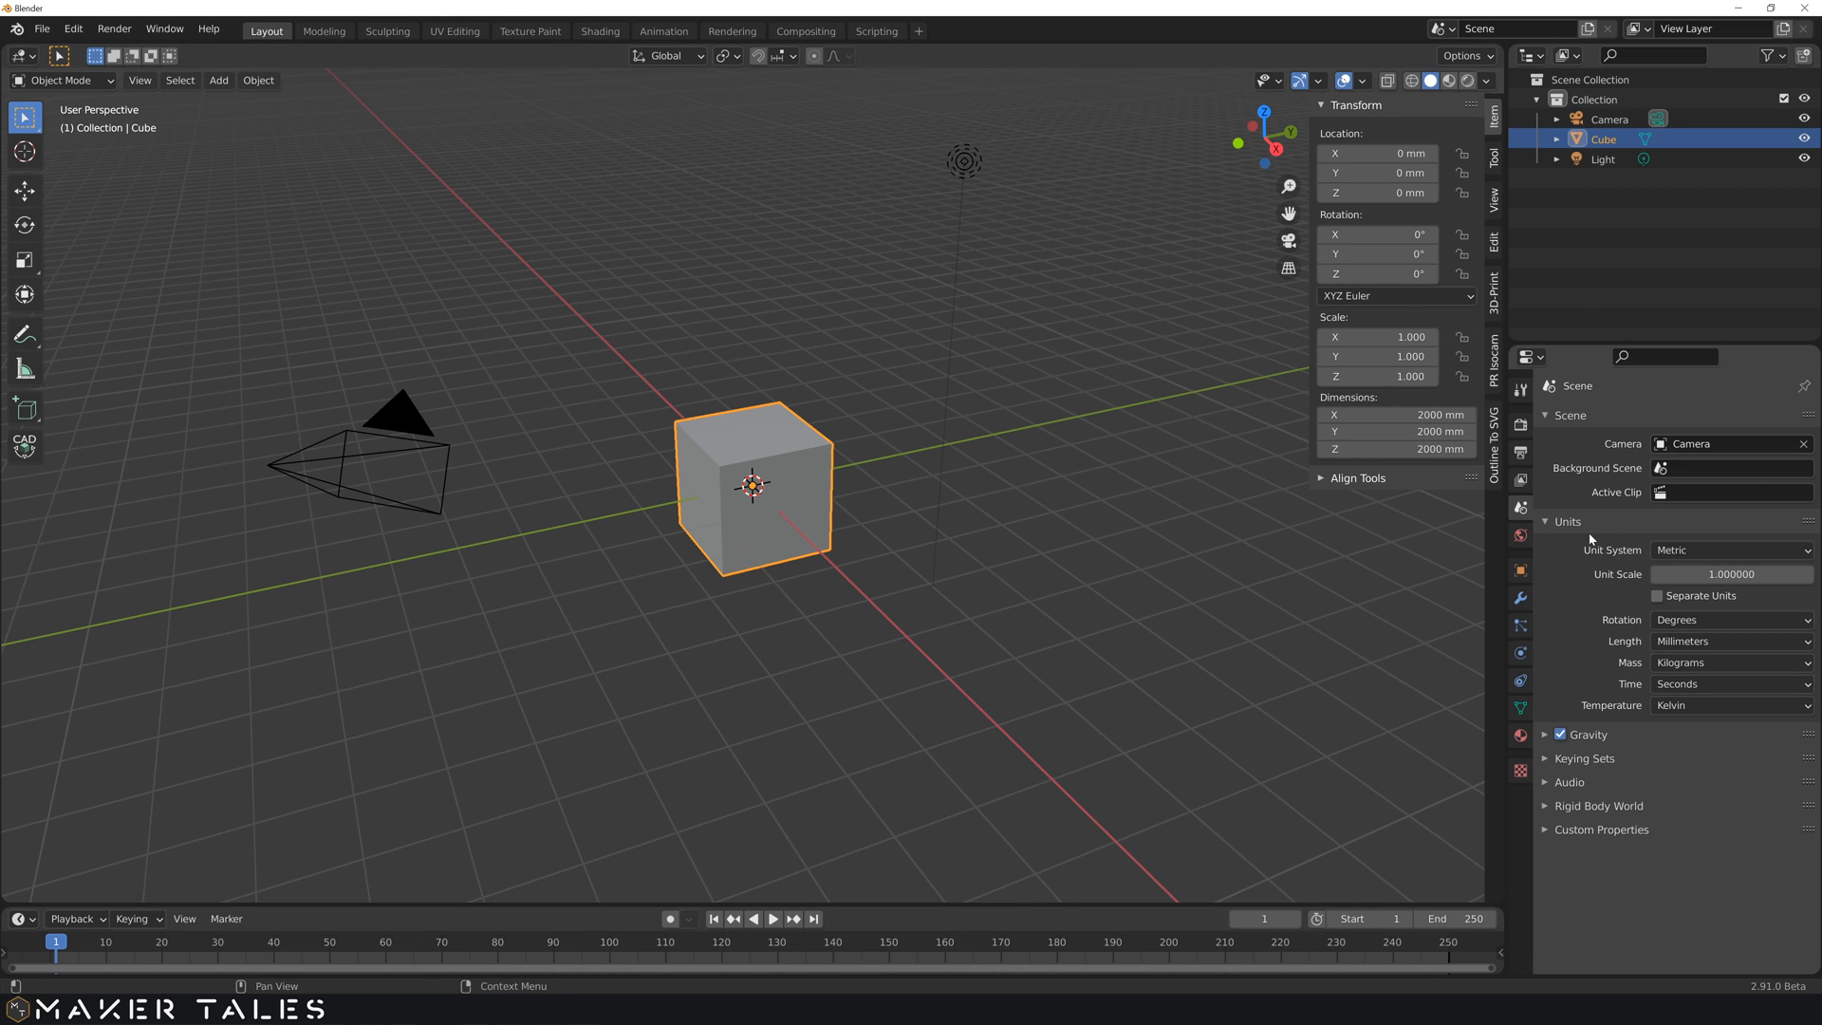
mouse_move(1731, 573)
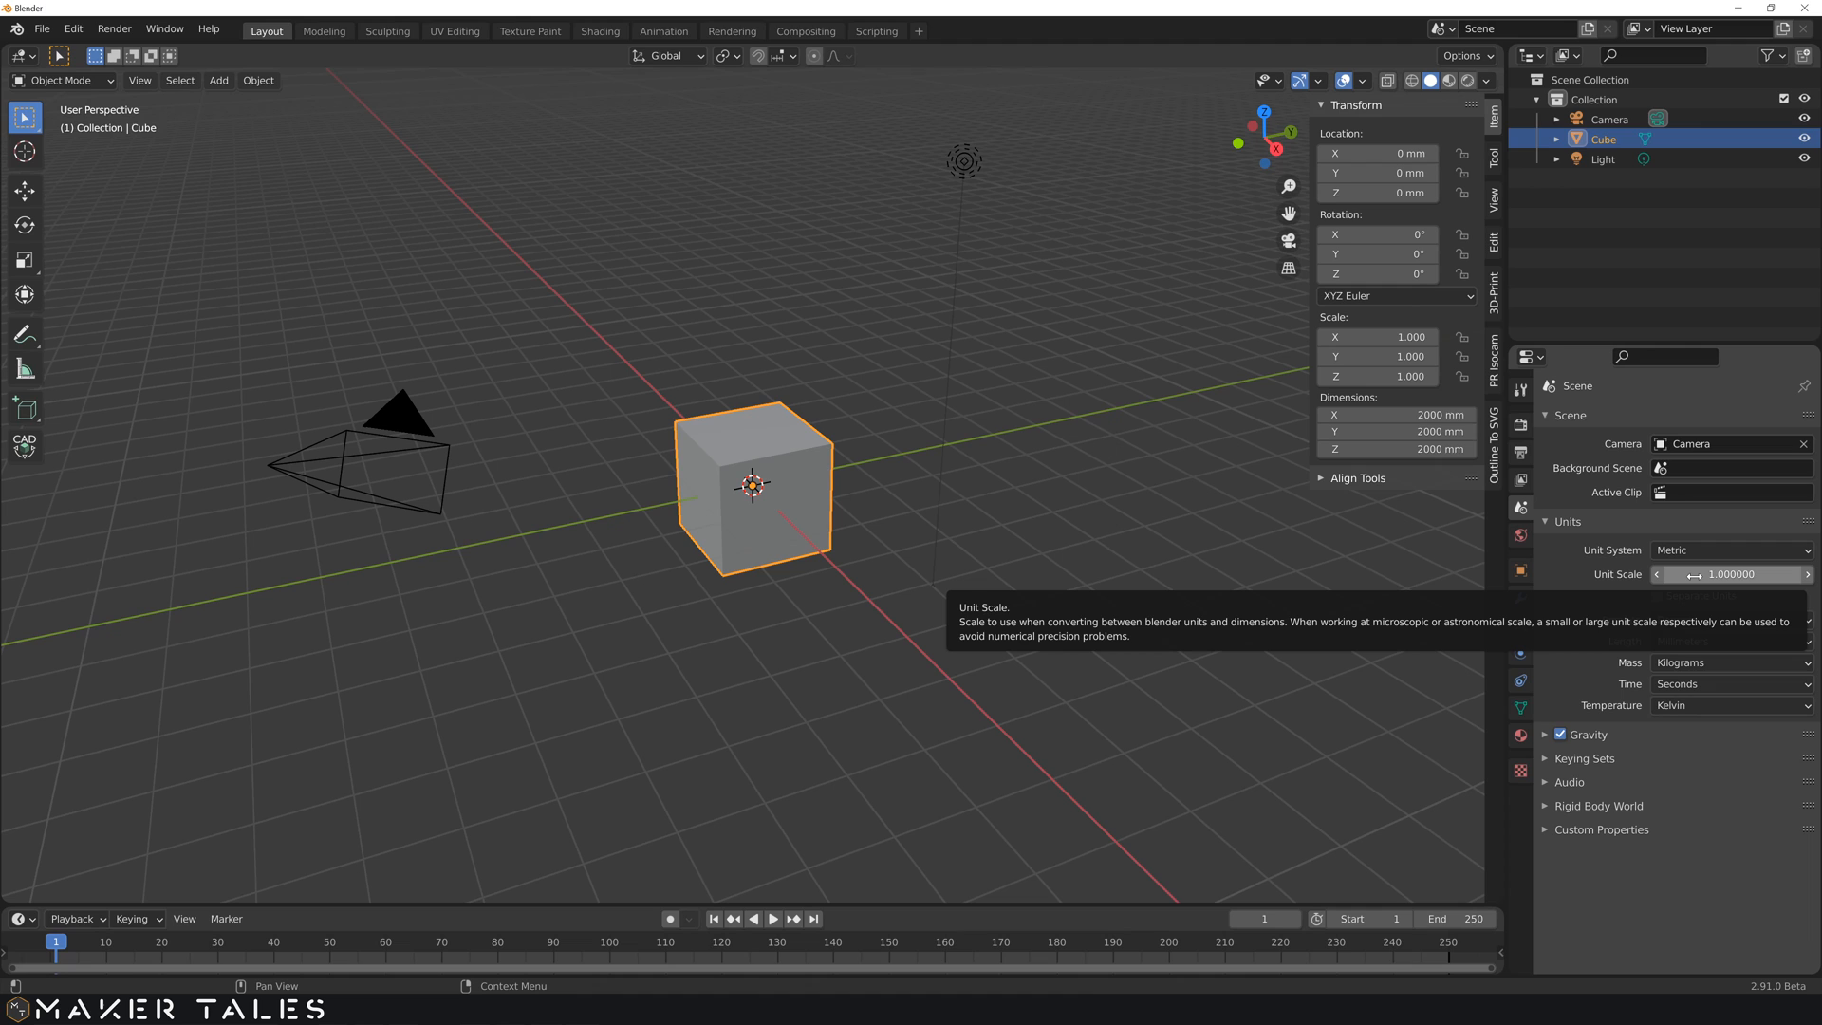
Step: Set Unit Scale to 0.001 so the cube measures 2 mm, then deselect the cube
left_click(1731, 574)
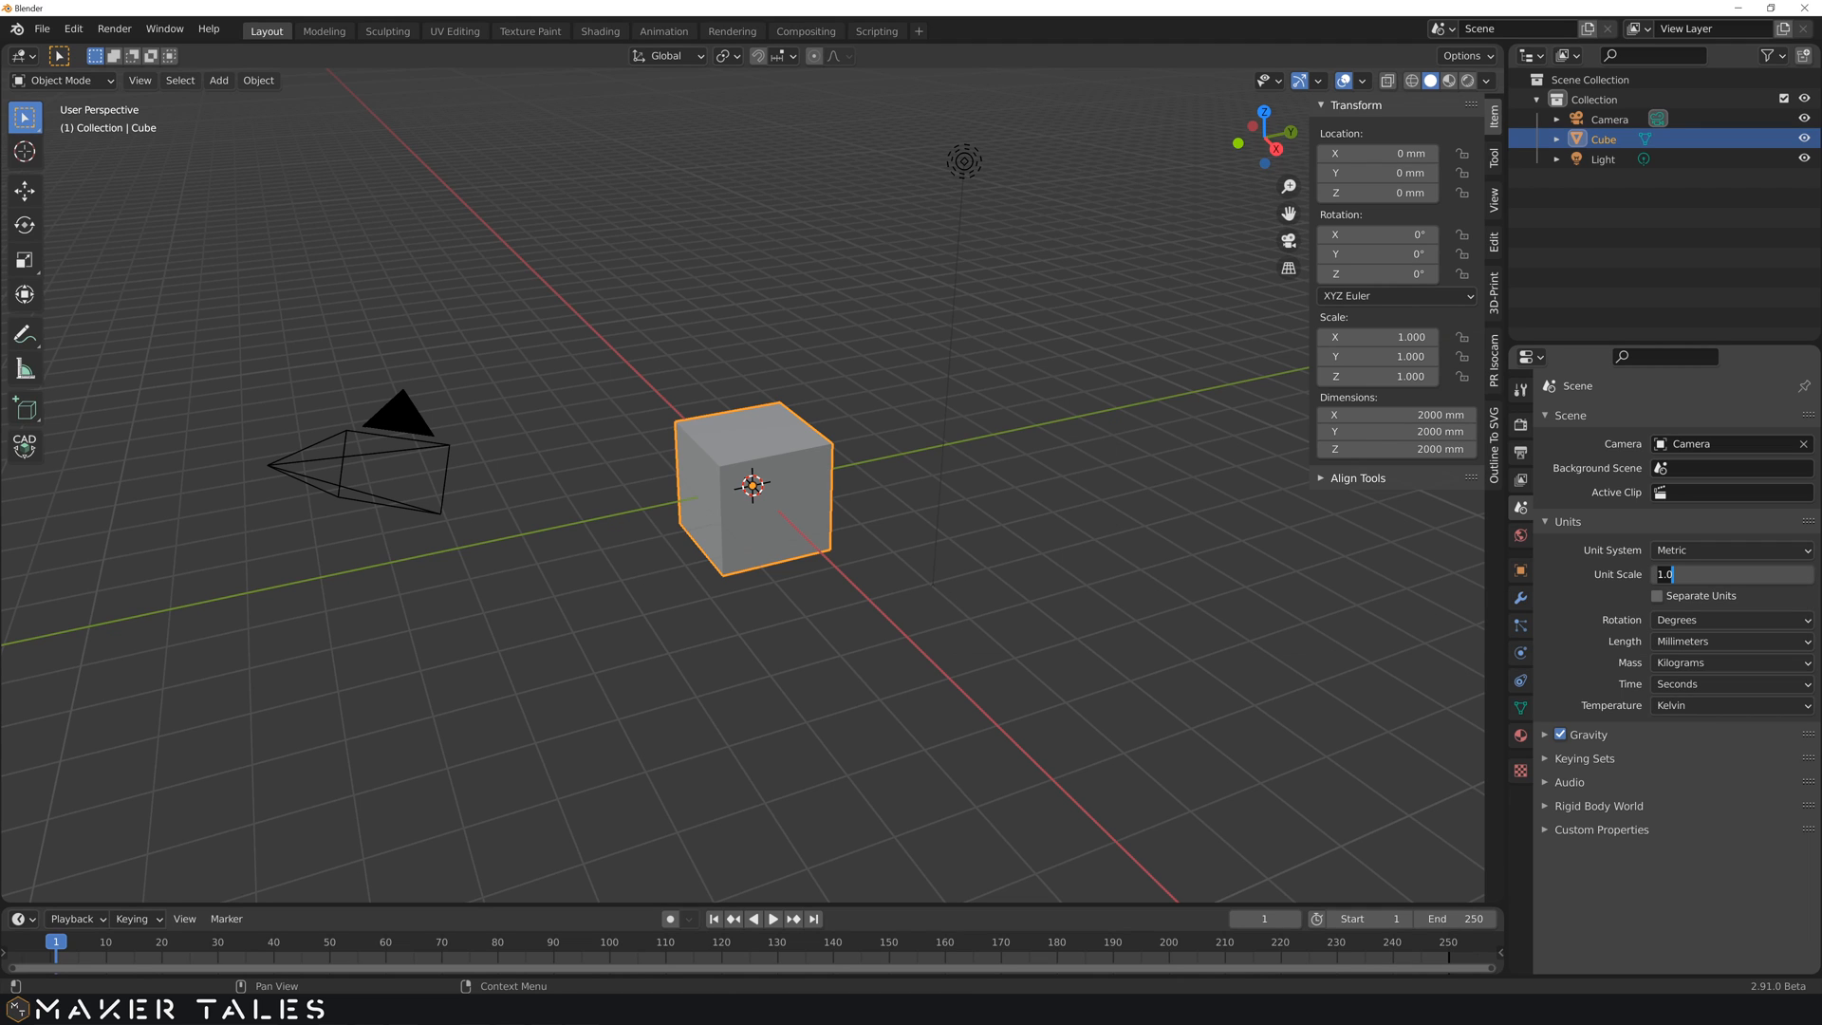
type("0.0")
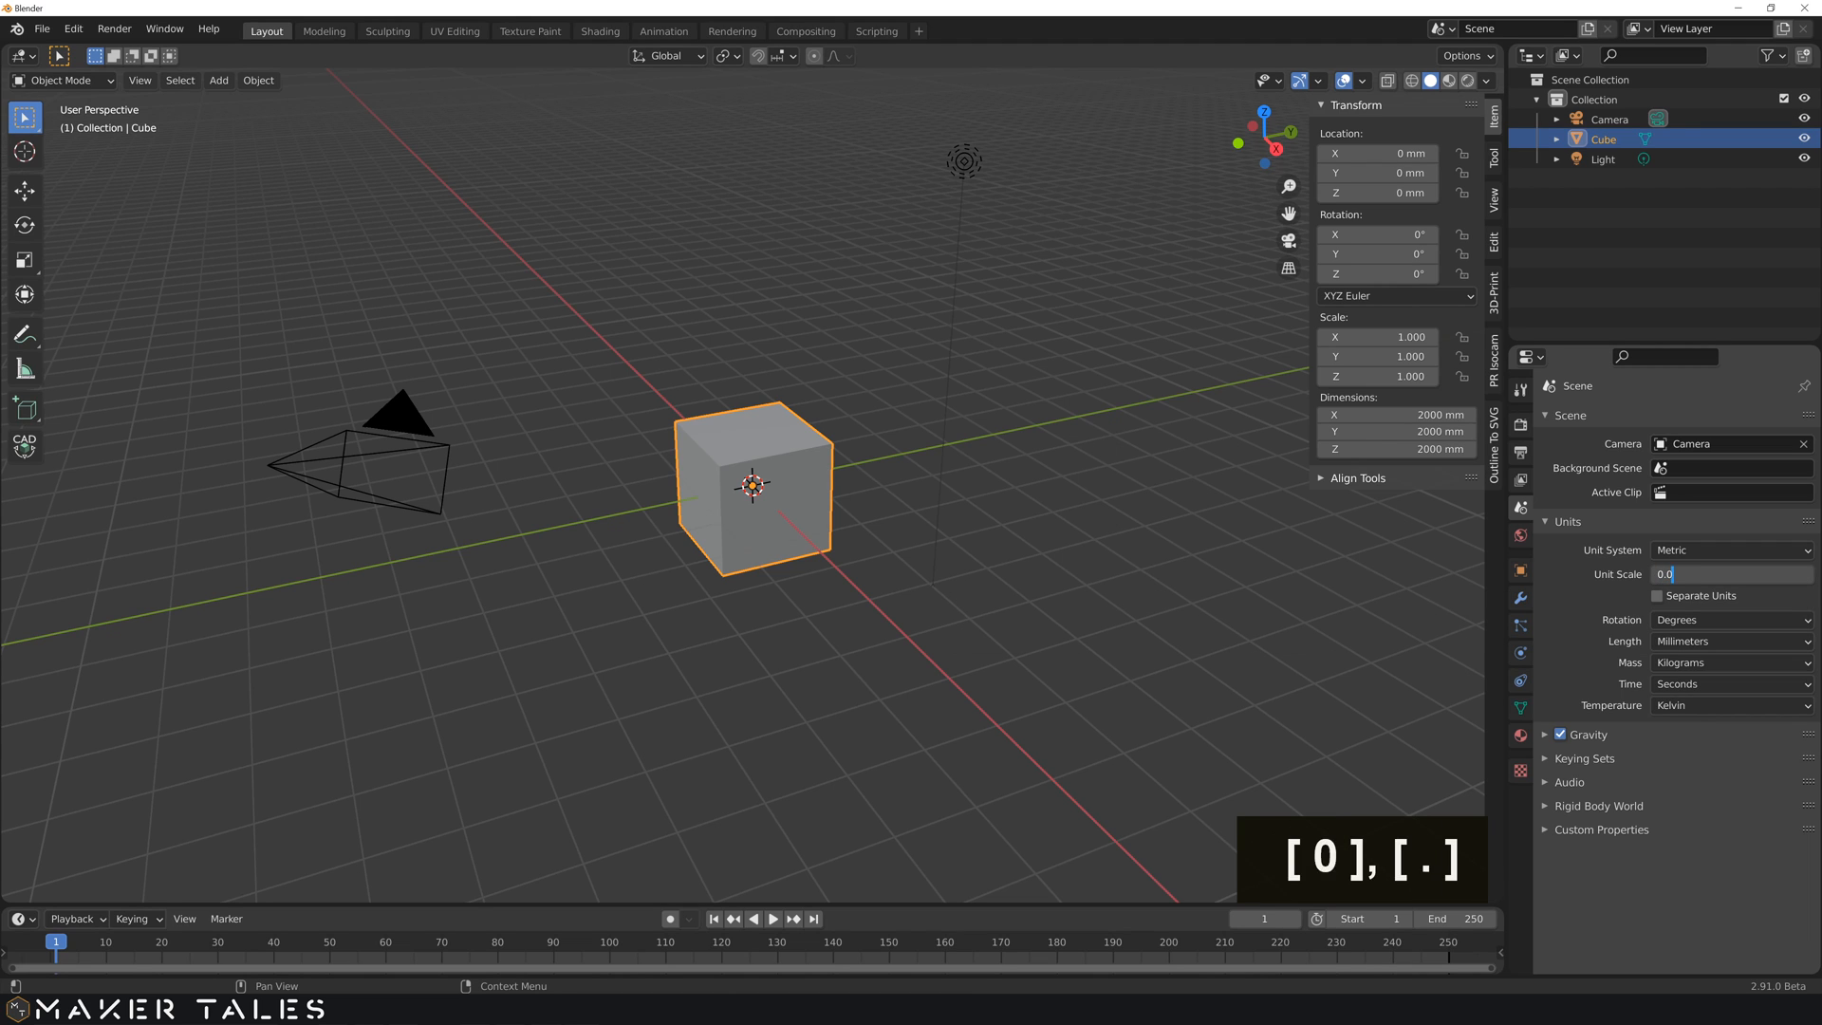
key("Enter")
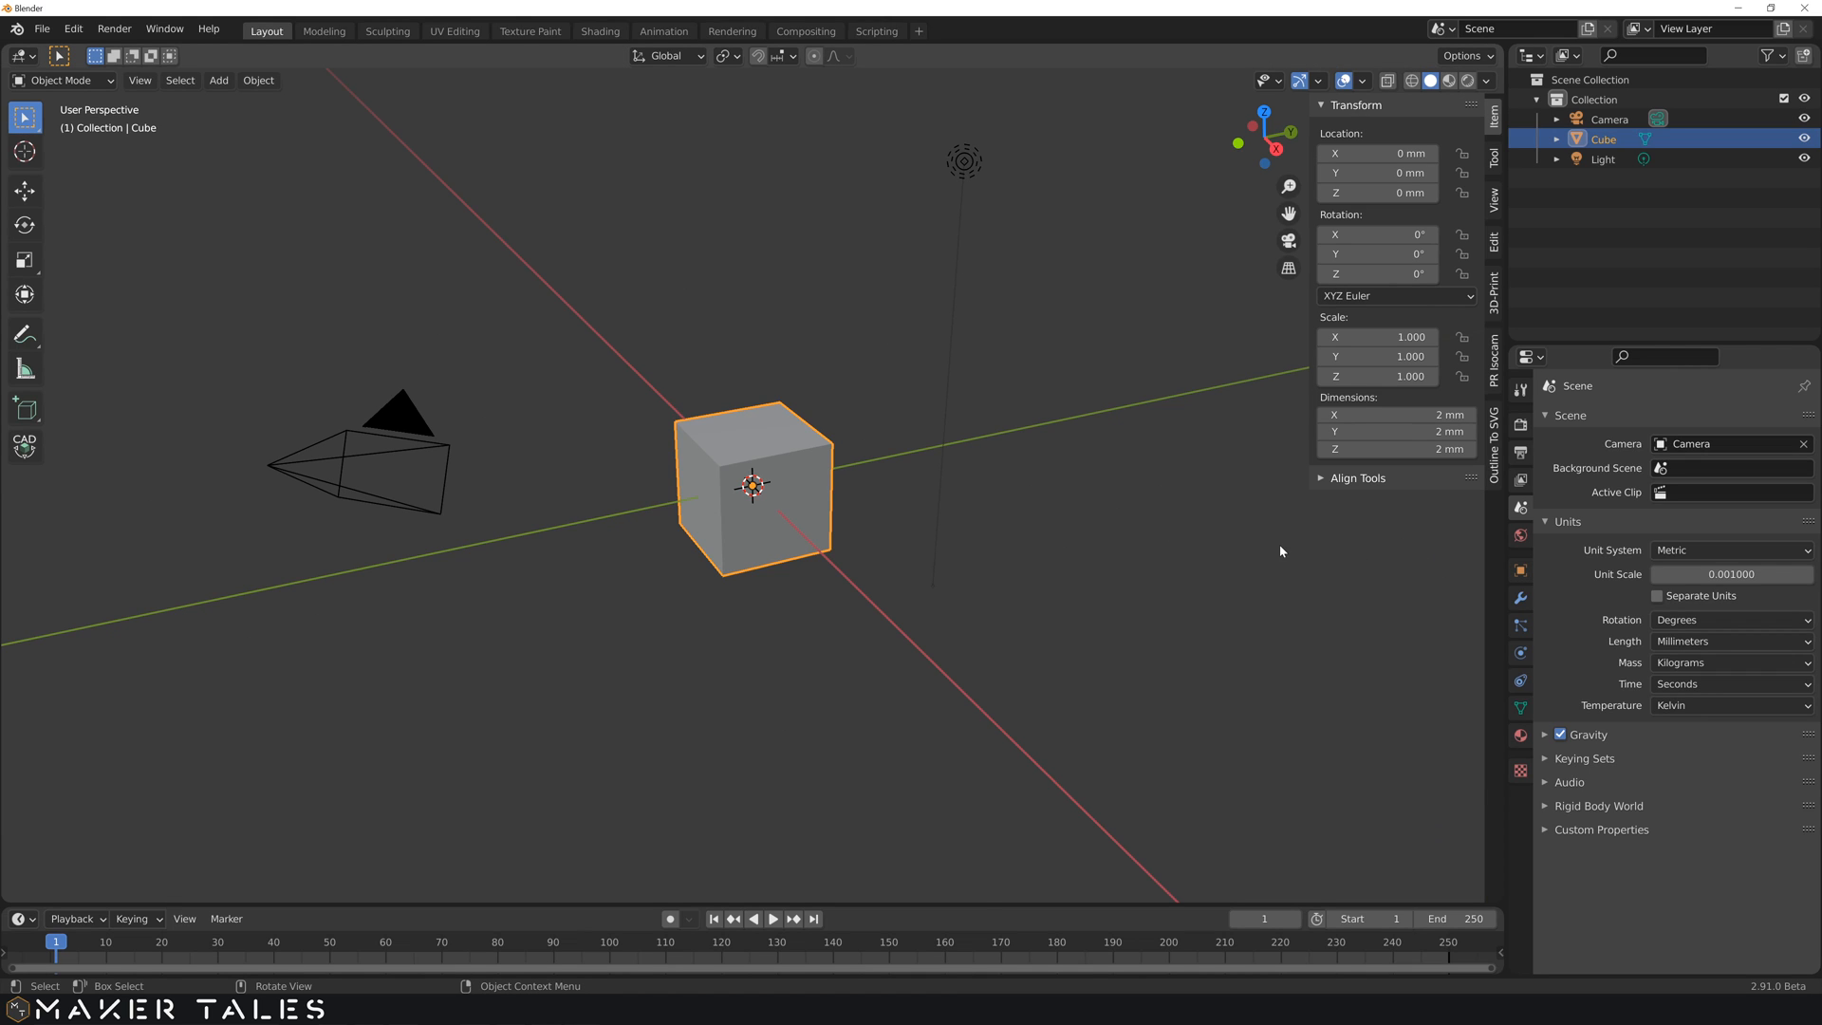
mouse_move(930, 509)
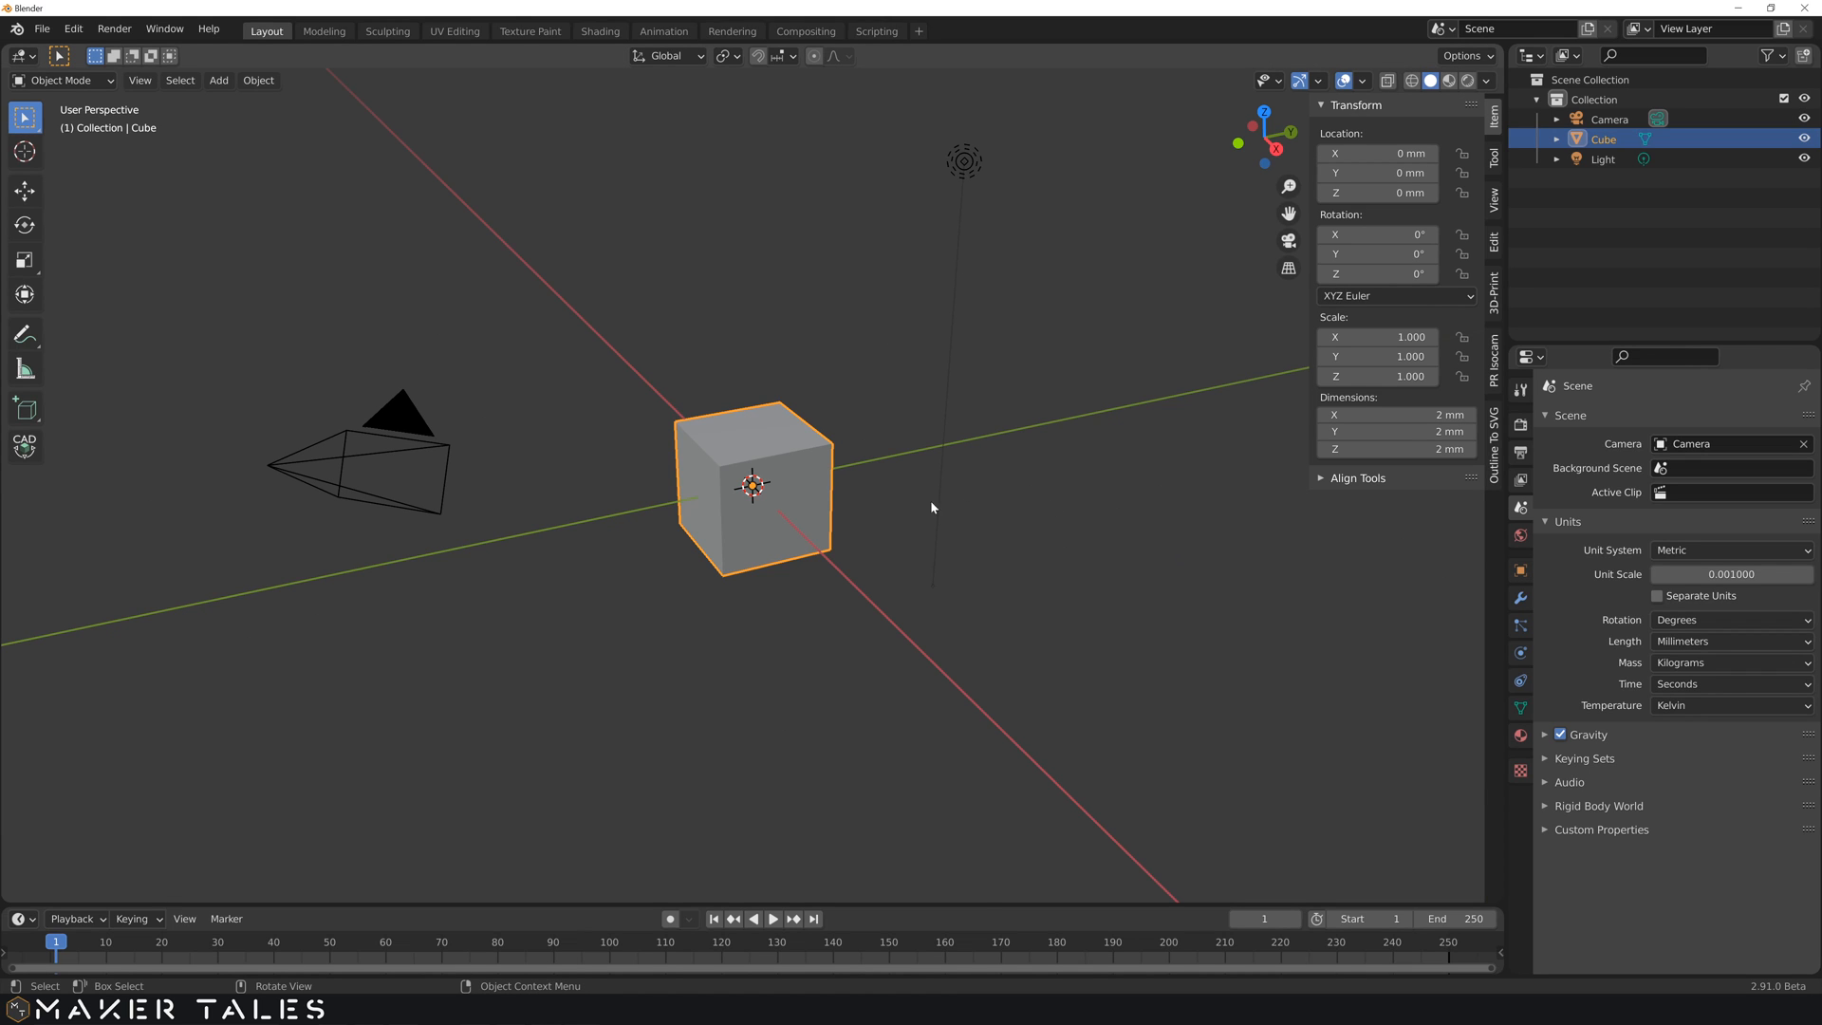
left_click(1232, 537)
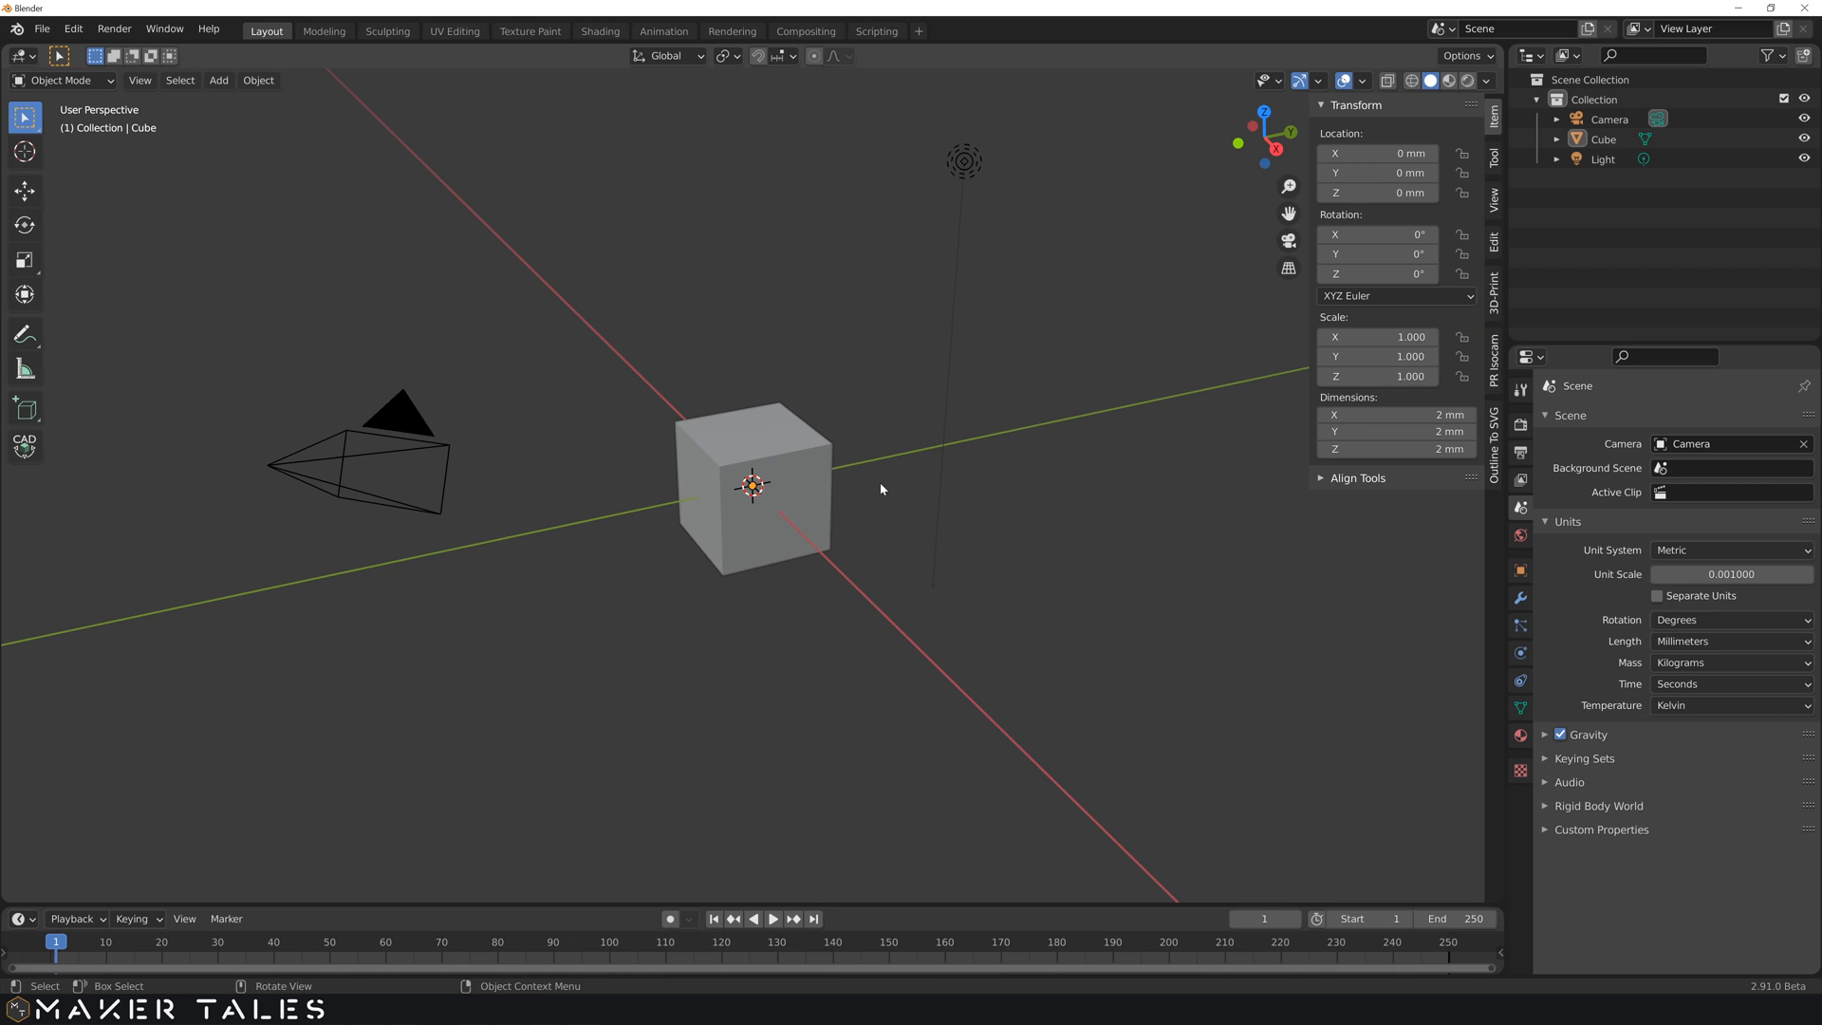
mouse_move(1137, 482)
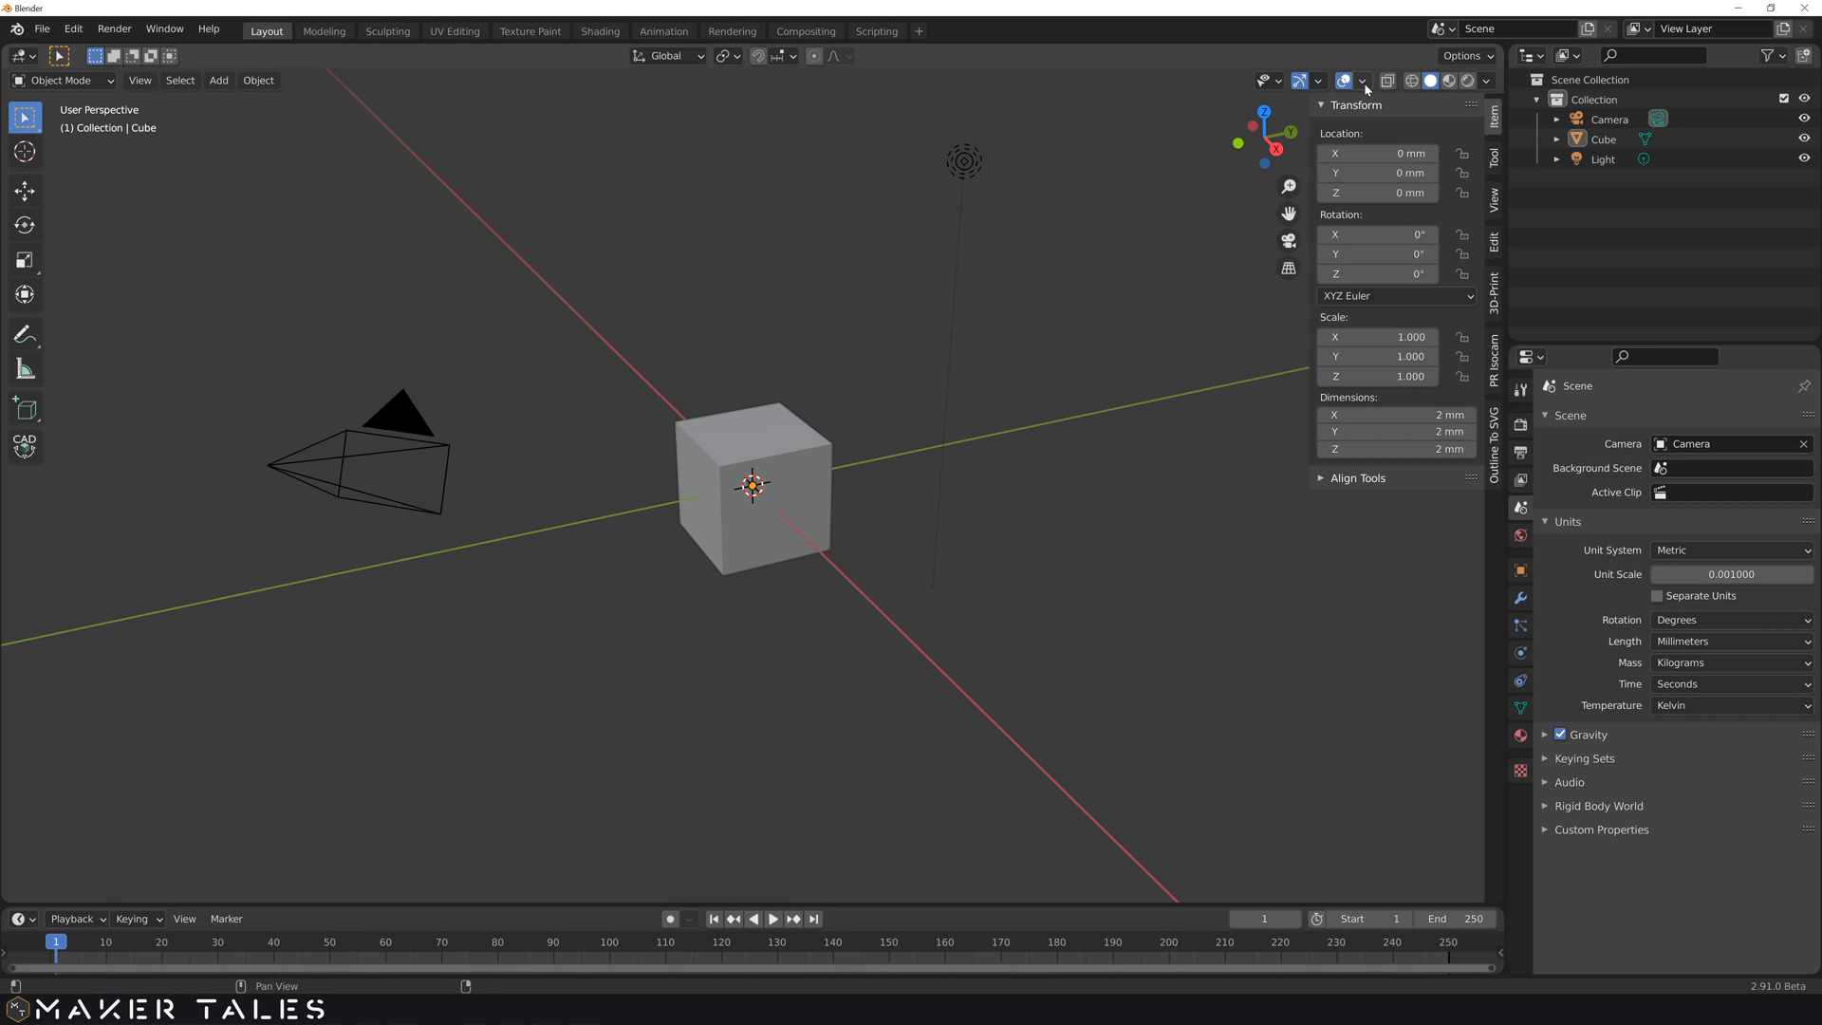
mouse_move(1363, 79)
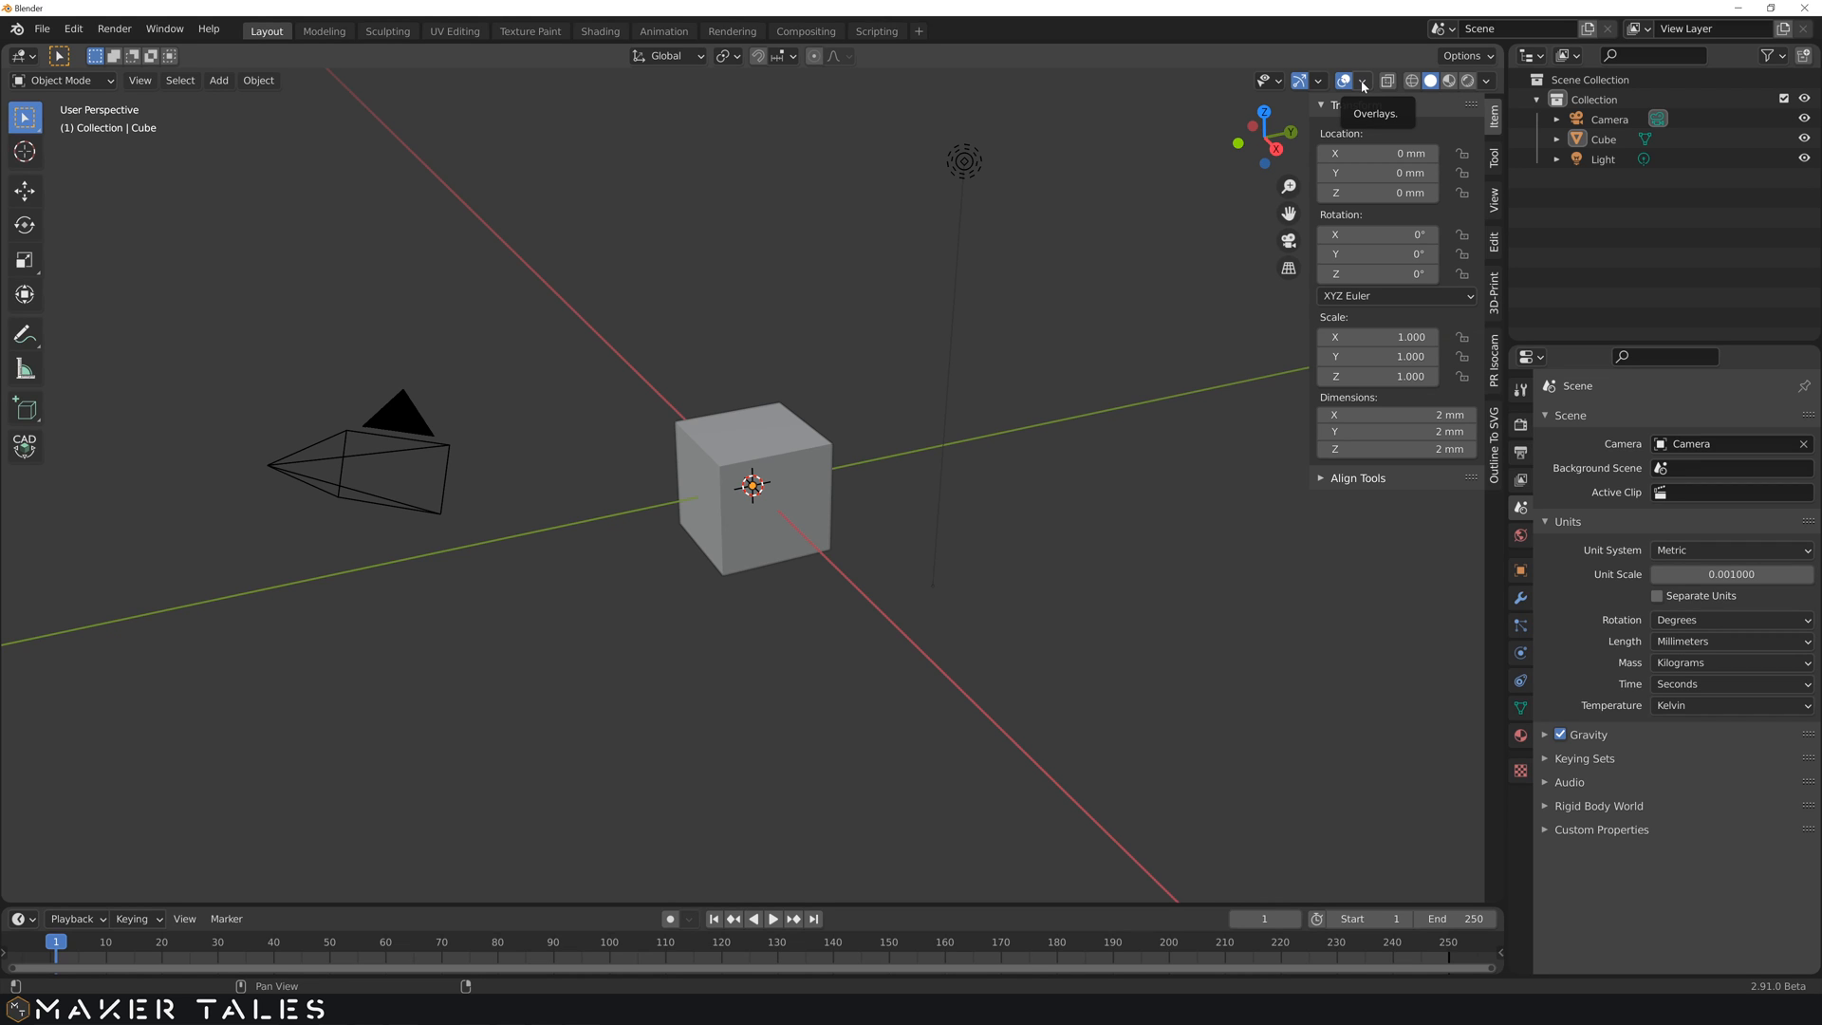
Step: In Viewport Overlays change the grid Scale so the floor grid reappears around the 2 mm cube
left_click(1348, 80)
type("0")
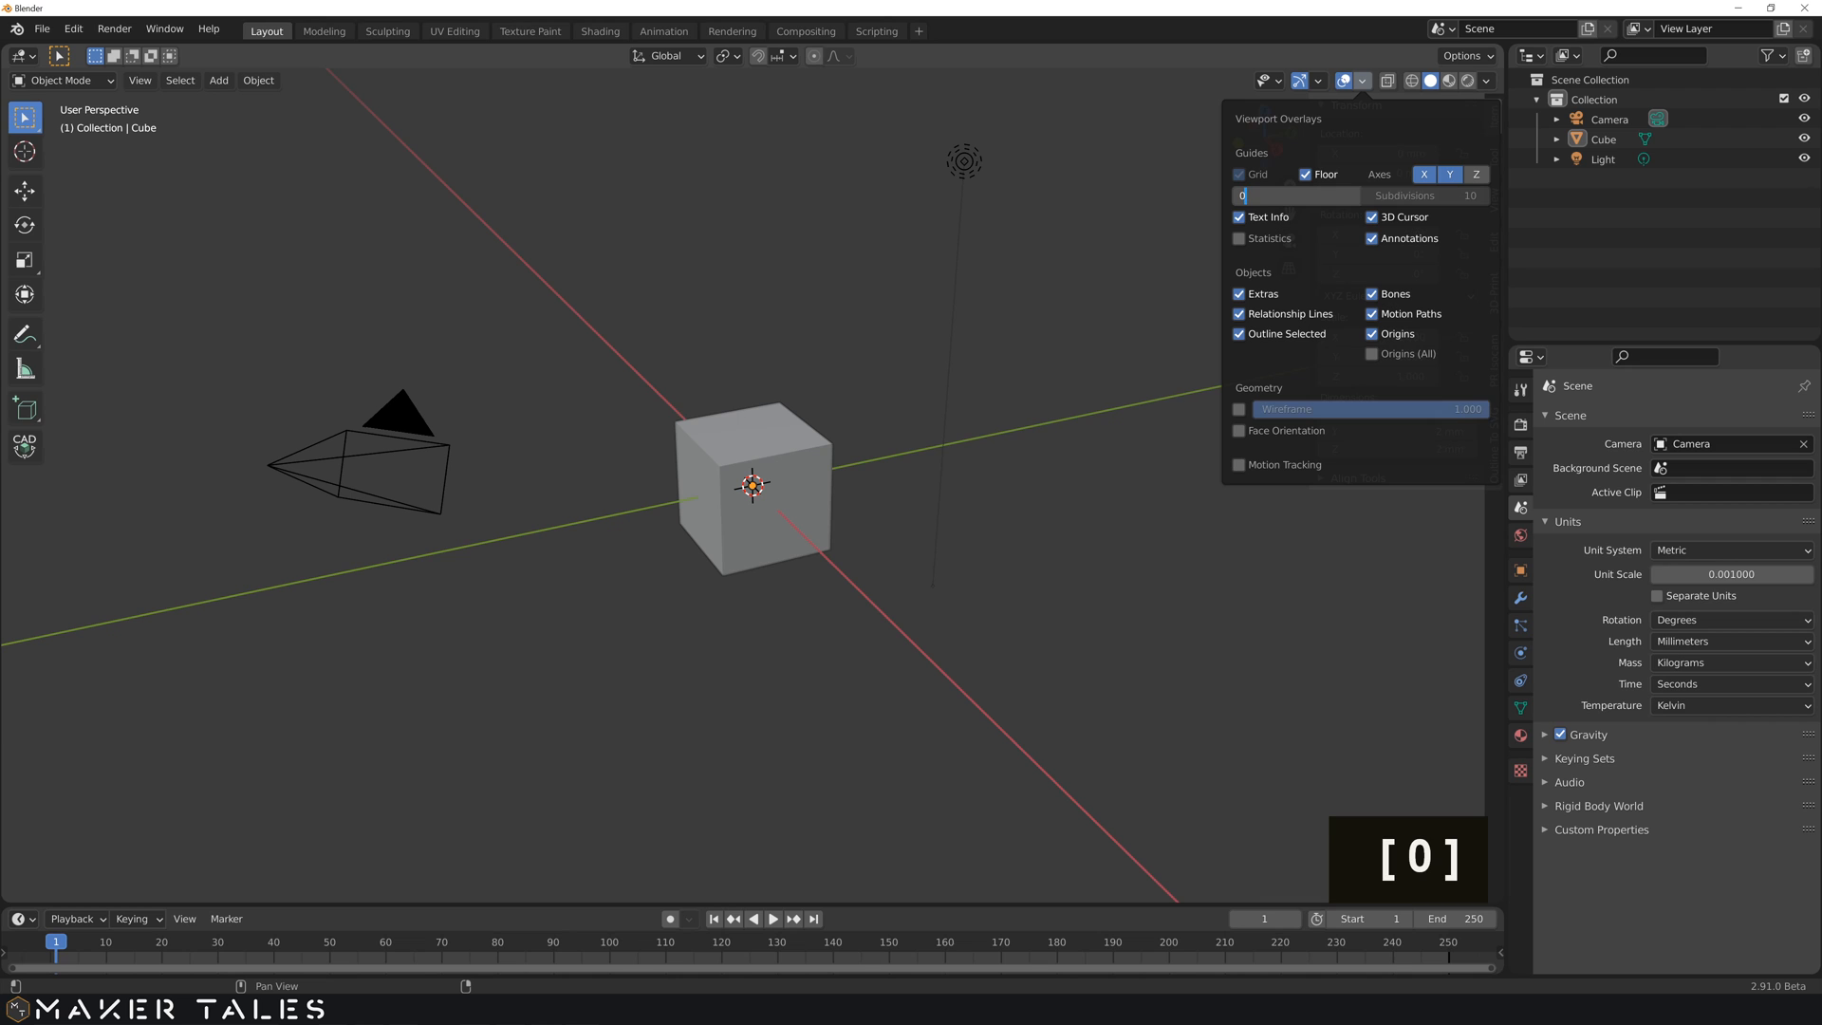
key("Enter")
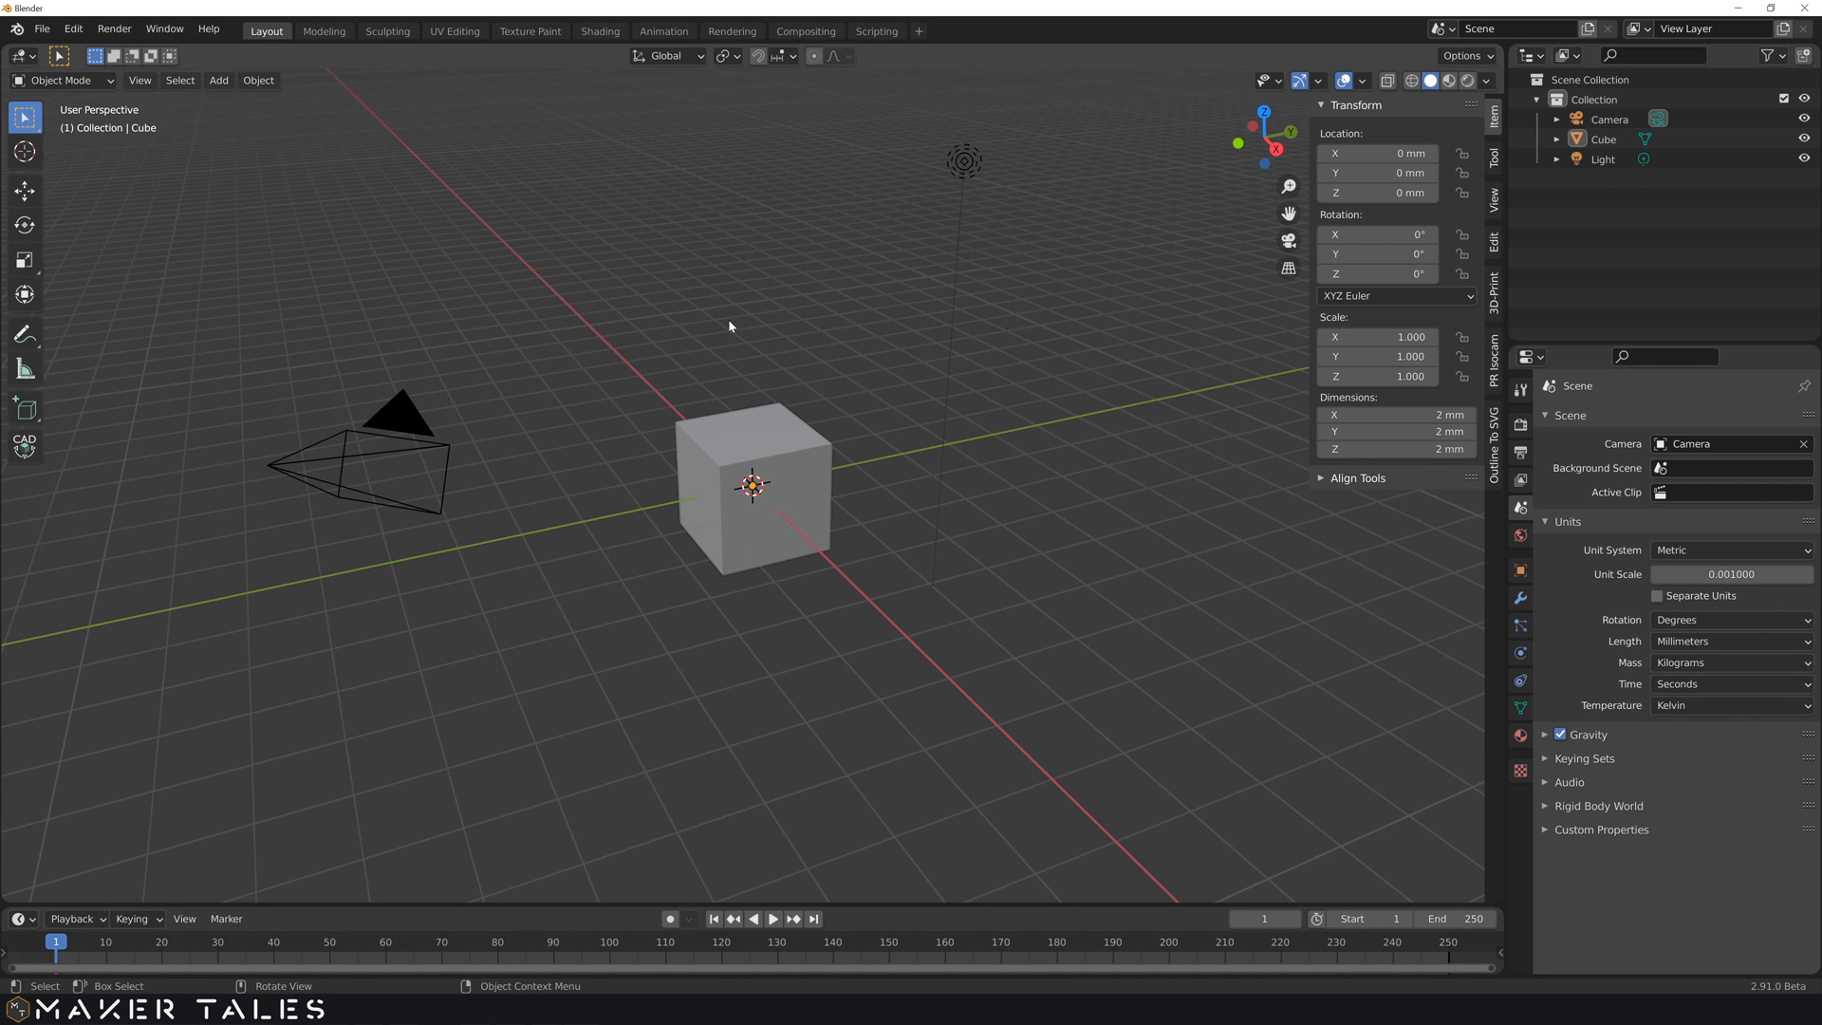
mouse_move(529, 103)
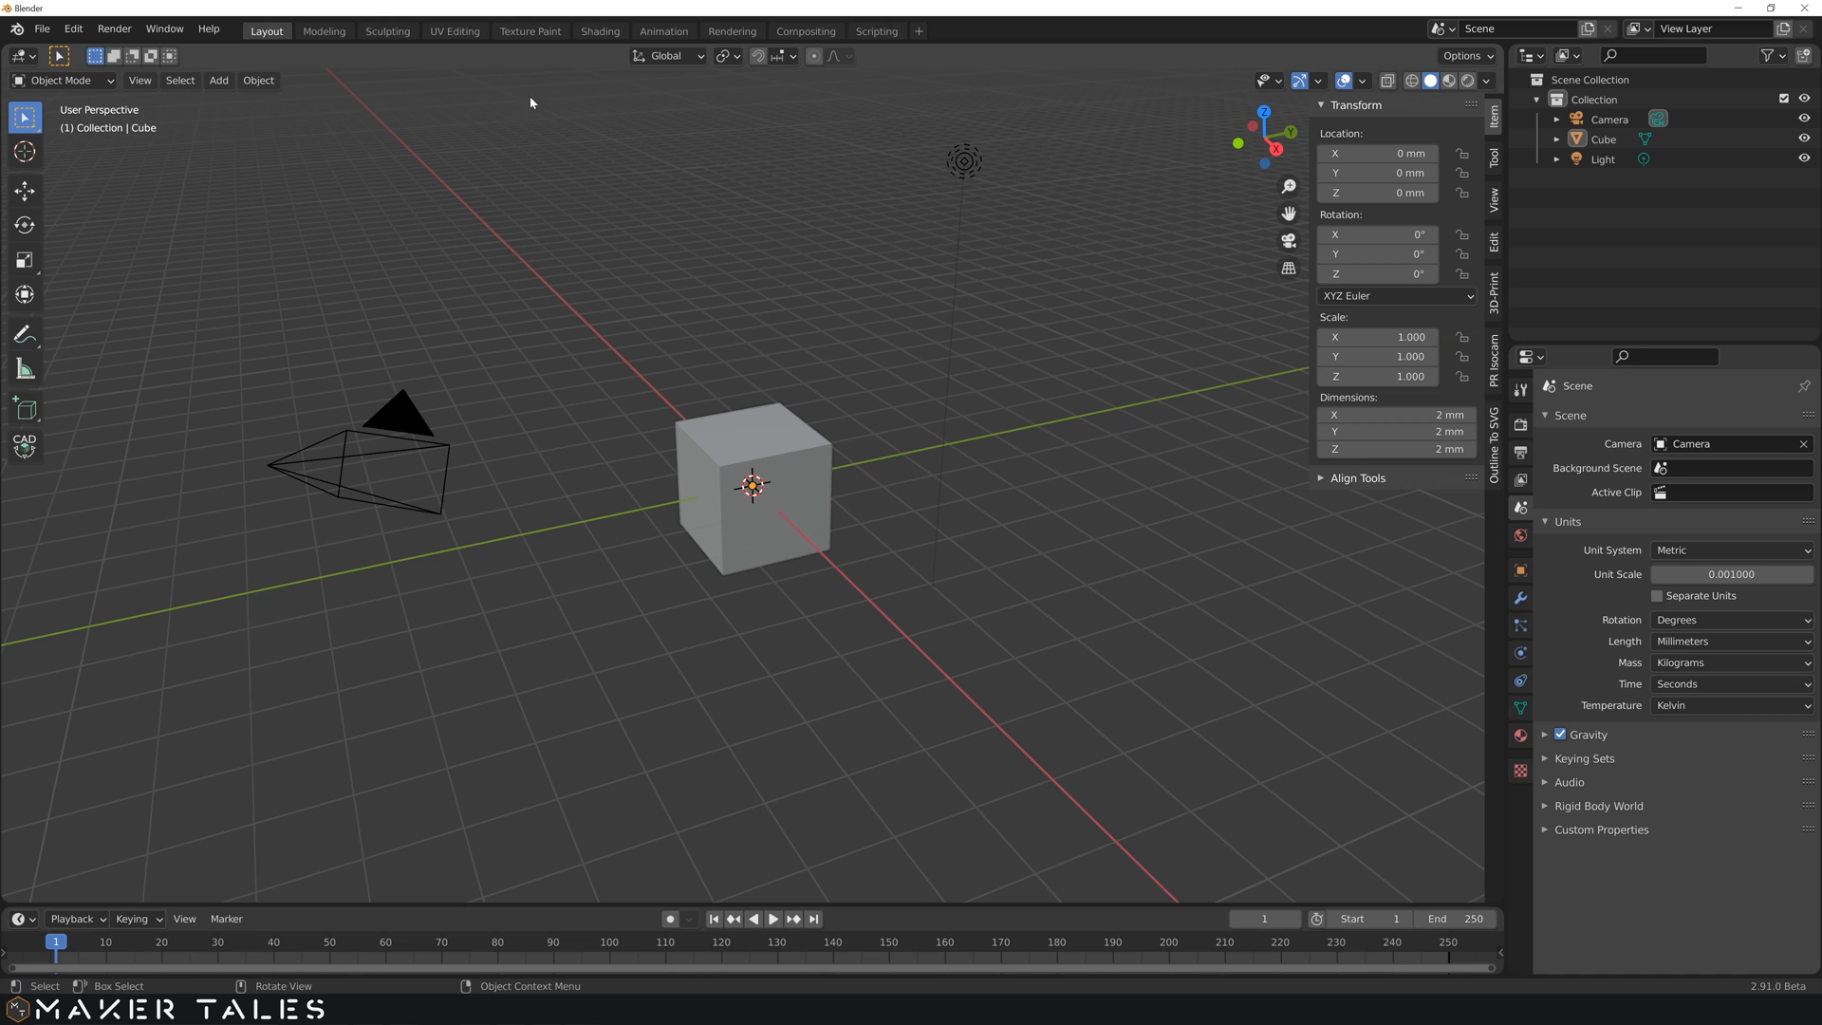
Step: Switch workspaces and back, then reselect the 2 mm cube with millimetre units still in place
left_click(530, 31)
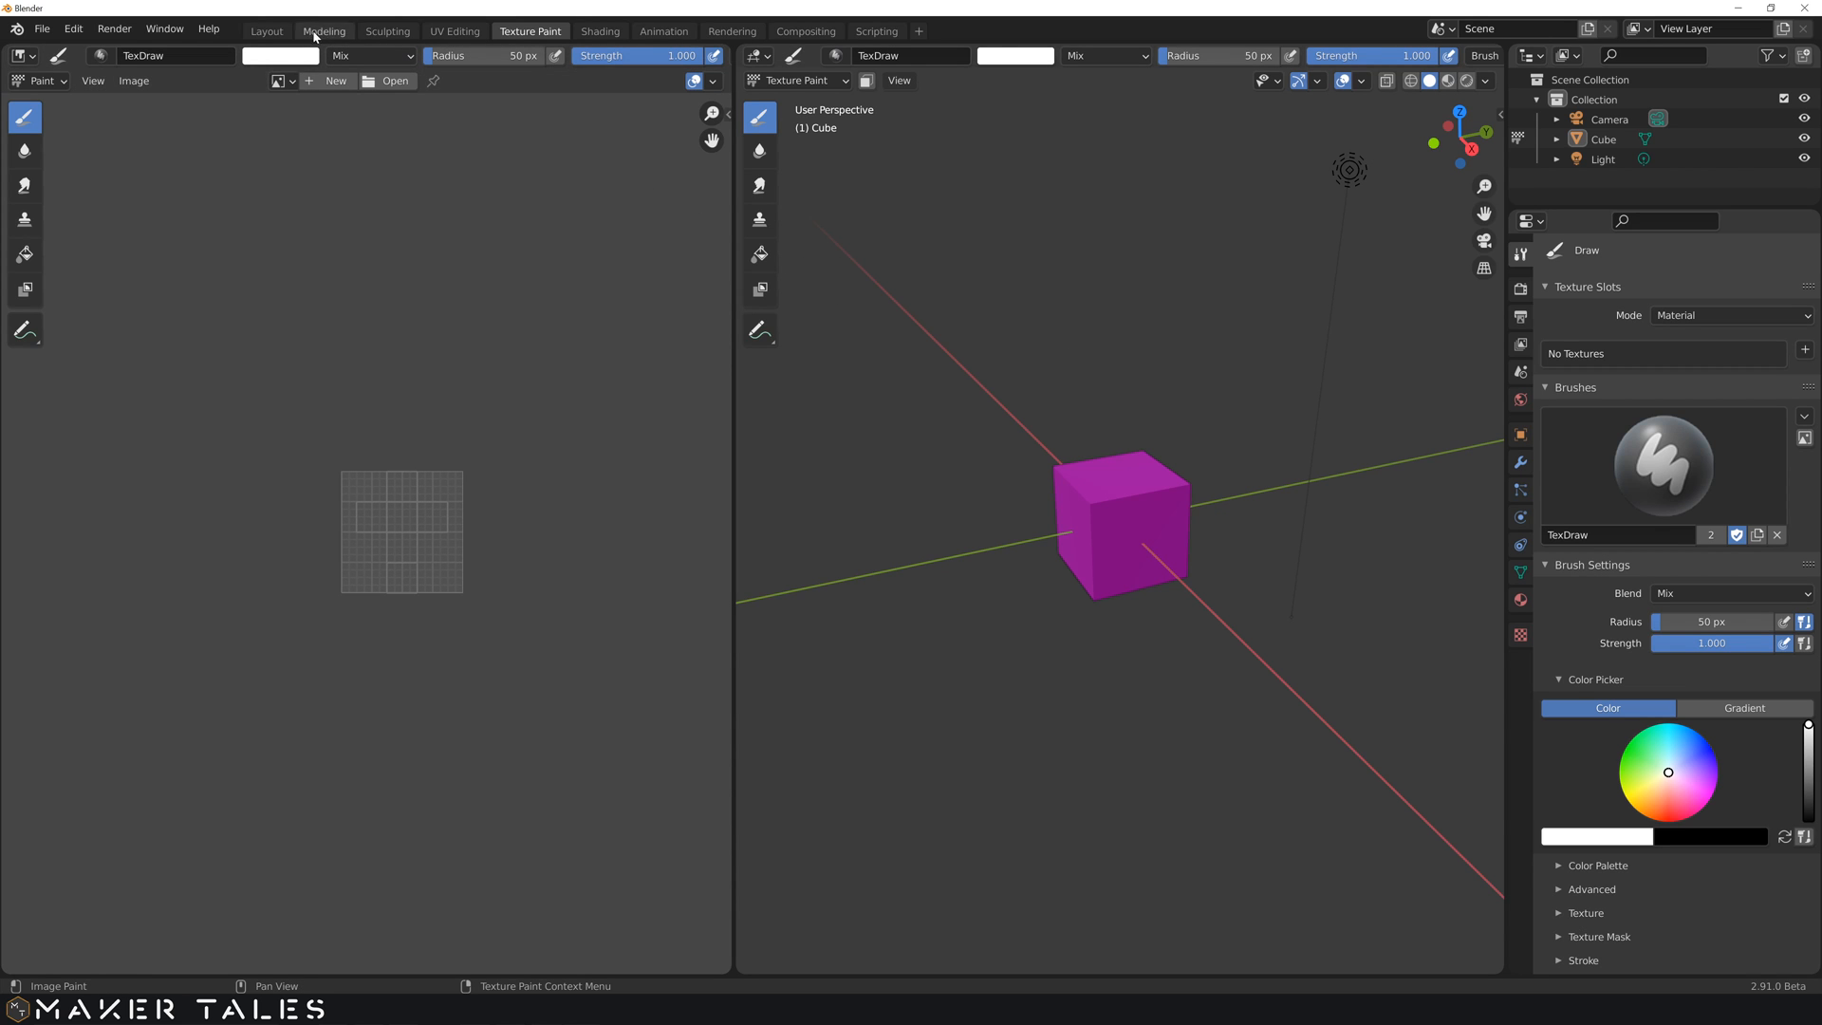
left_click(266, 30)
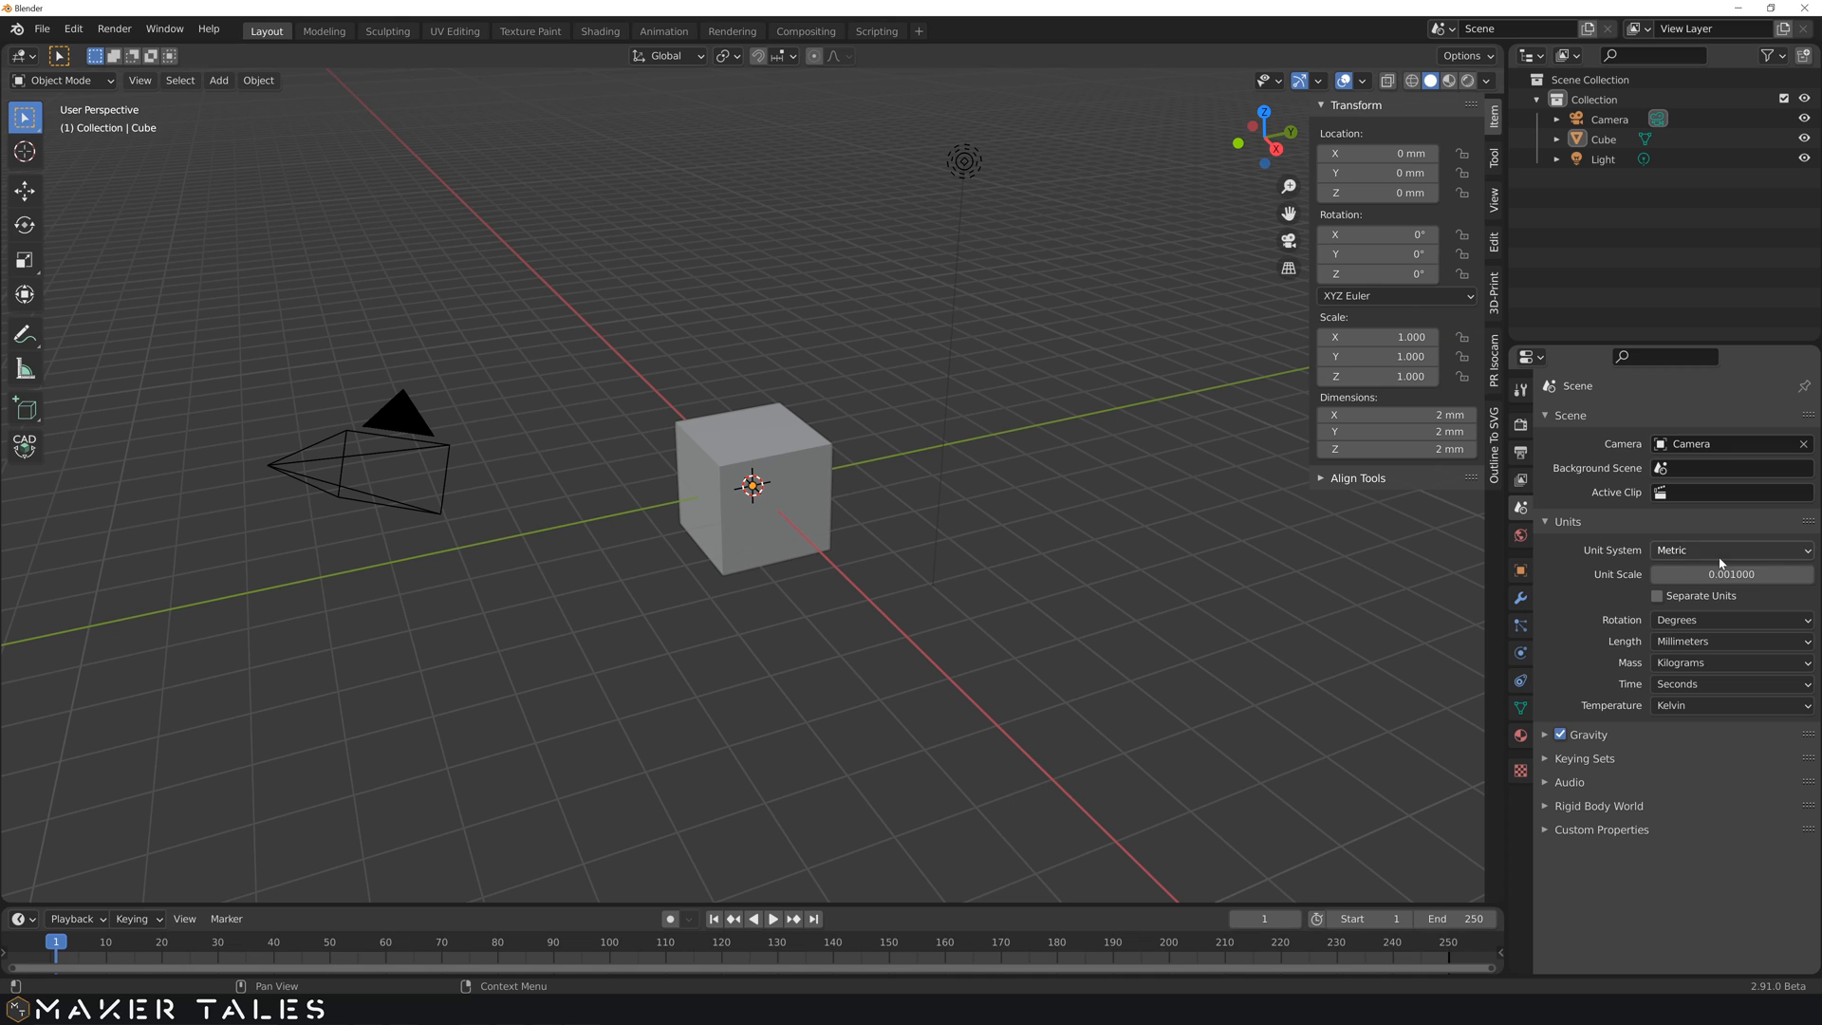
mouse_move(1731, 574)
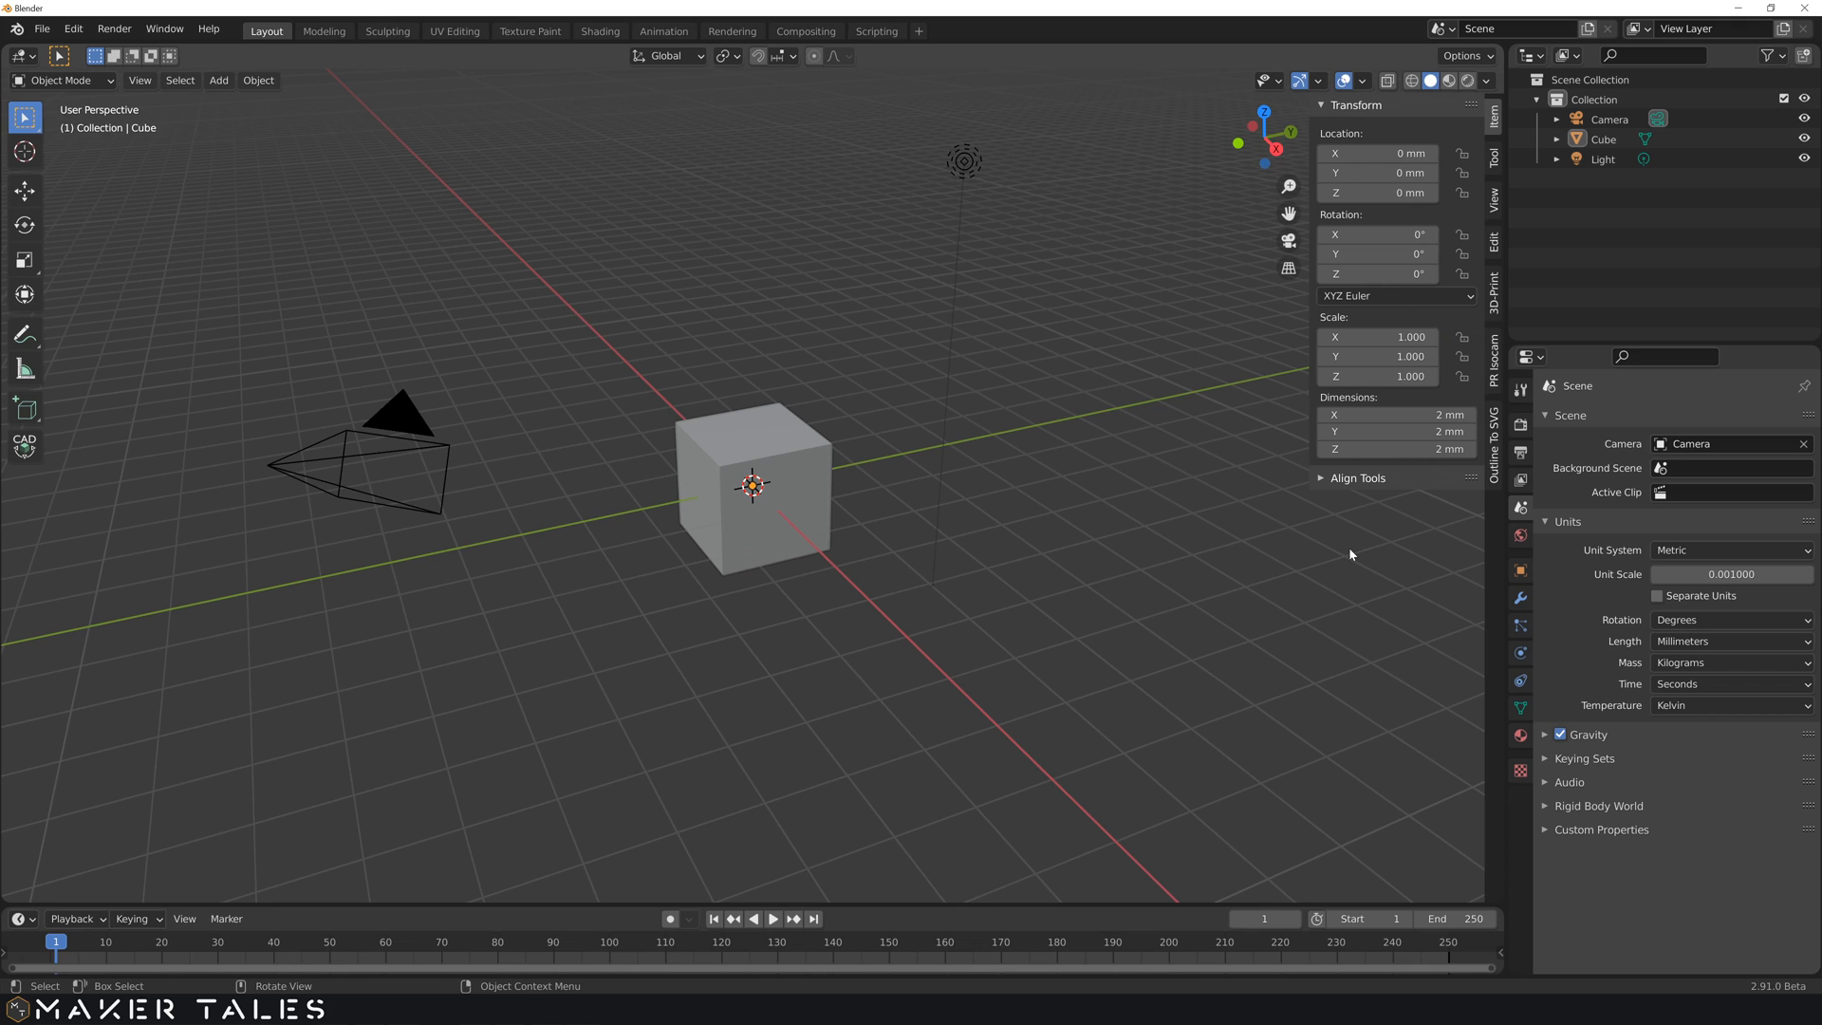
left_click(753, 482)
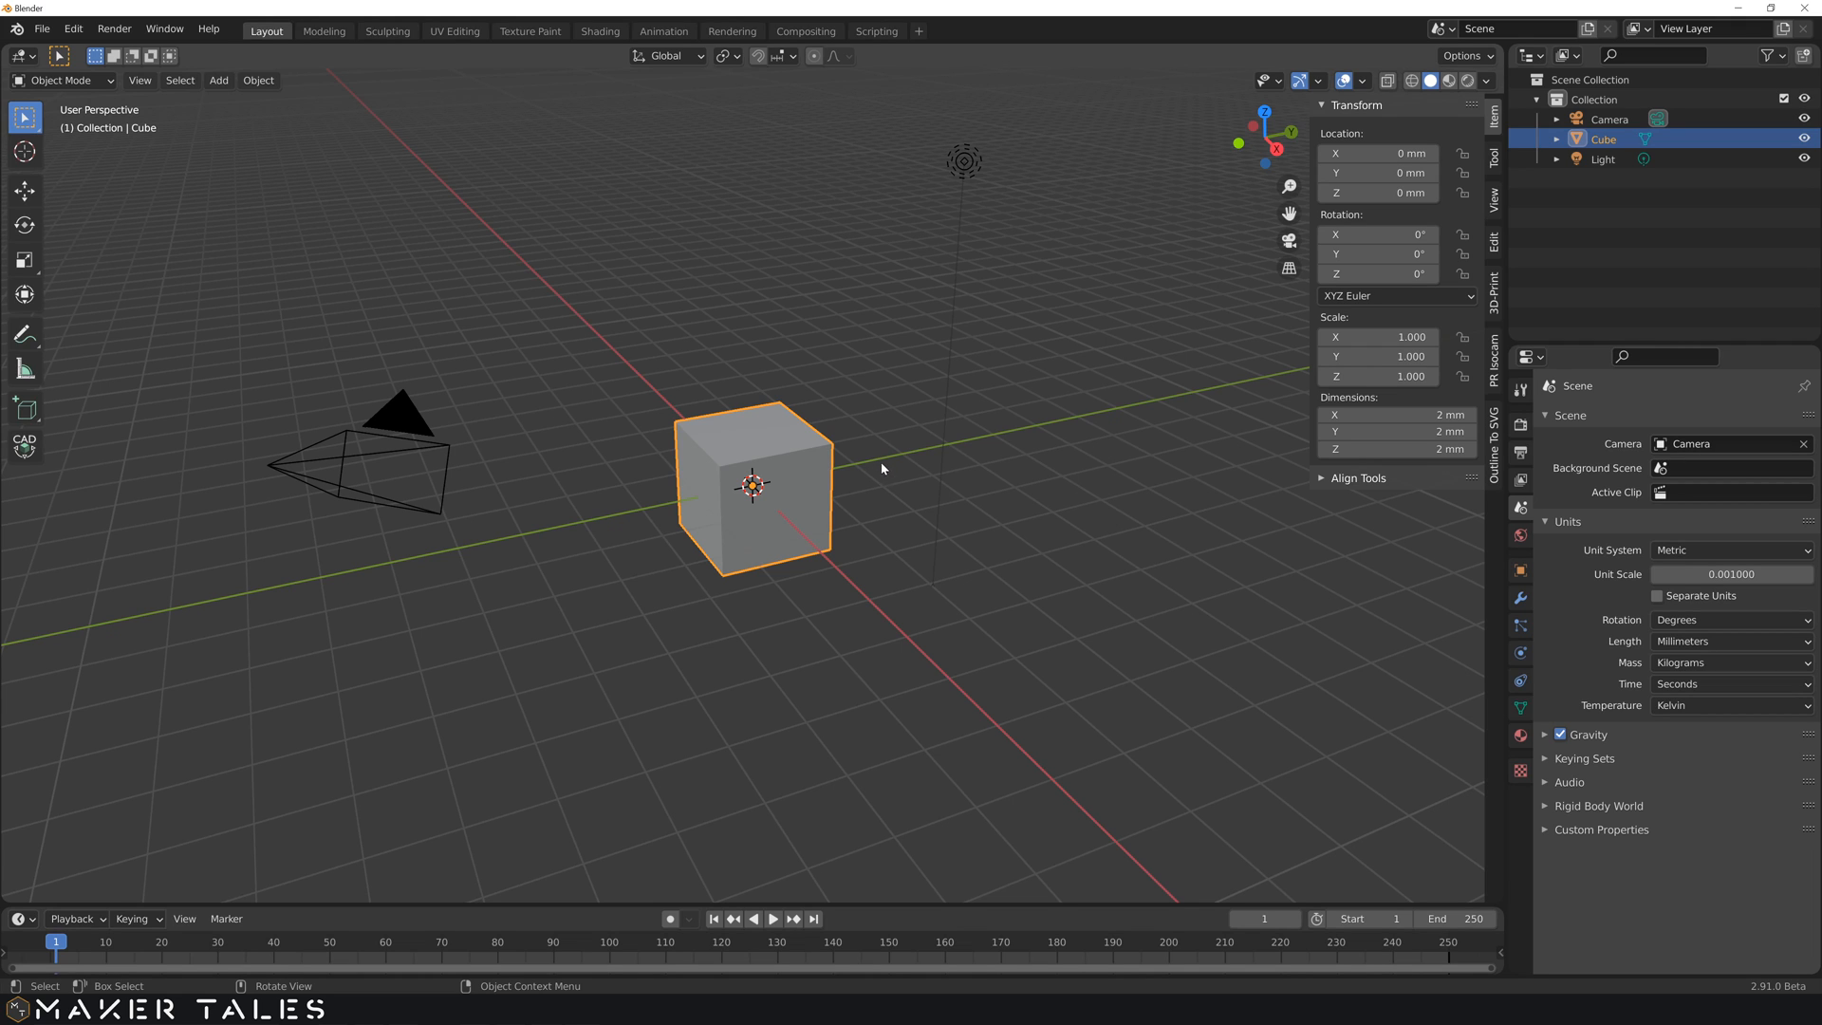
mouse_move(1202, 388)
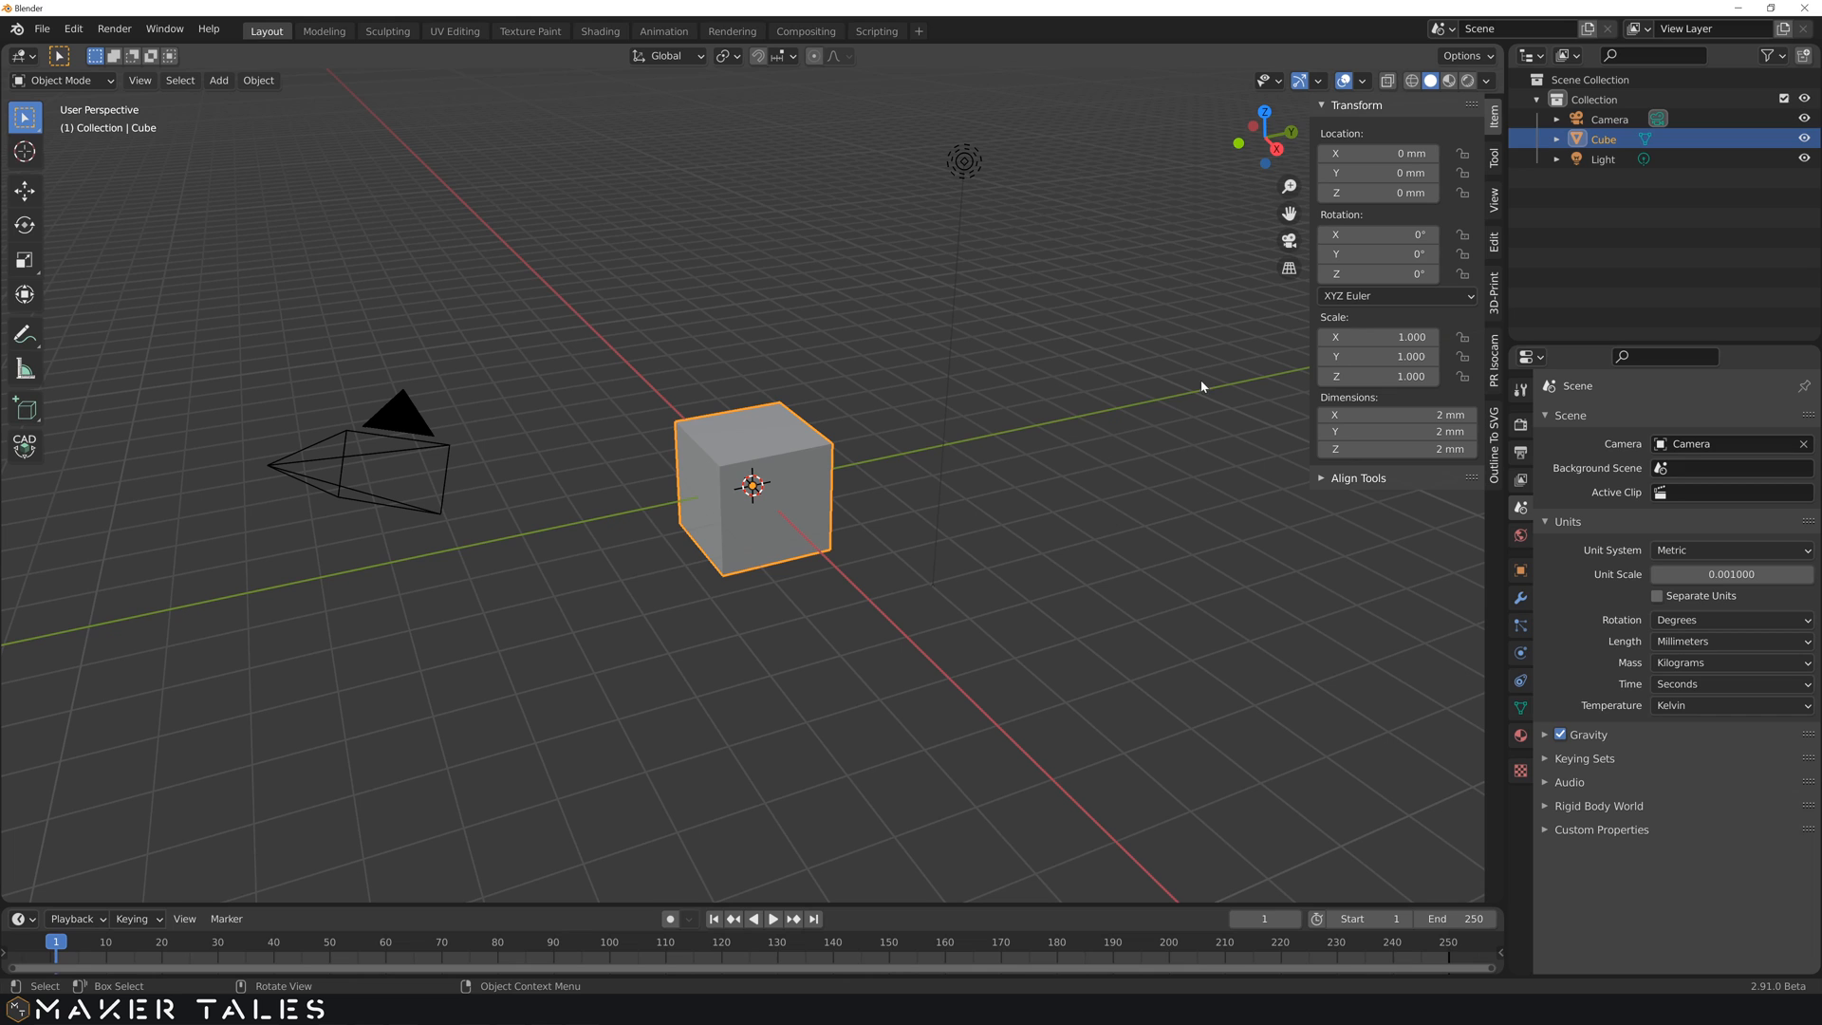
mouse_move(41, 29)
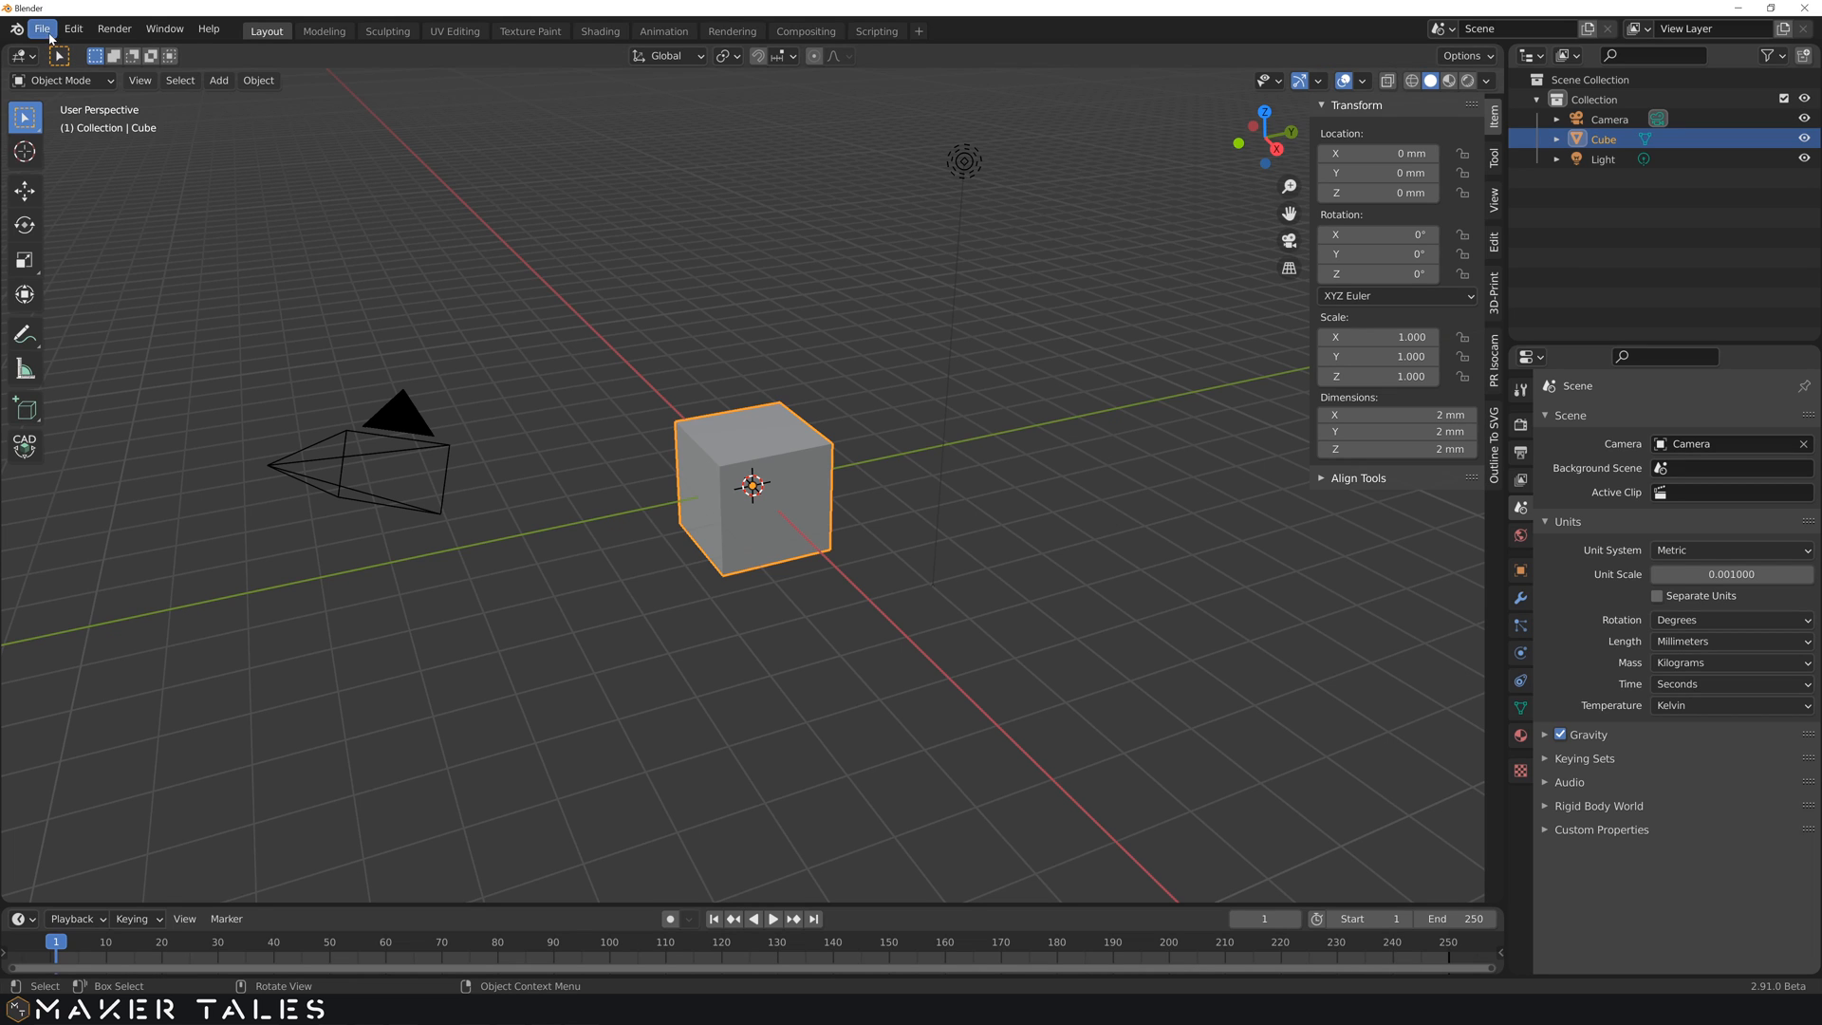
left_click(40, 29)
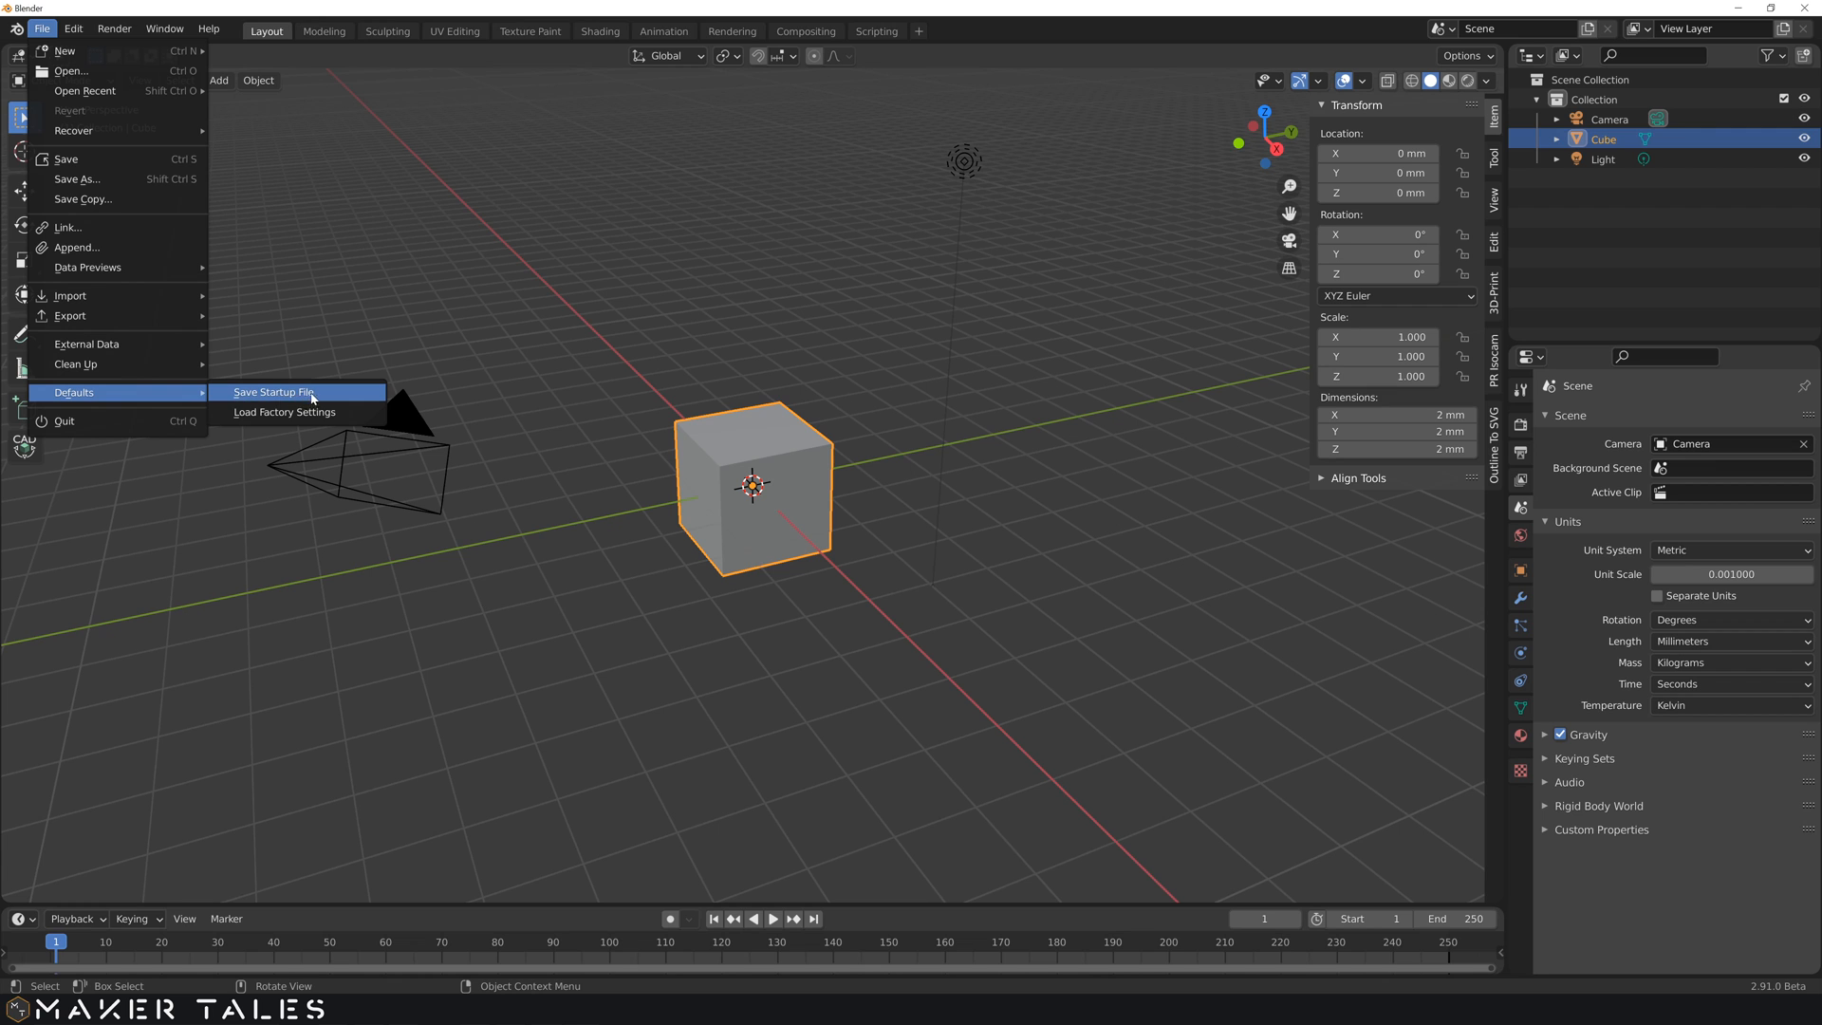
mouse_move(273, 391)
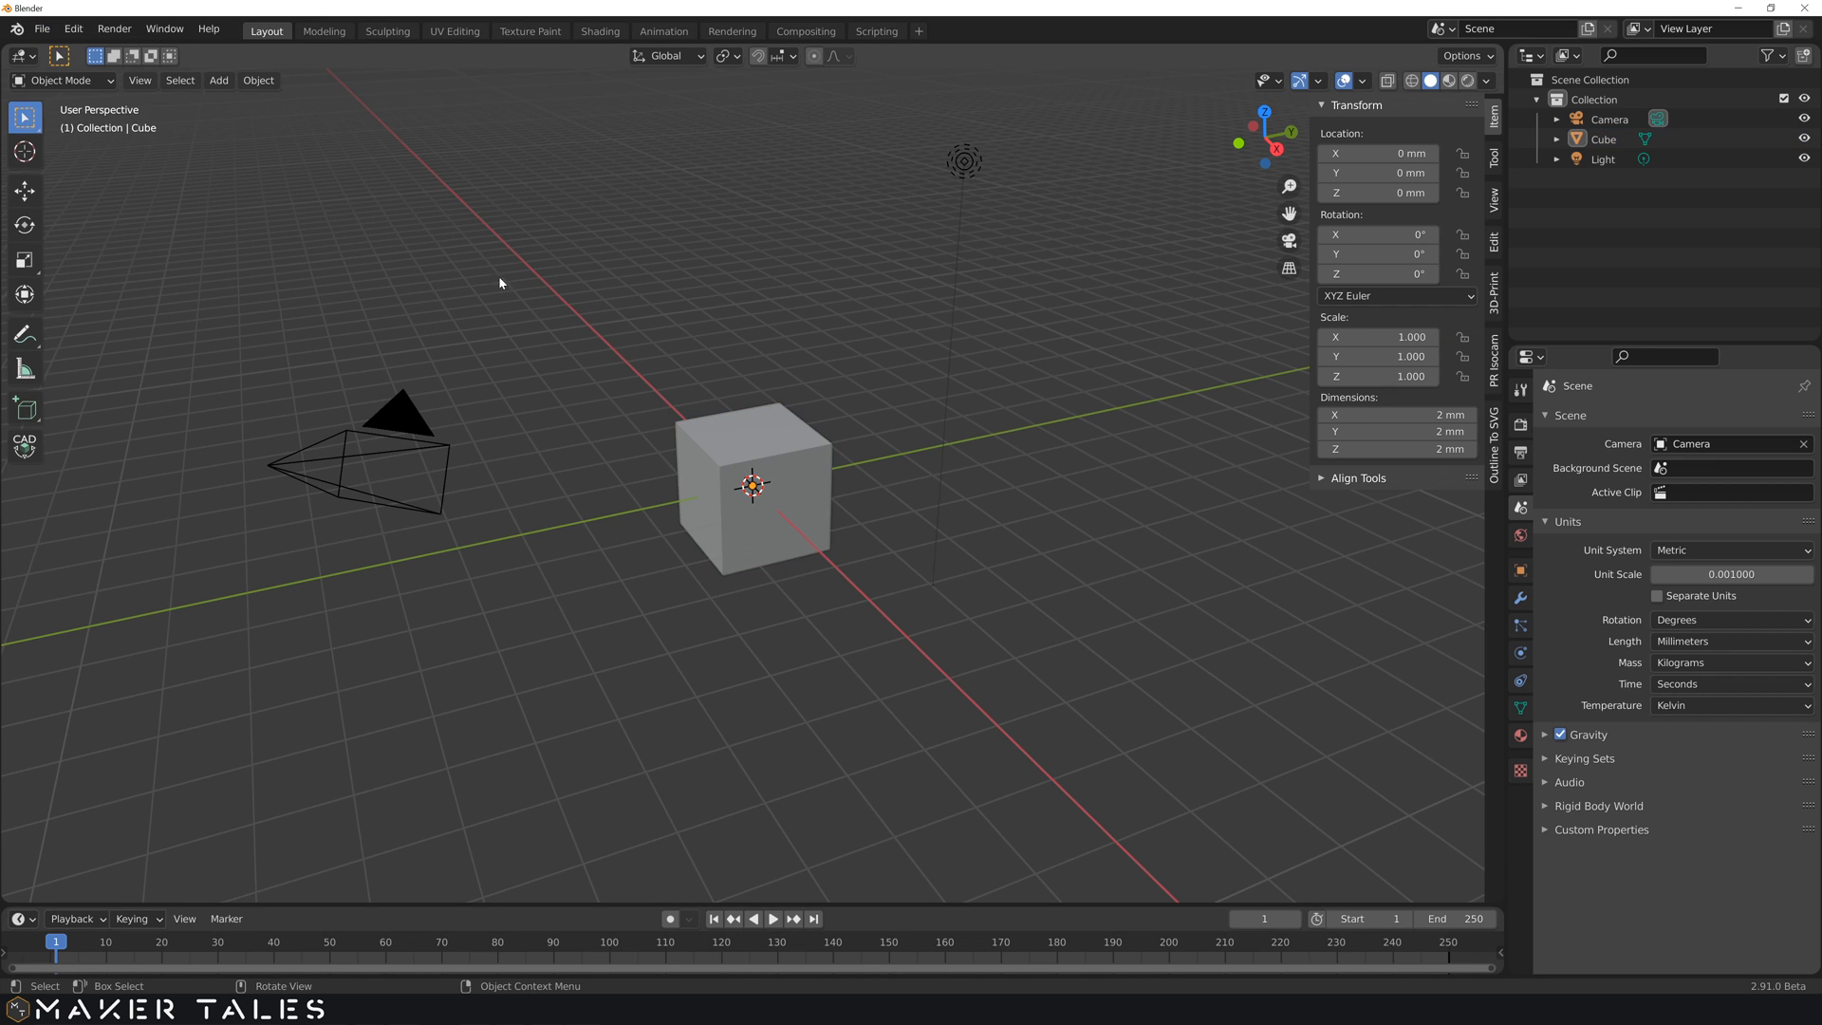
scroll("down", 3)
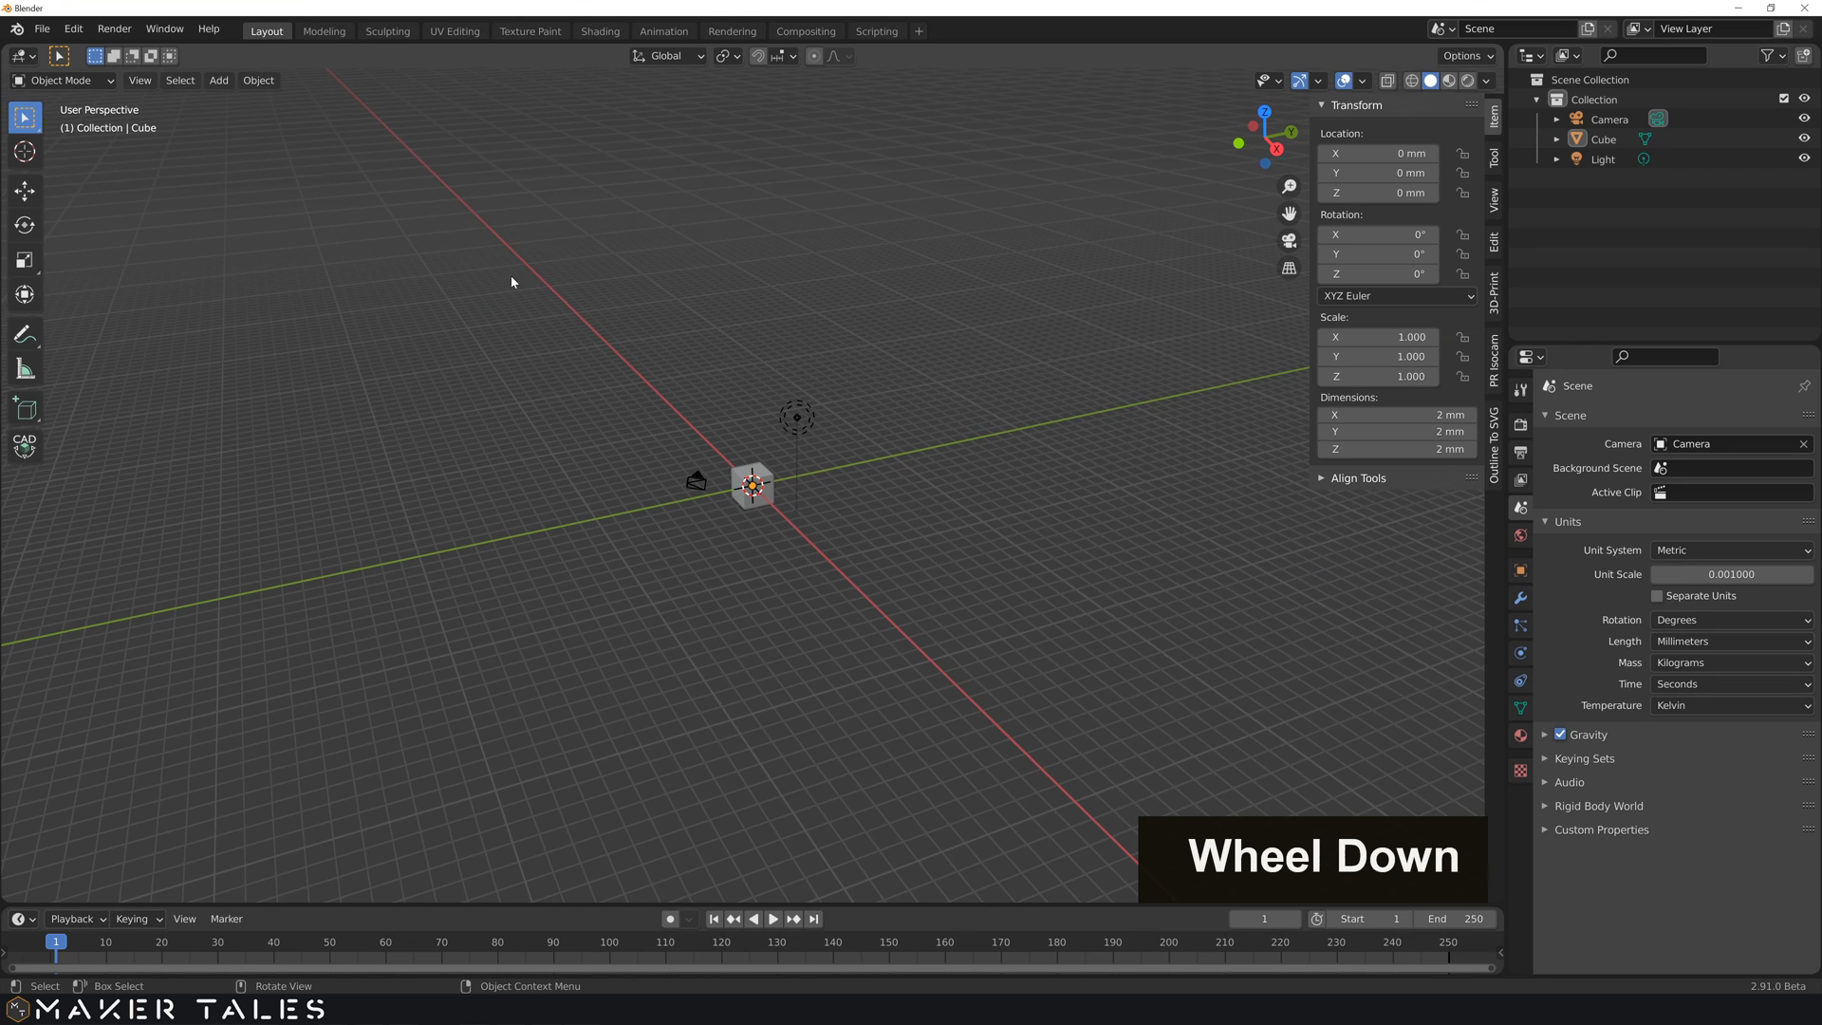
scroll("up", 3)
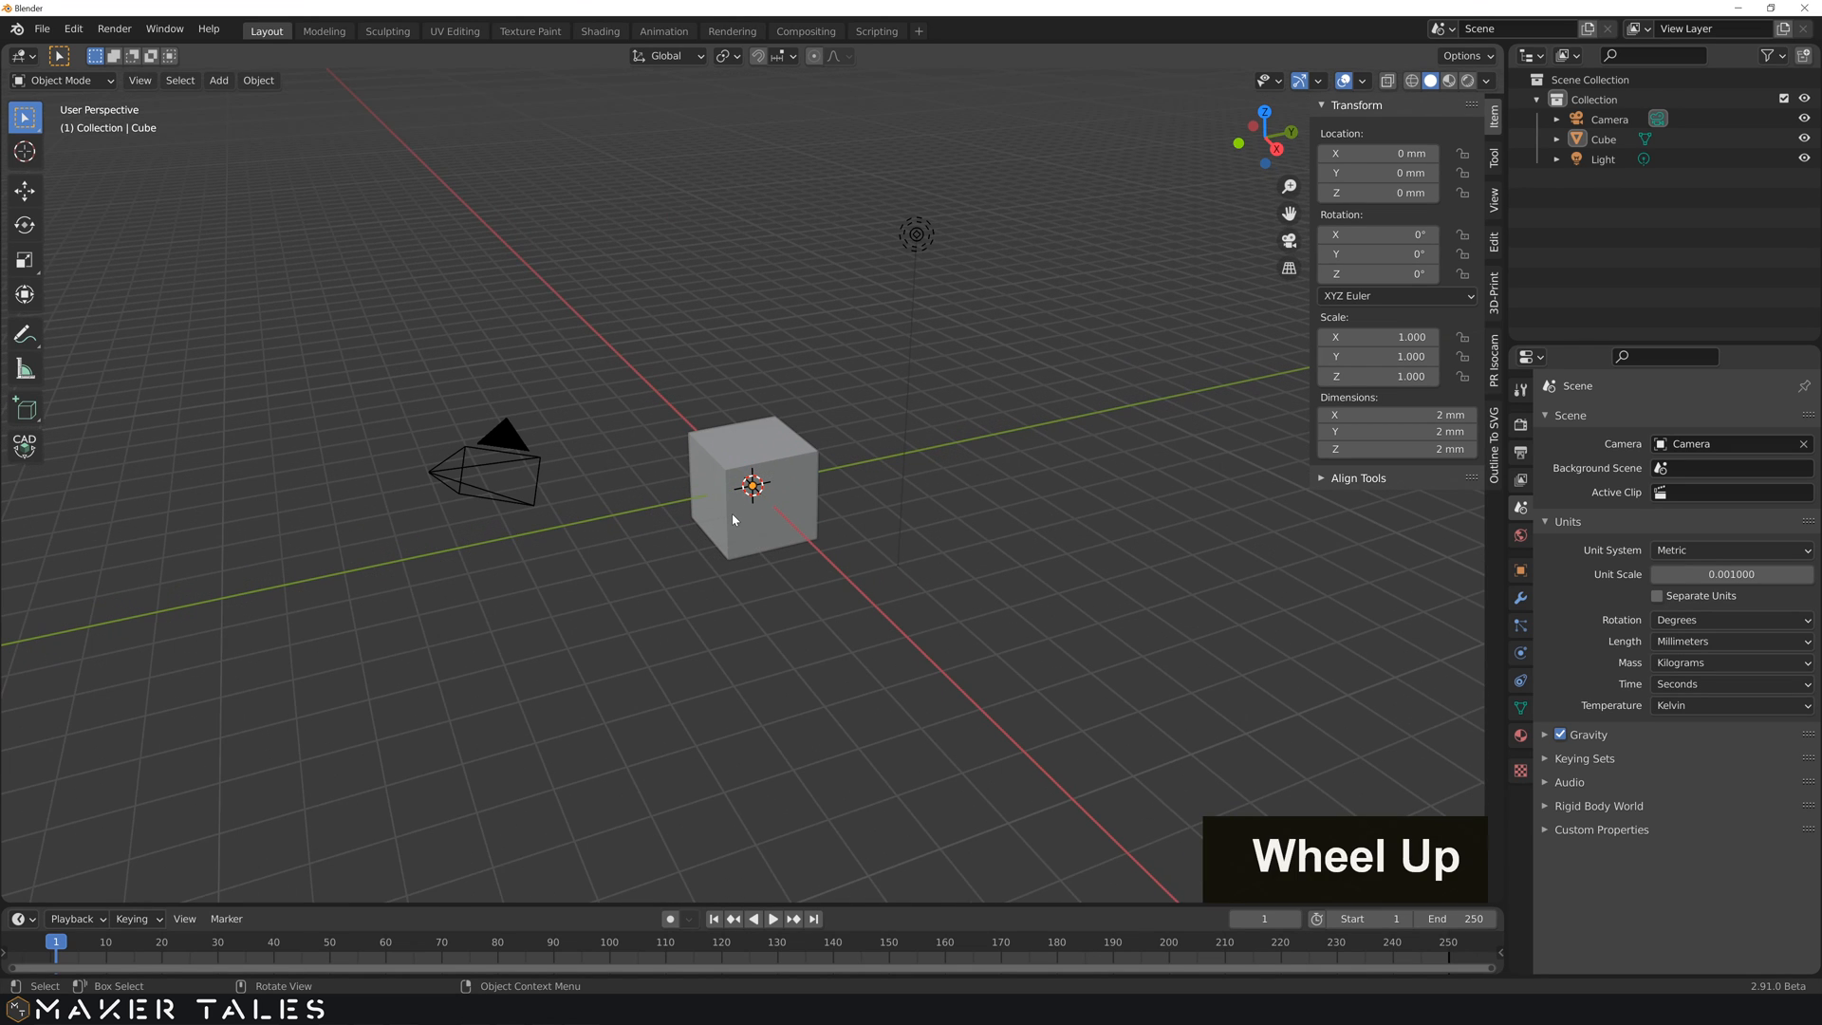
scroll("up", 3)
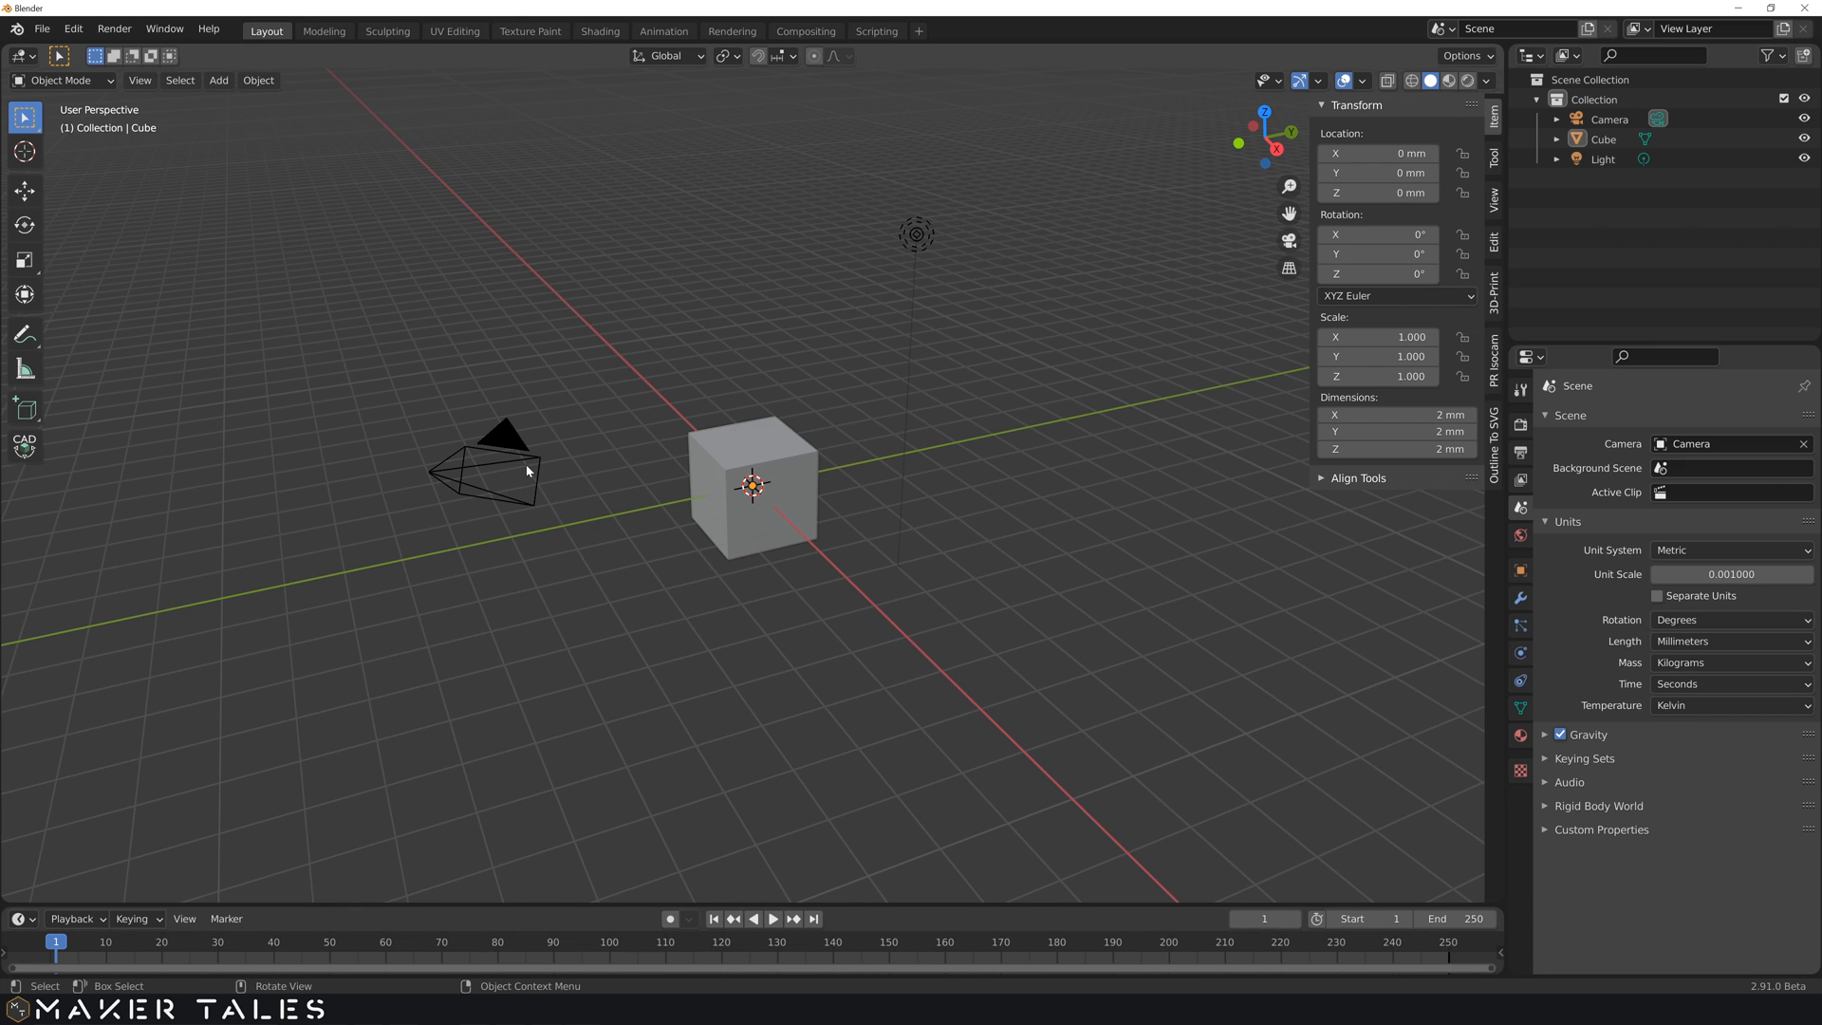
mouse_move(541, 467)
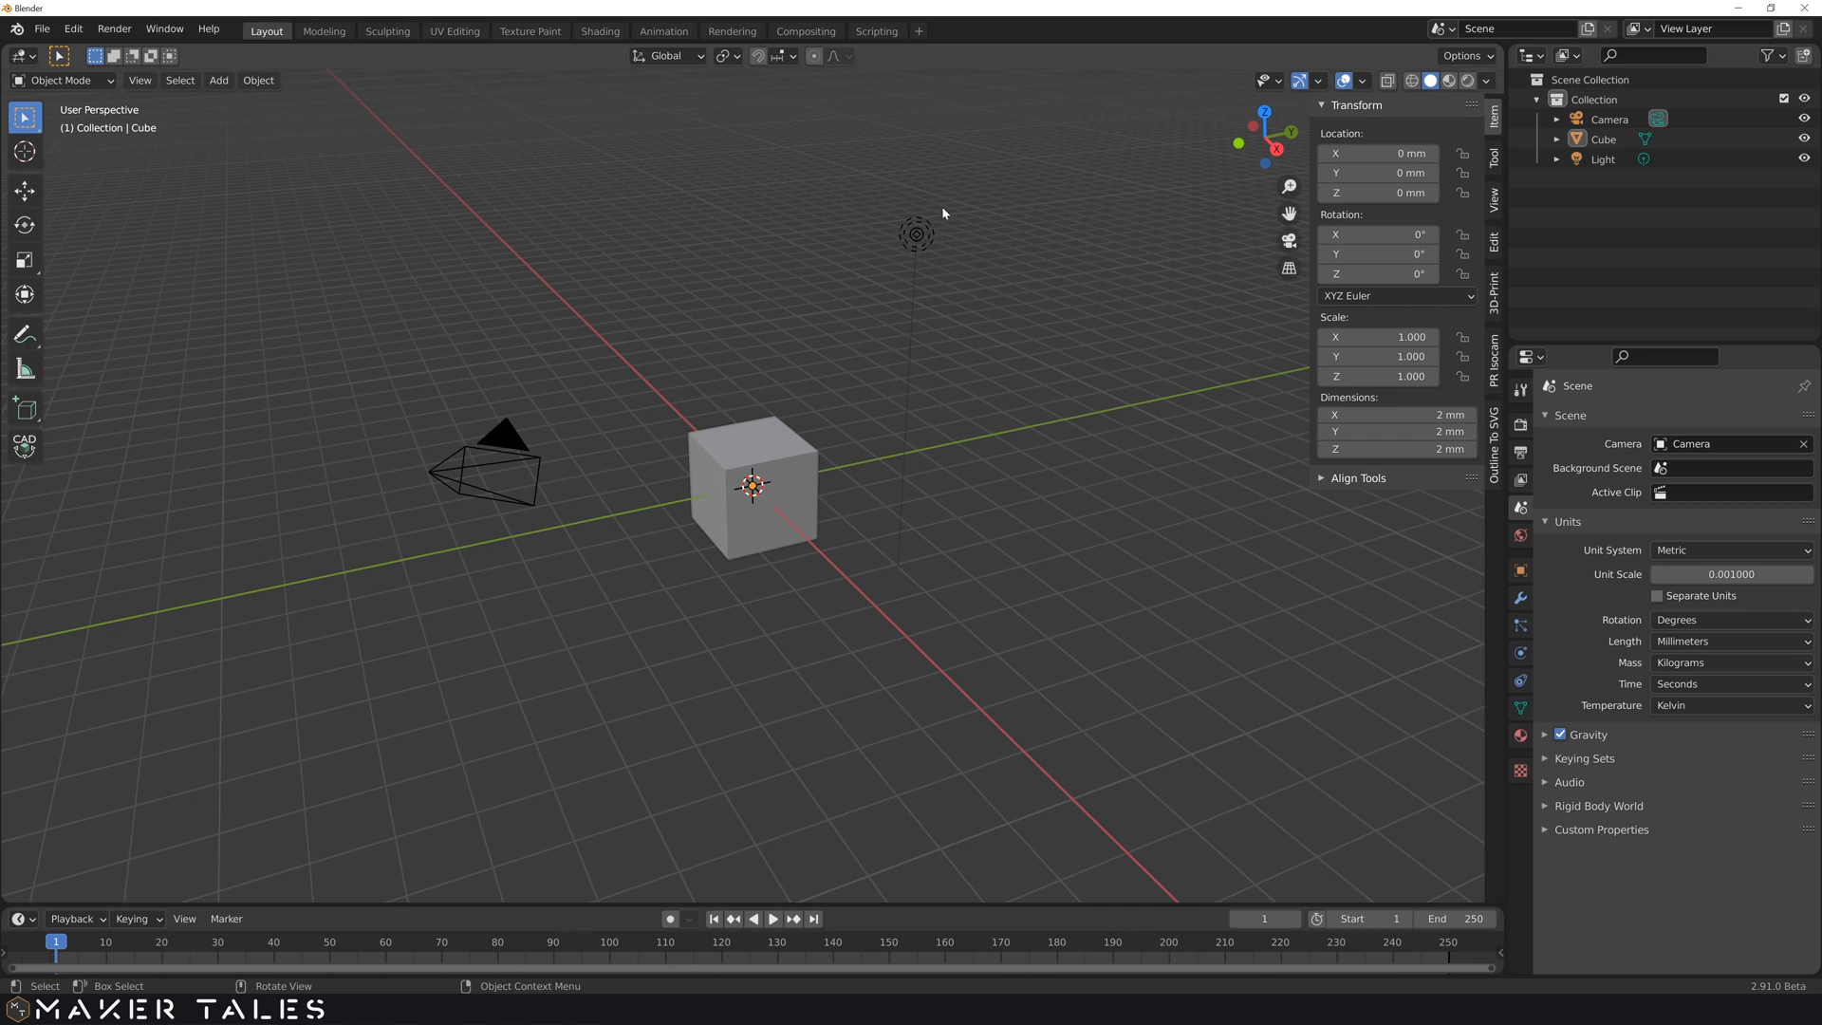
mouse_move(936, 220)
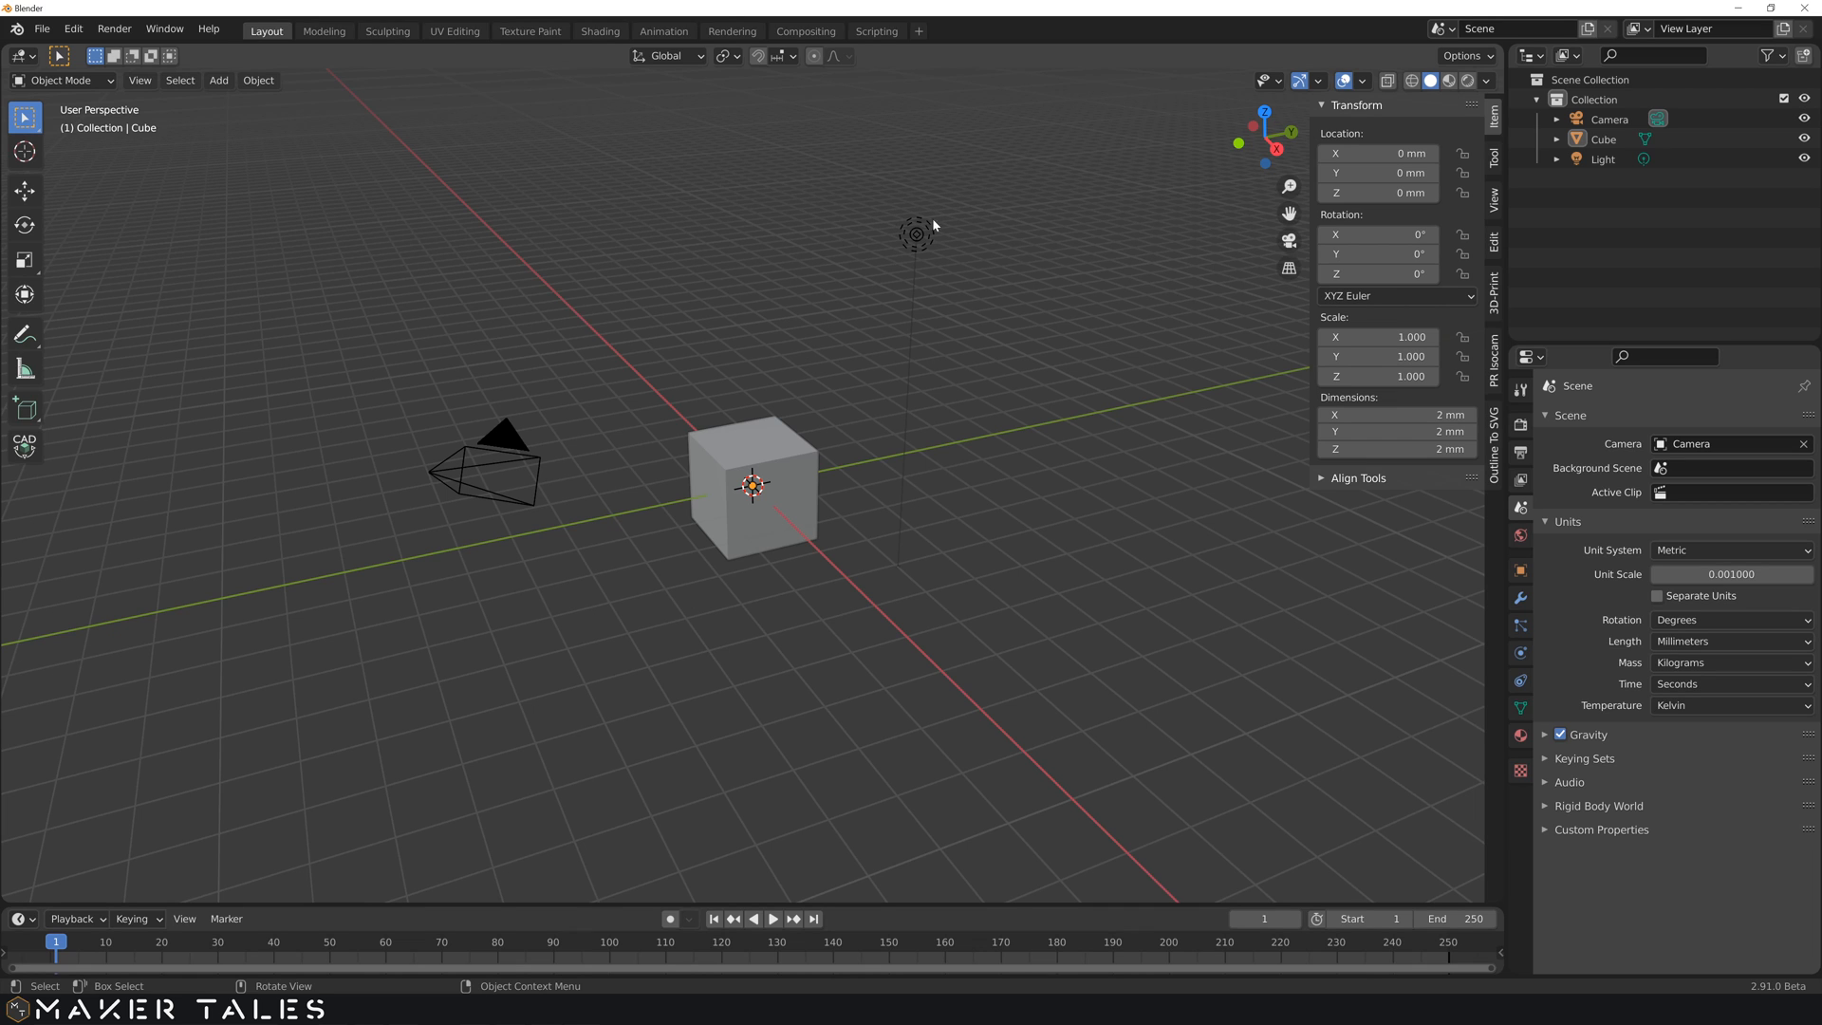
mouse_move(788, 531)
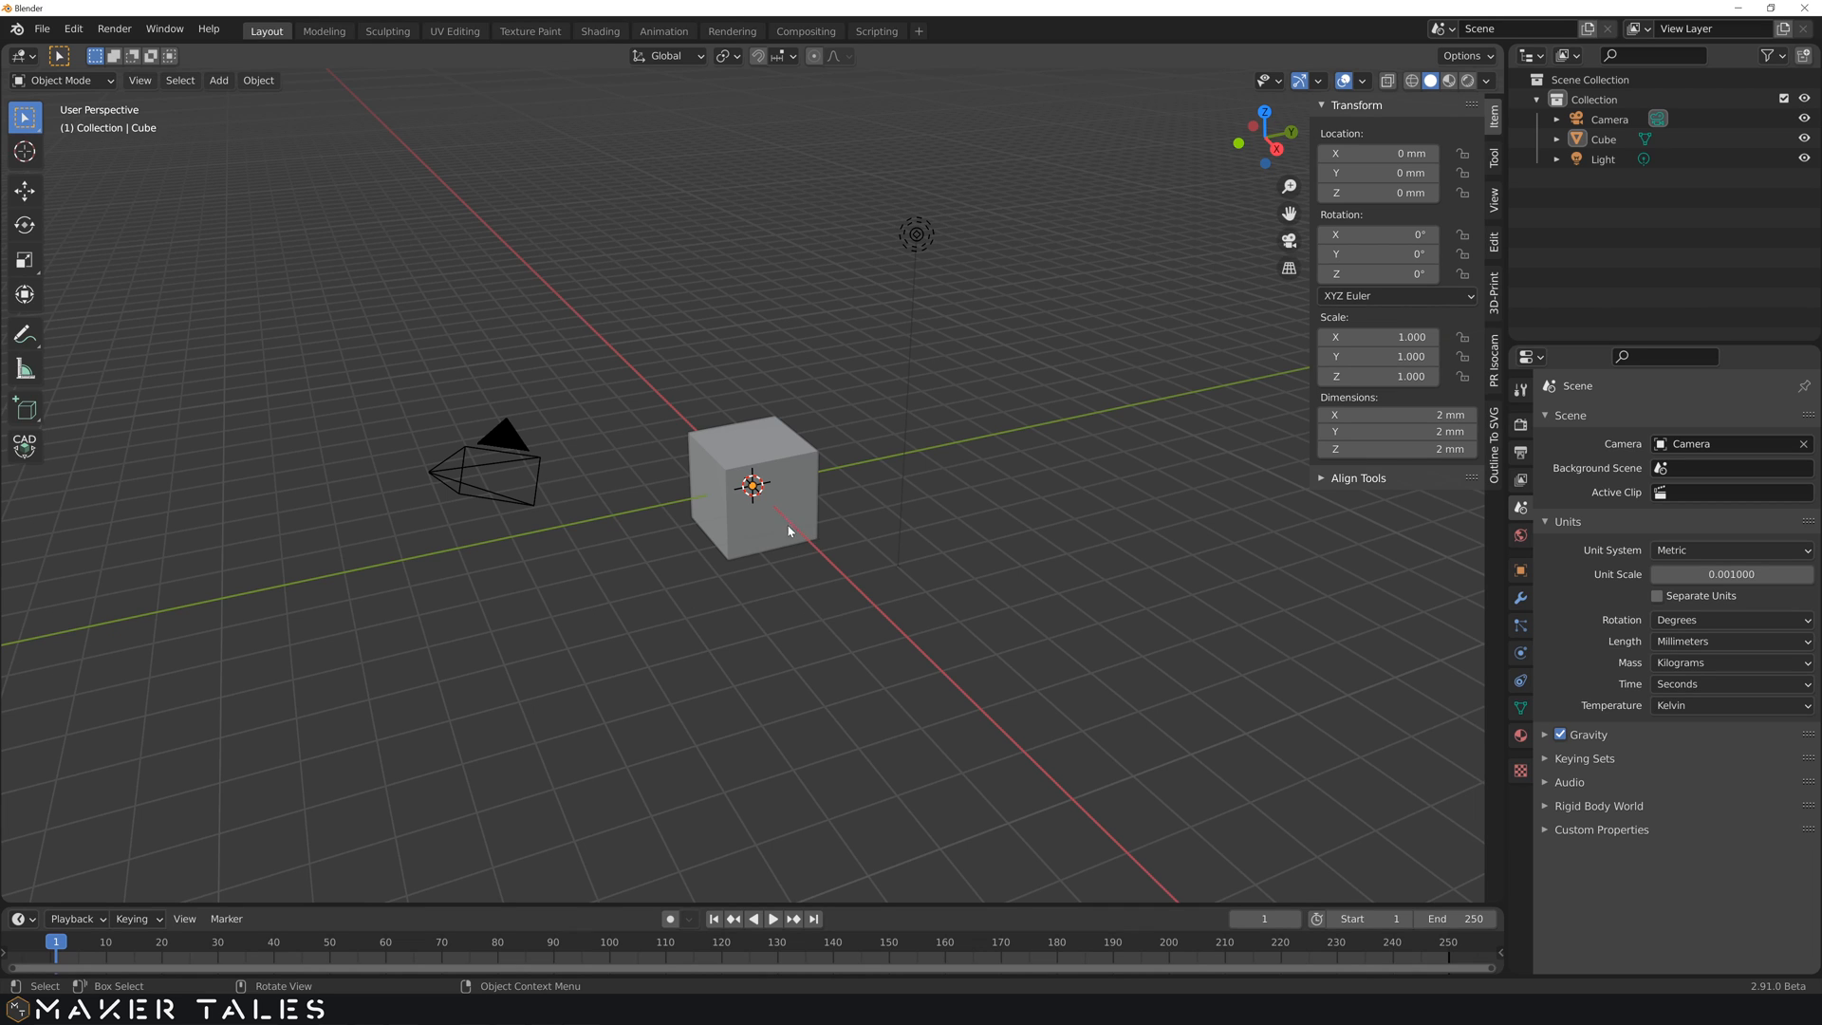
mouse_move(780, 501)
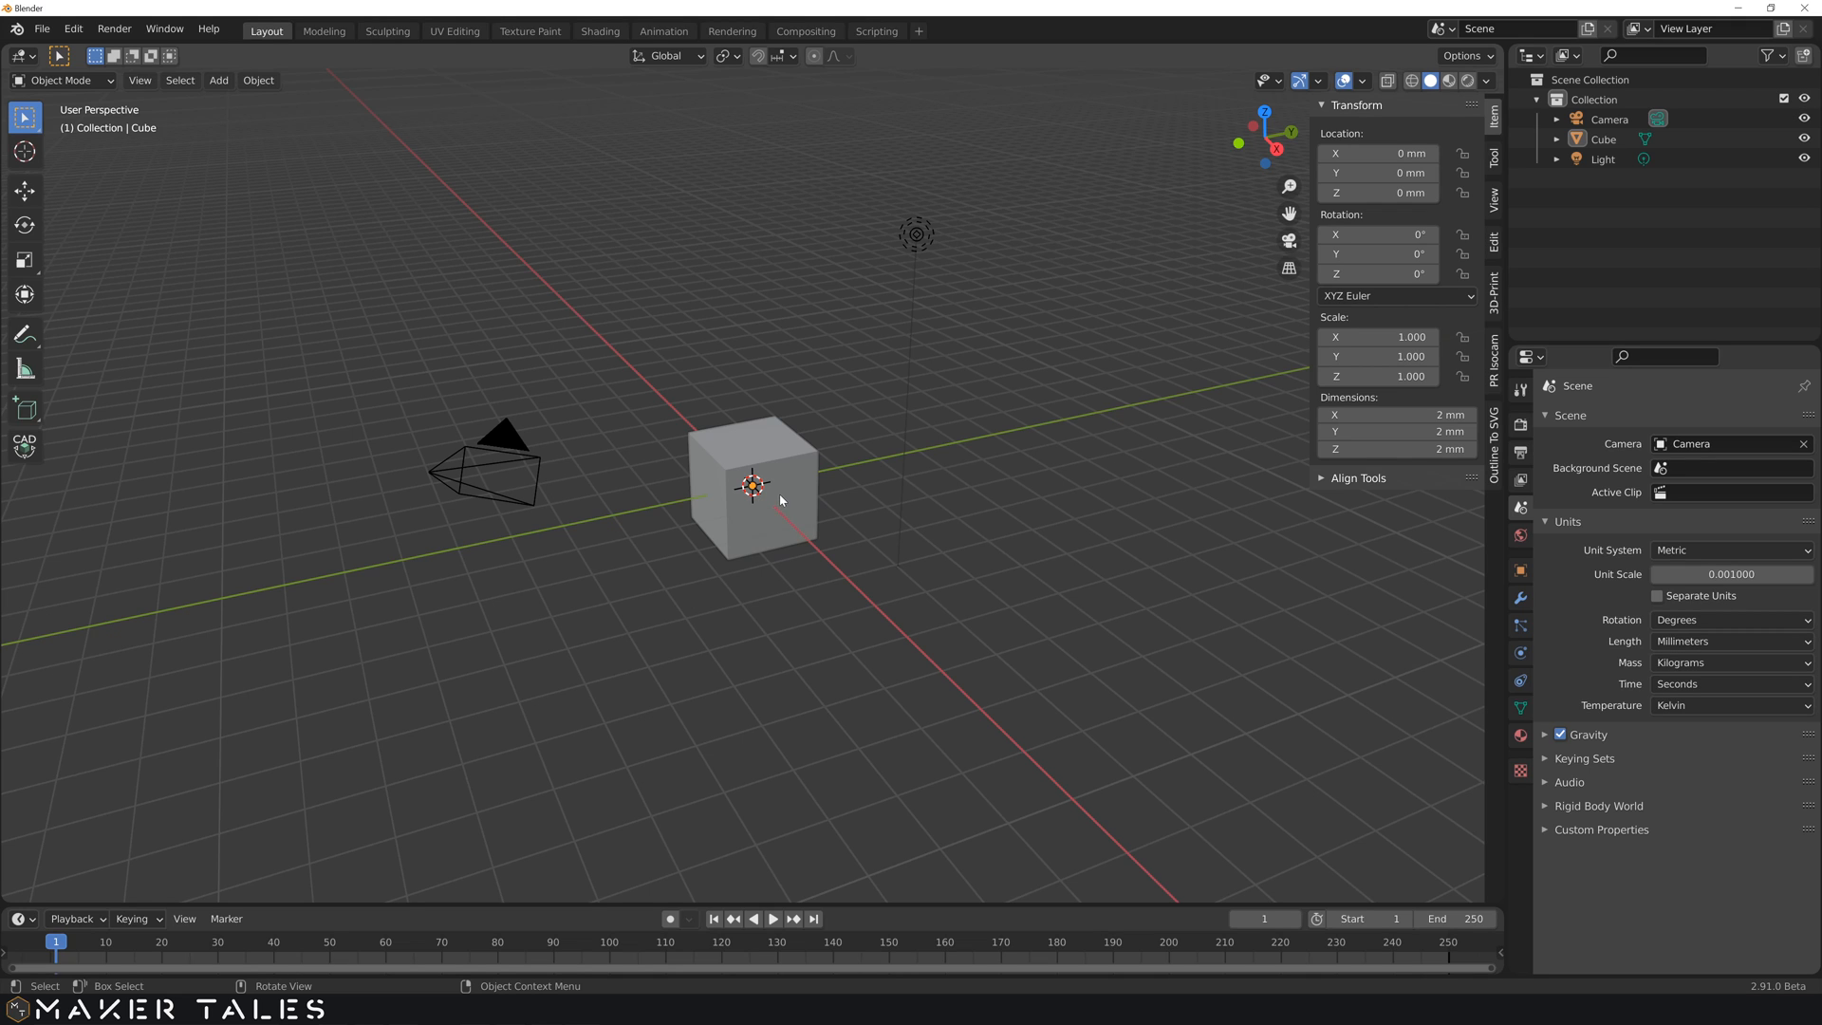
mouse_move(788, 490)
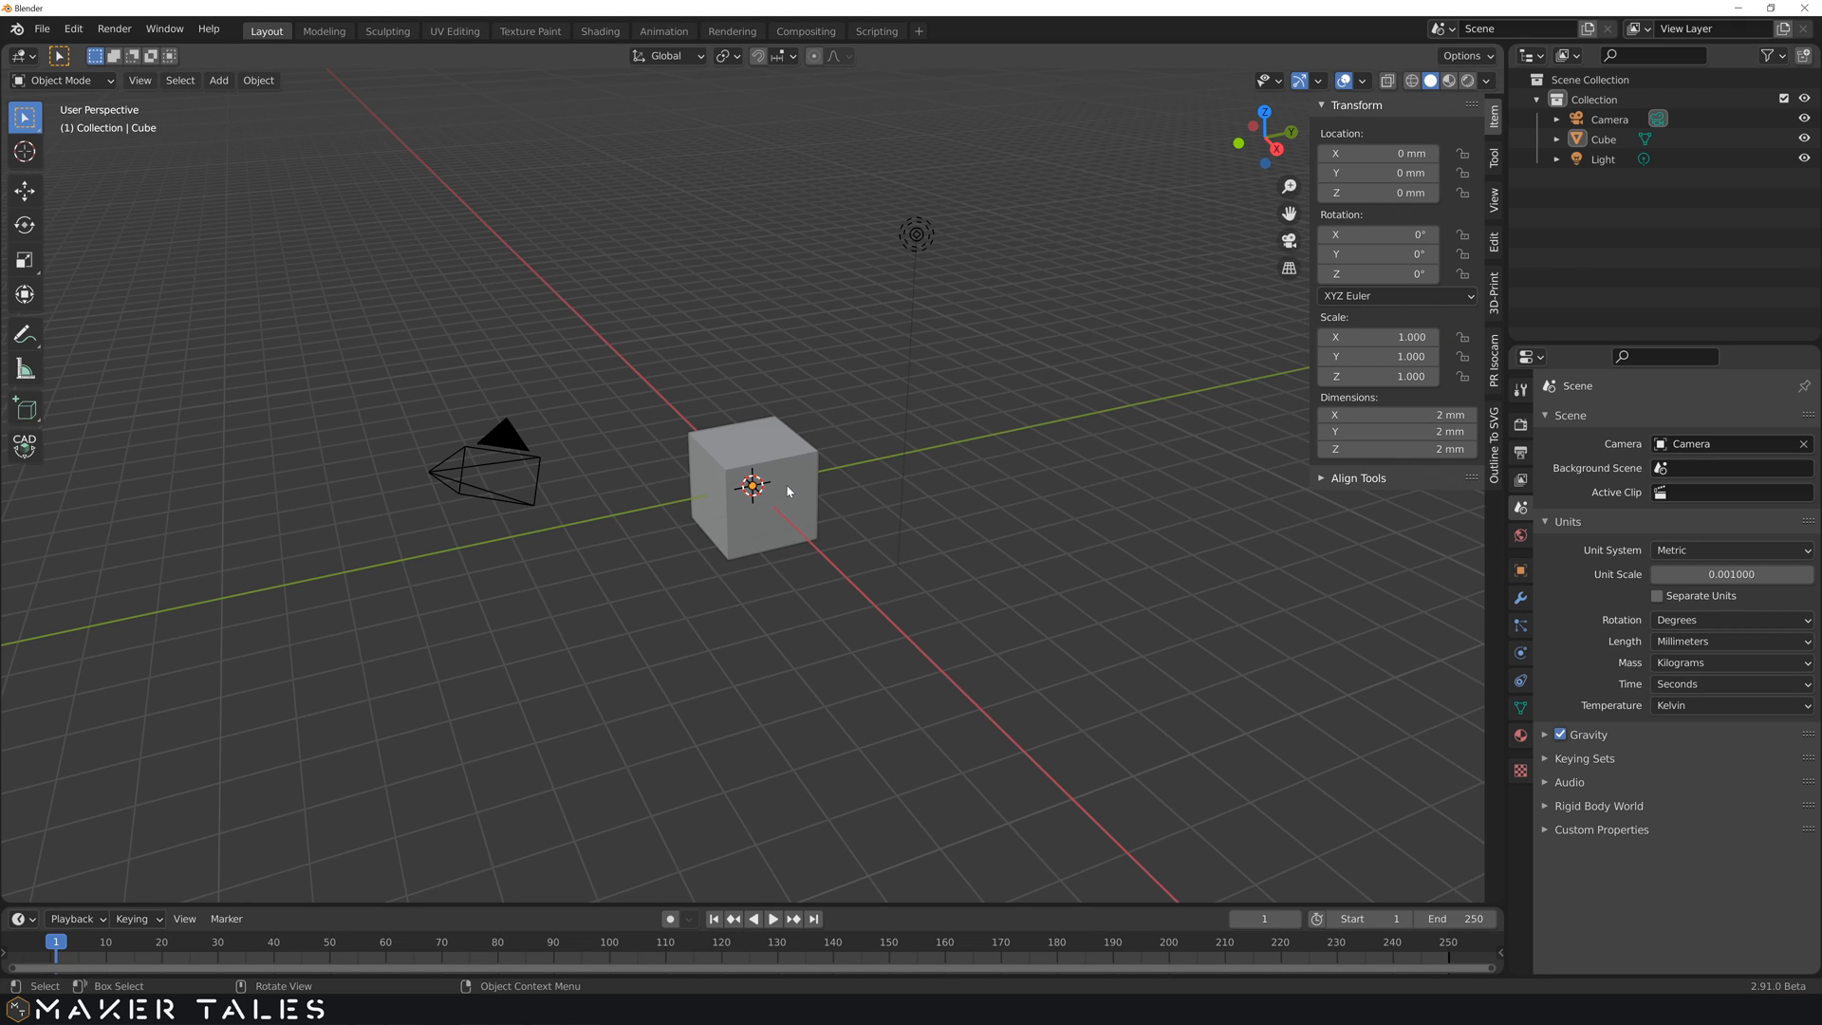
mouse_move(796, 496)
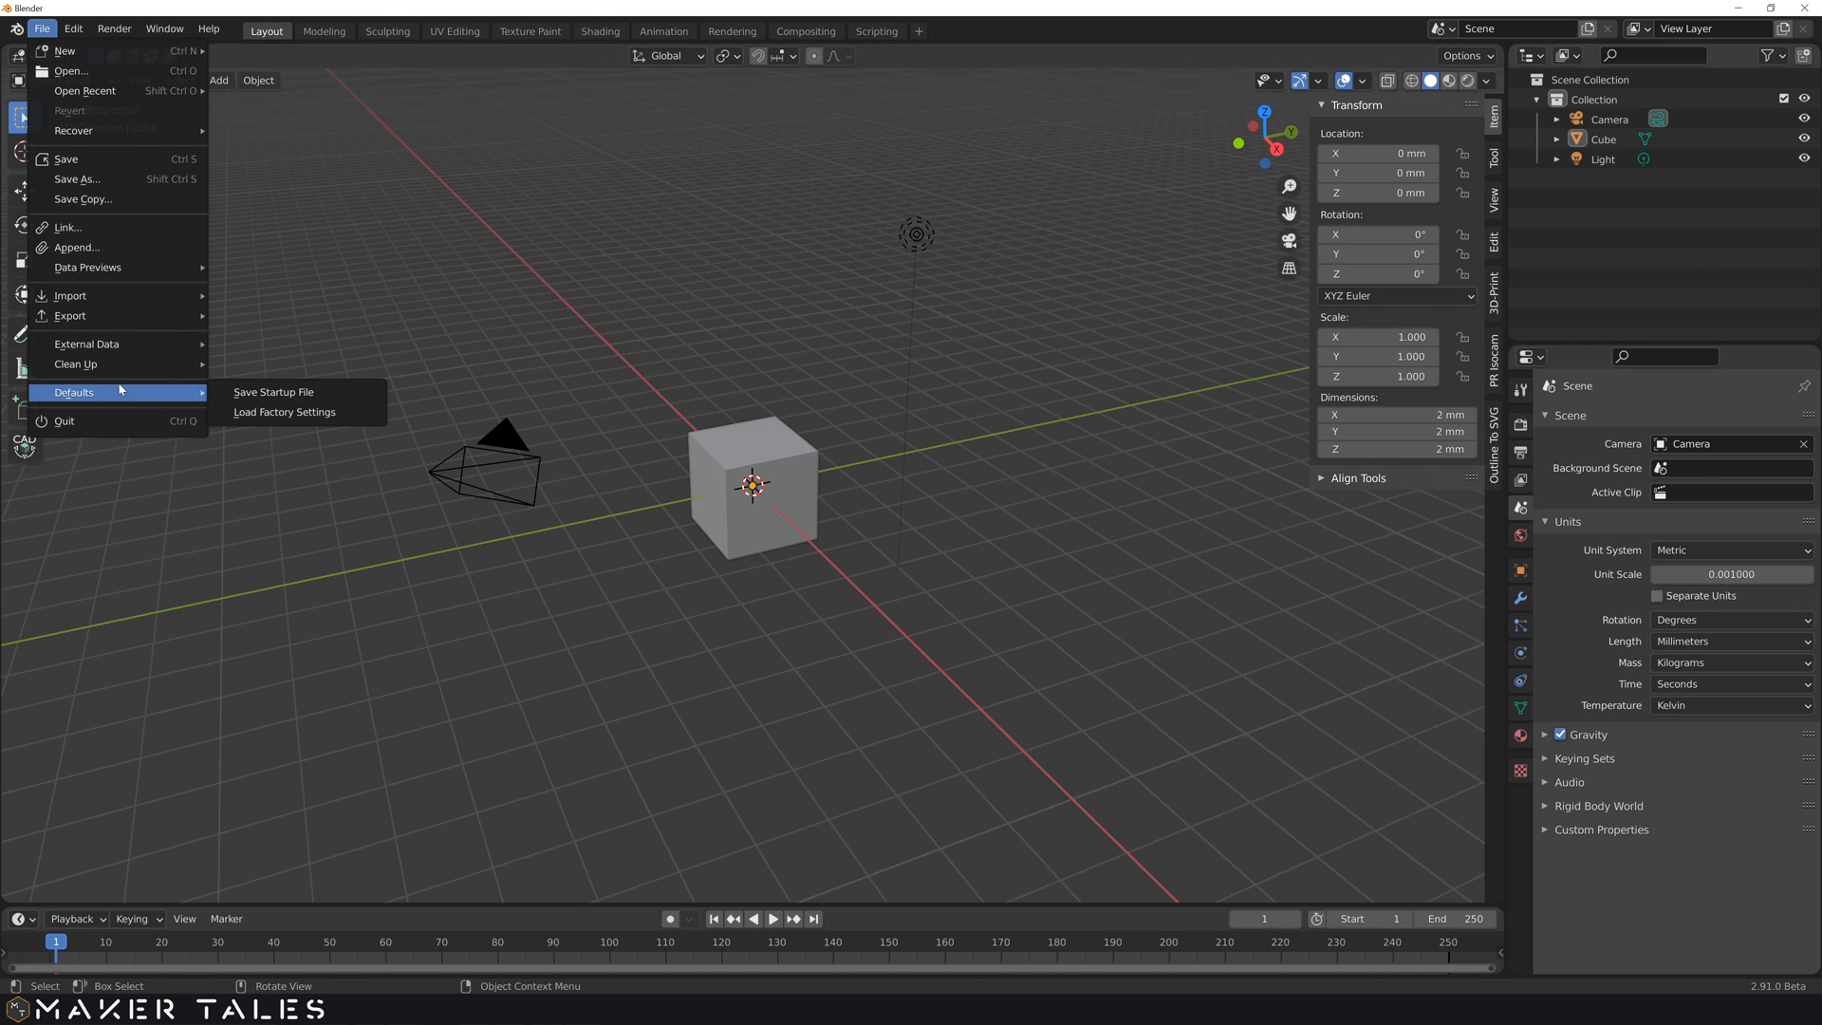
Step: Save the millimetre-unit scene as the startup file via File > Defaults, confirm, and reselect the cube
left_click(273, 391)
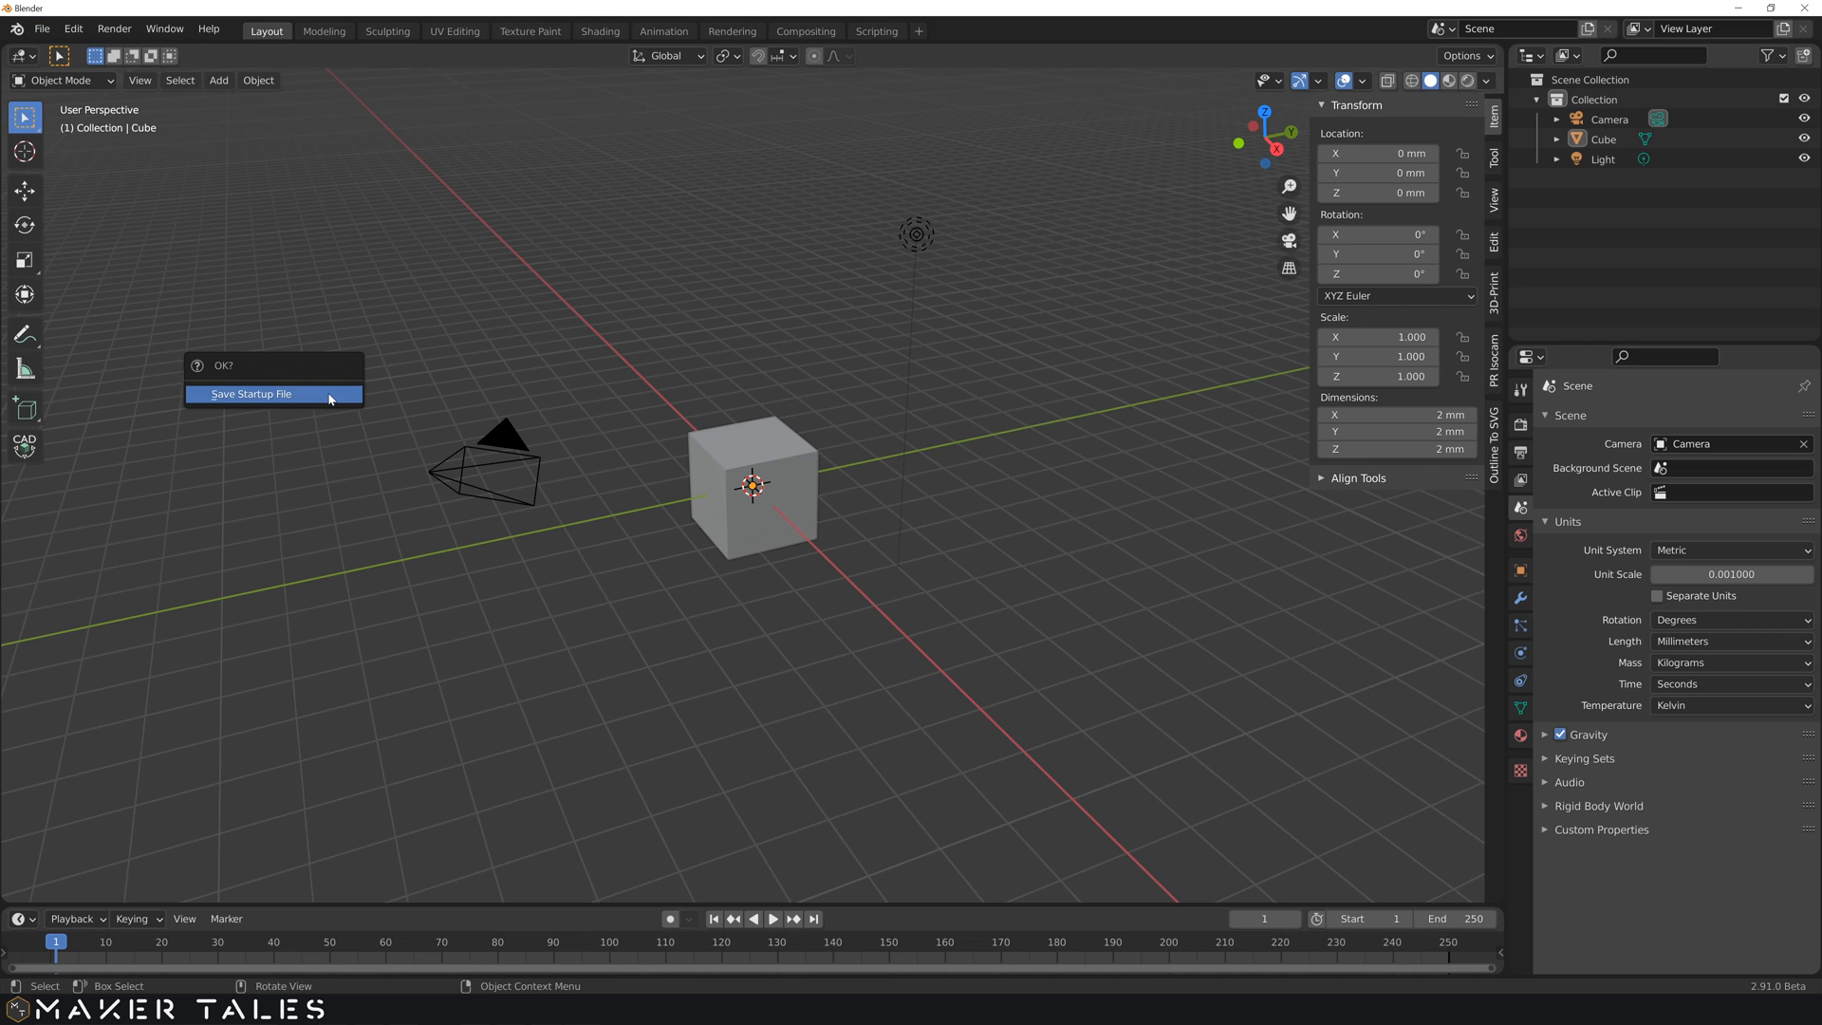
mouse_move(250, 393)
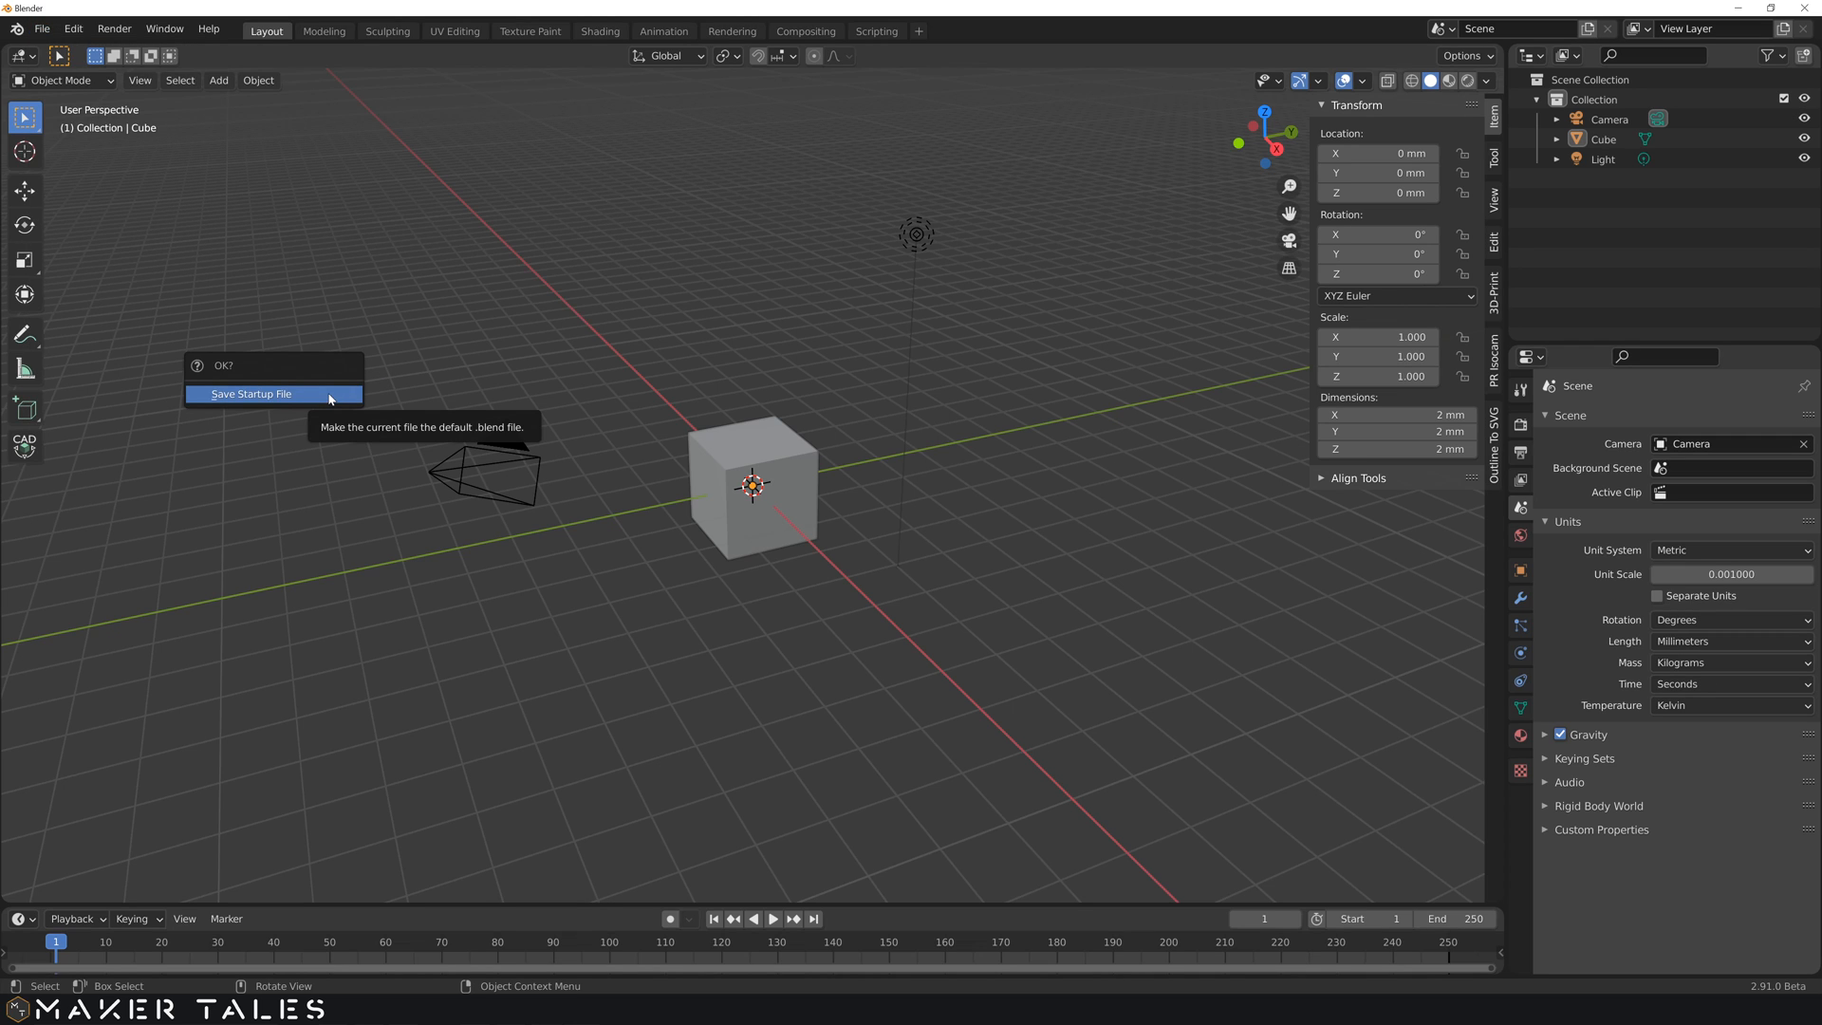
left_click(251, 393)
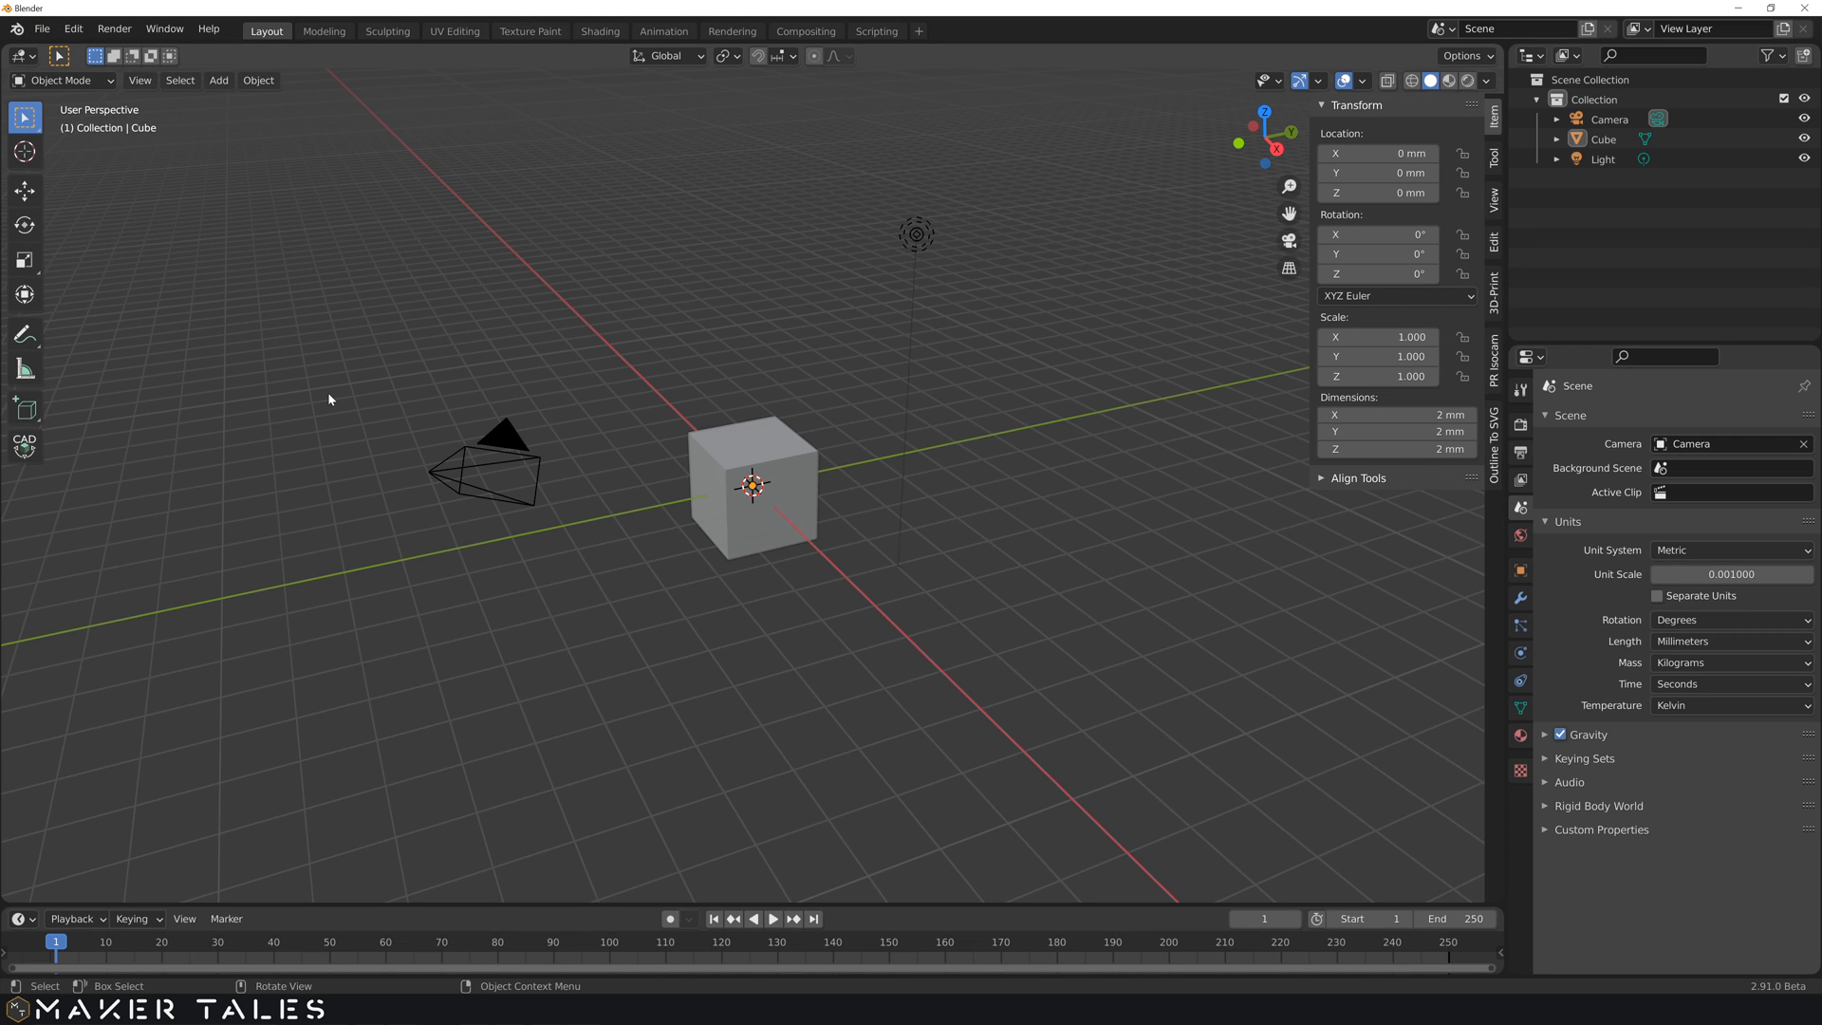
left_click(41, 28)
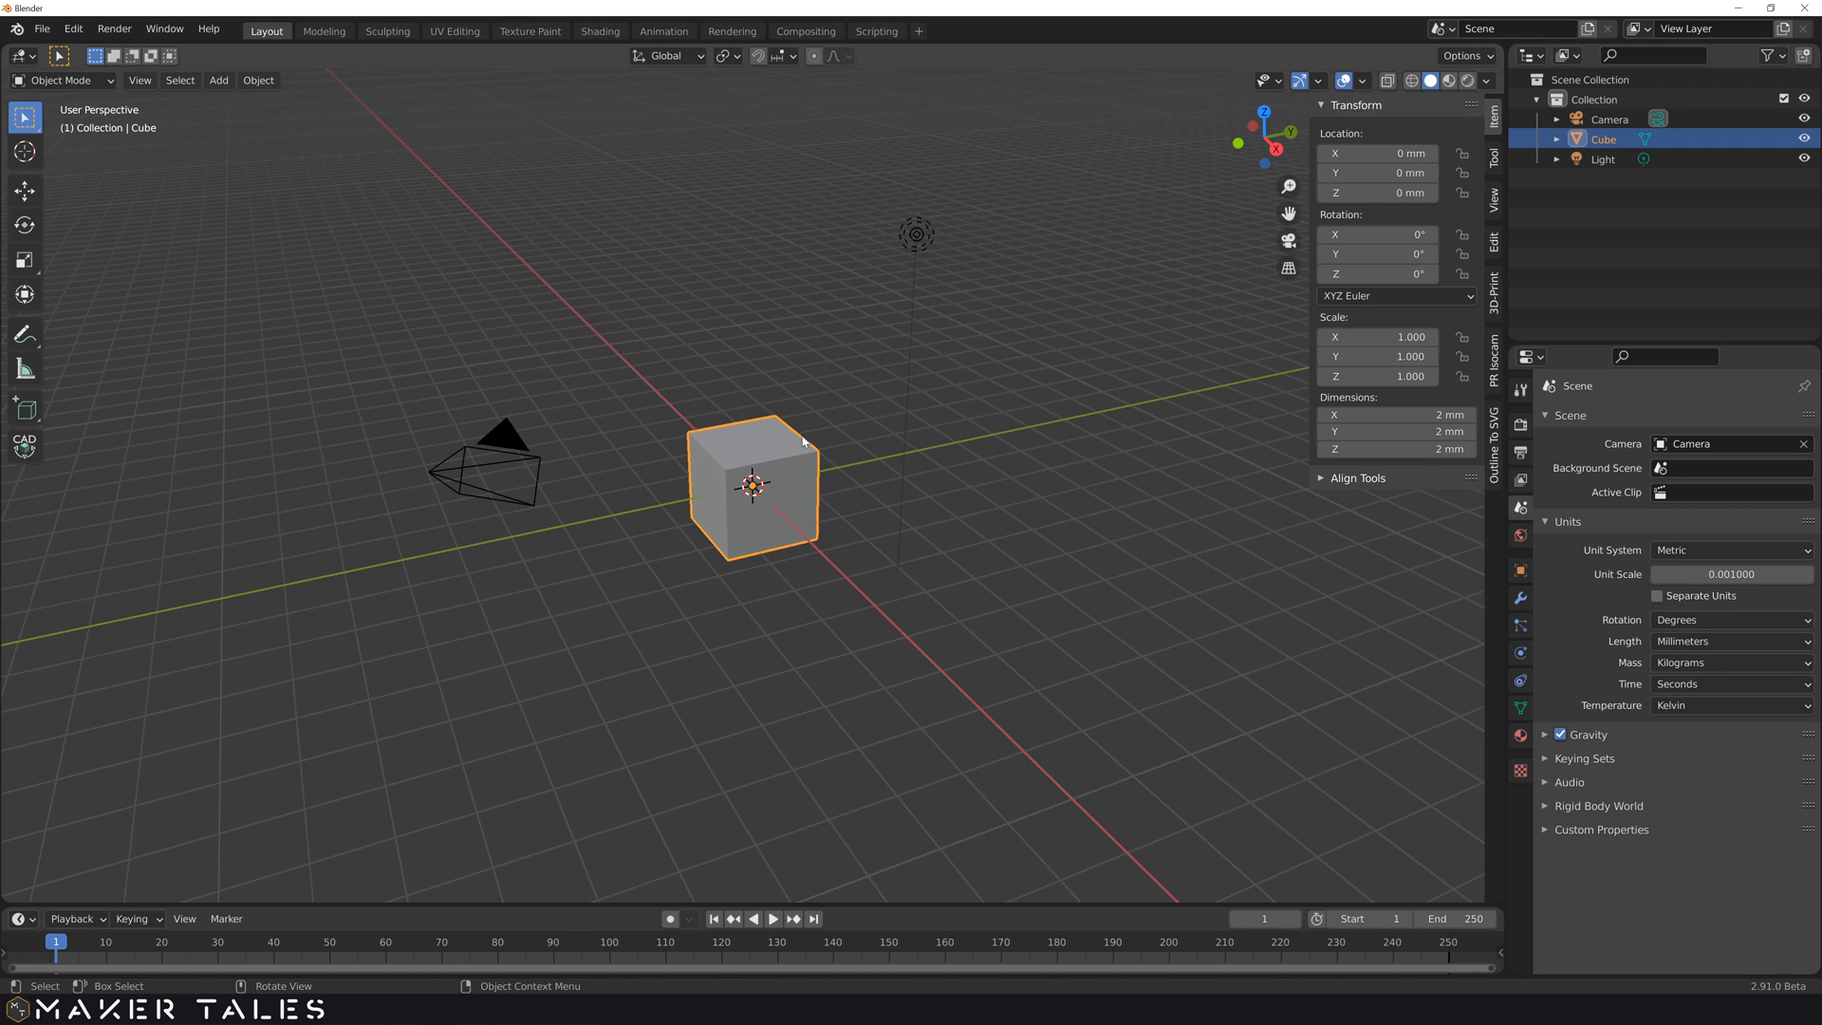
mouse_move(1270, 481)
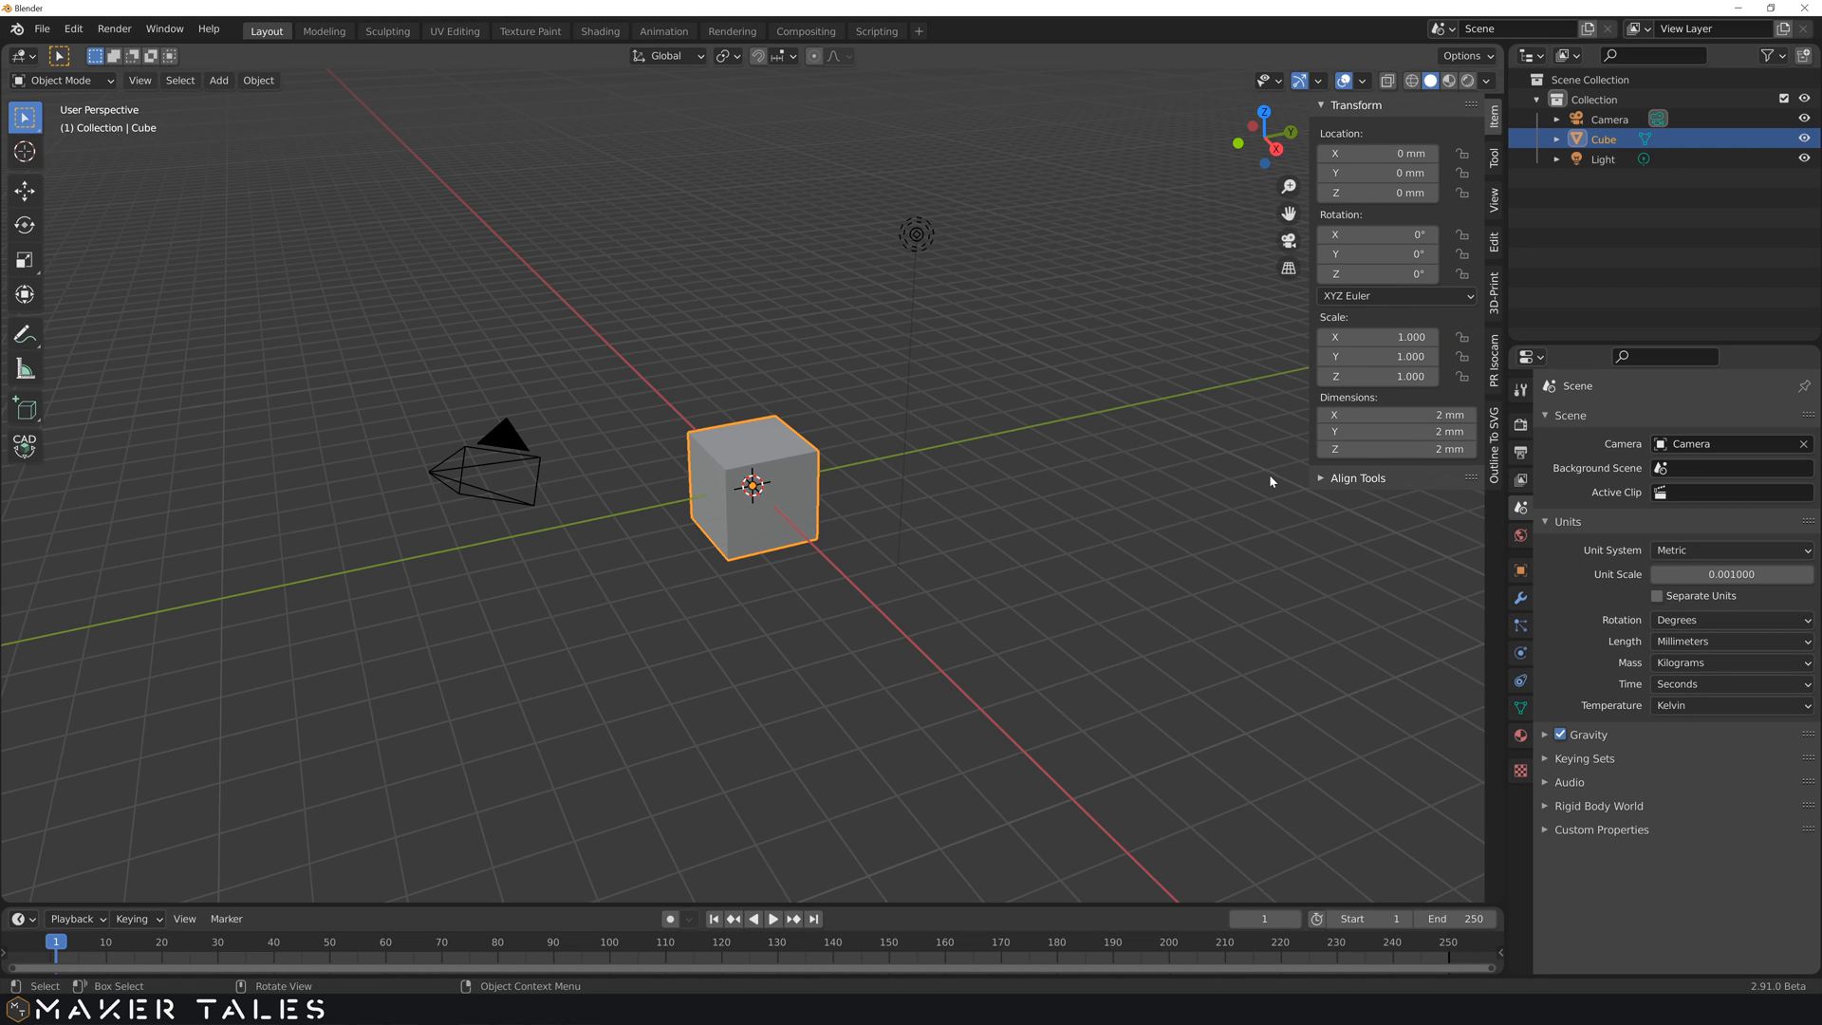